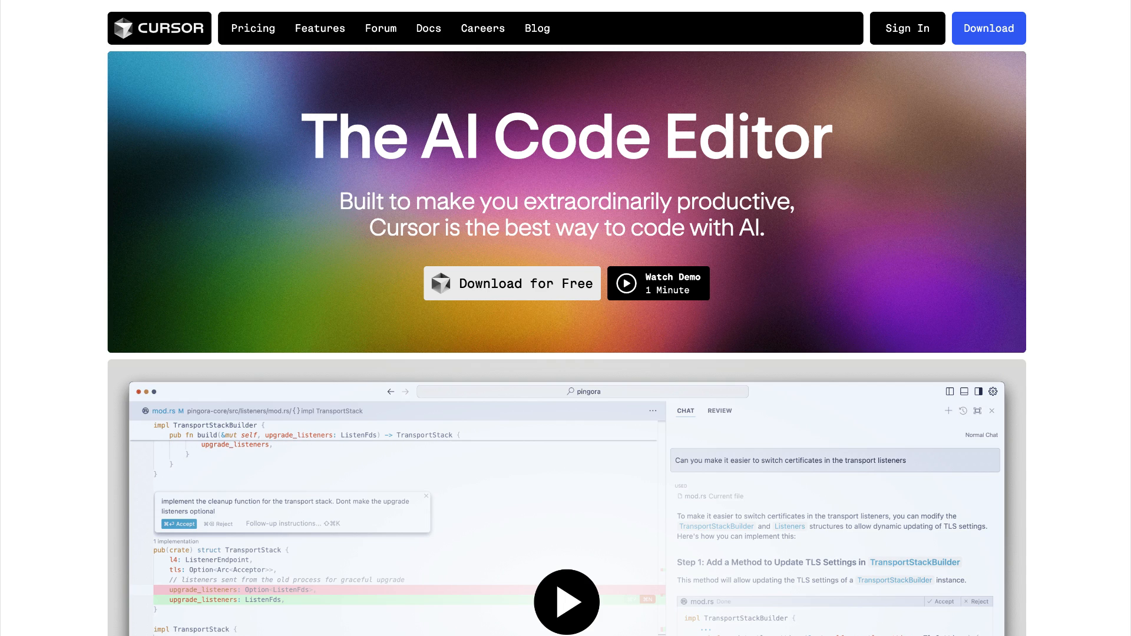
Switch to the Hygraphlix movie streaming starter tab in Chrome.
left_click(292, 12)
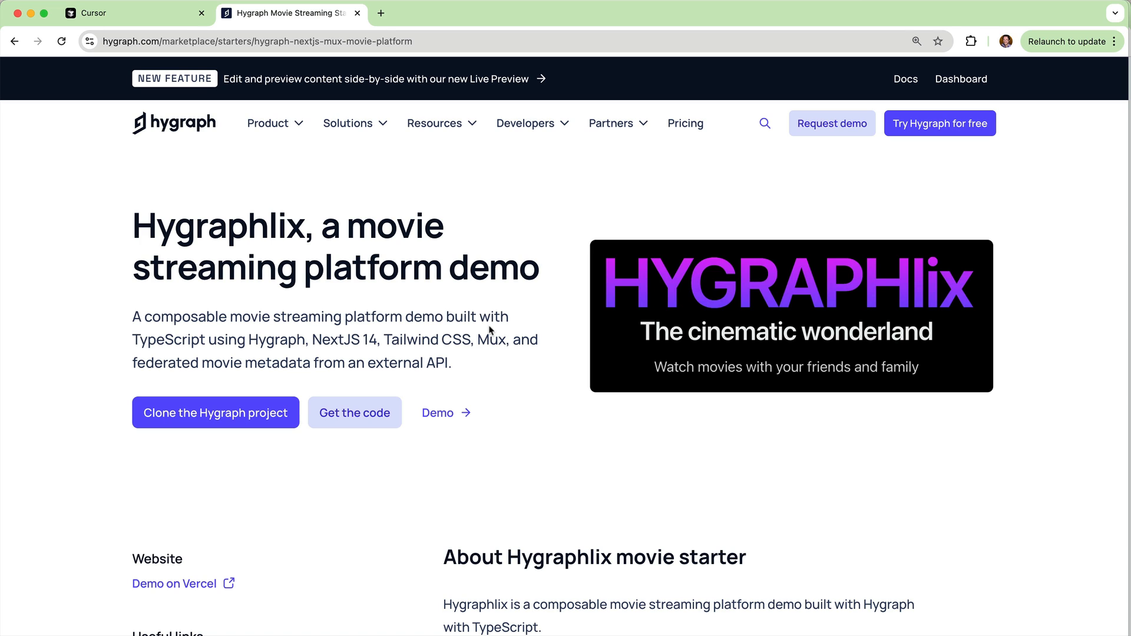
mouse_move(389, 337)
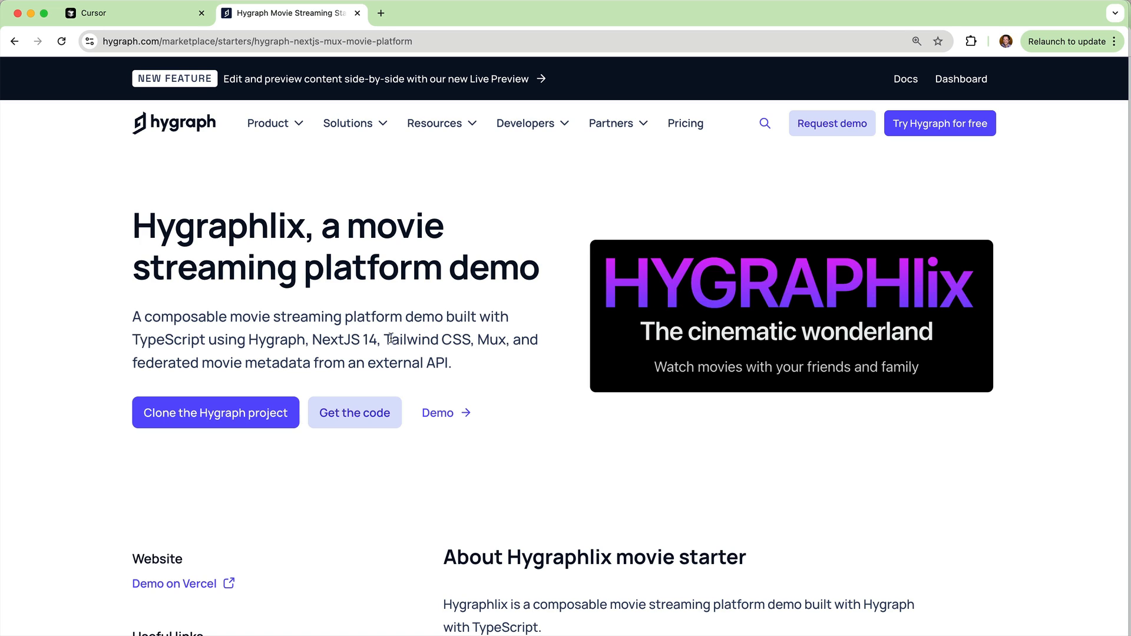
mouse_move(104, 73)
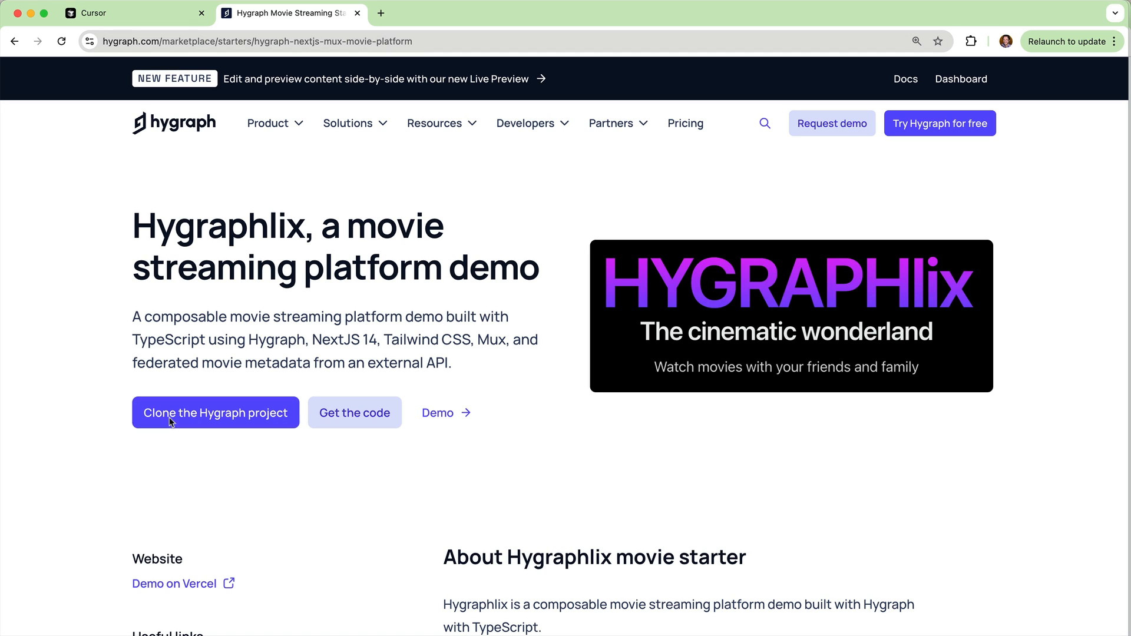
Clone the Hygraph Movie Platform Starter, keeping the default project name.
left_click(215, 412)
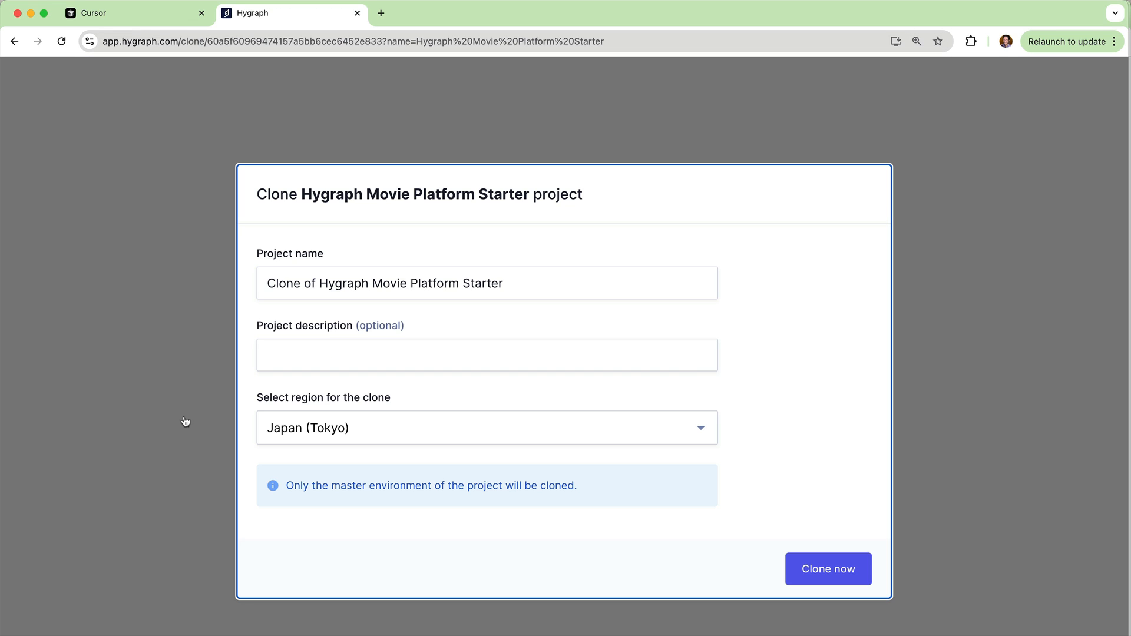
mouse_move(243, 465)
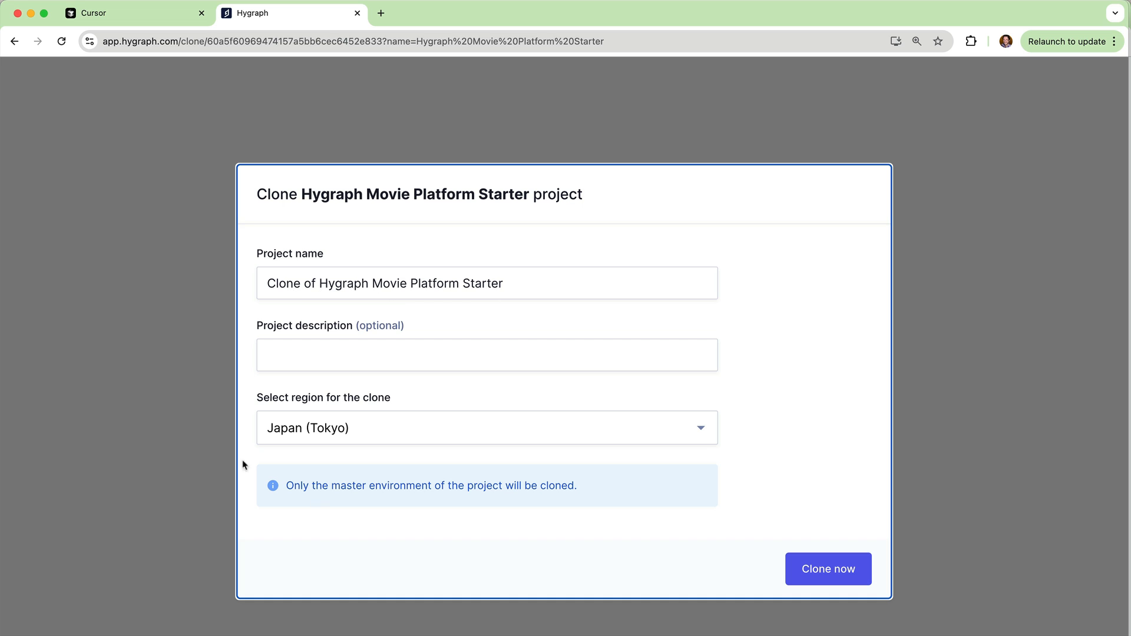
mouse_move(398, 472)
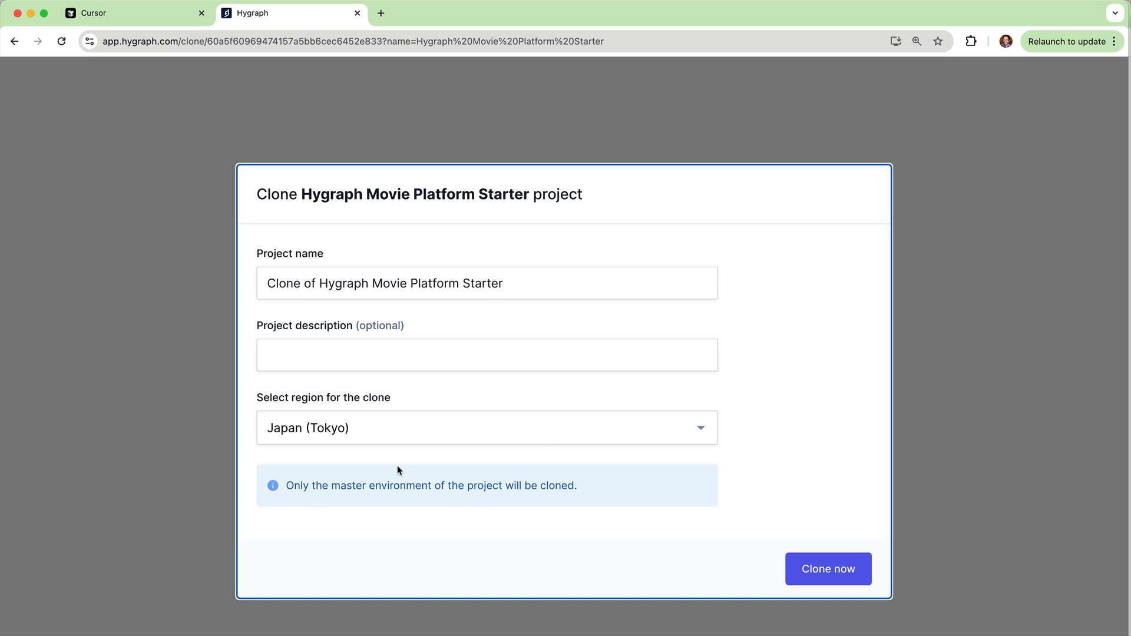
left_click(827, 568)
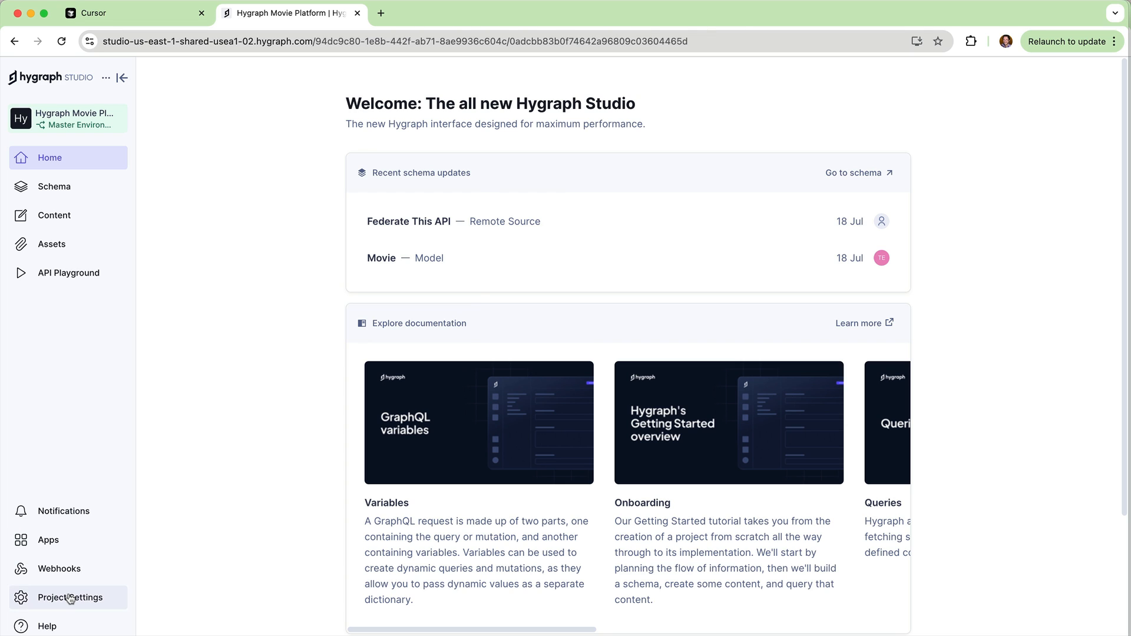
Go to Project Settings and view the Content API access details.
left_click(69, 597)
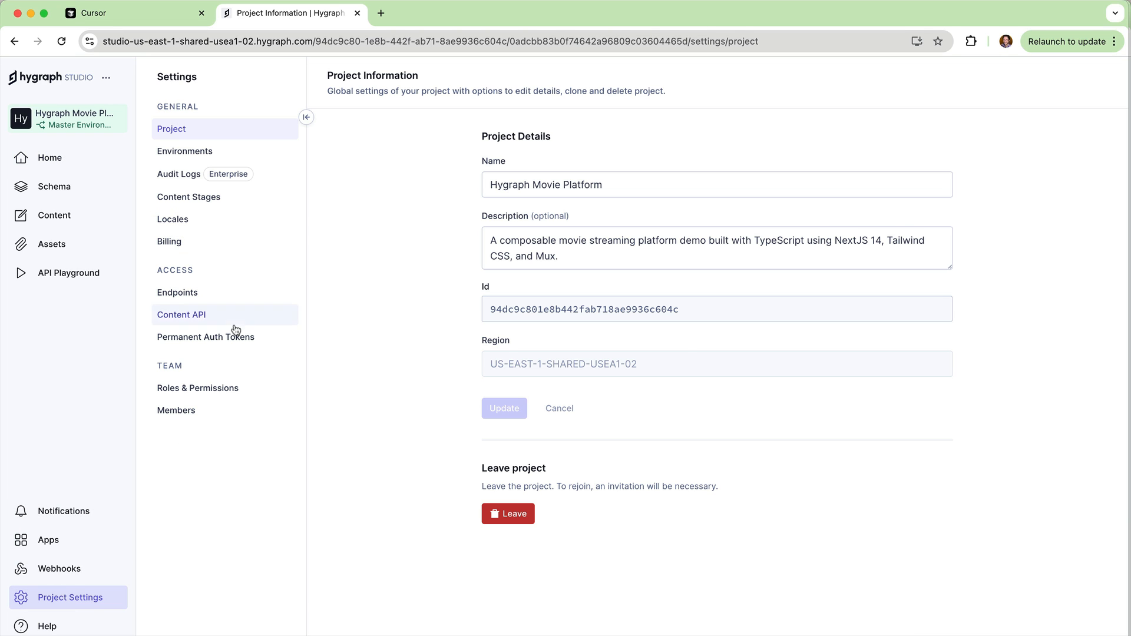
left_click(177, 292)
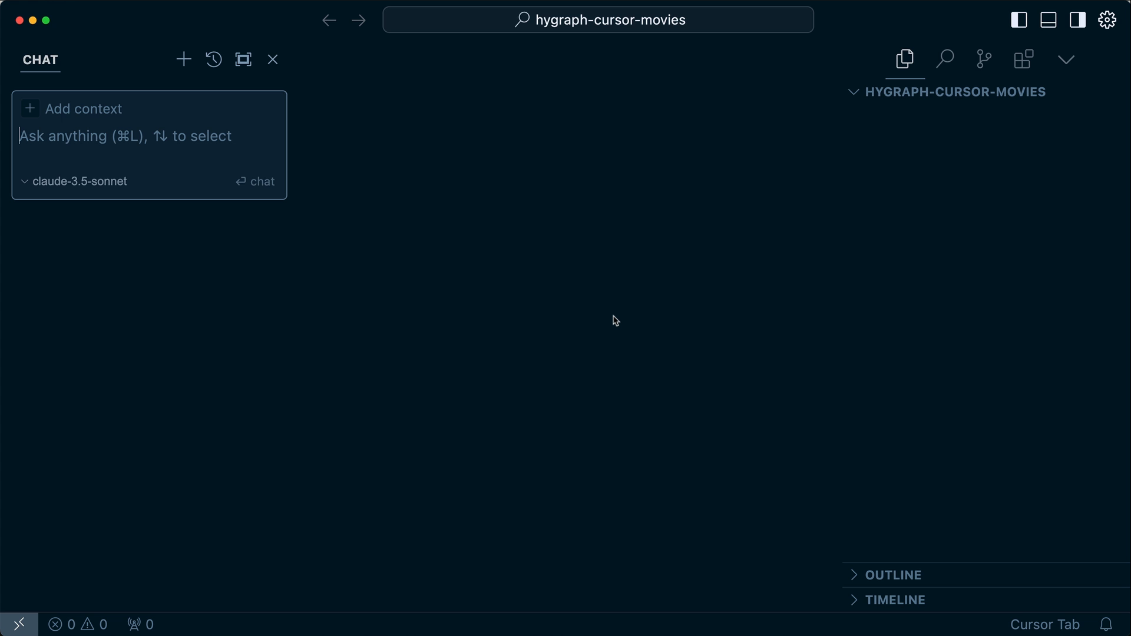
mouse_move(622, 318)
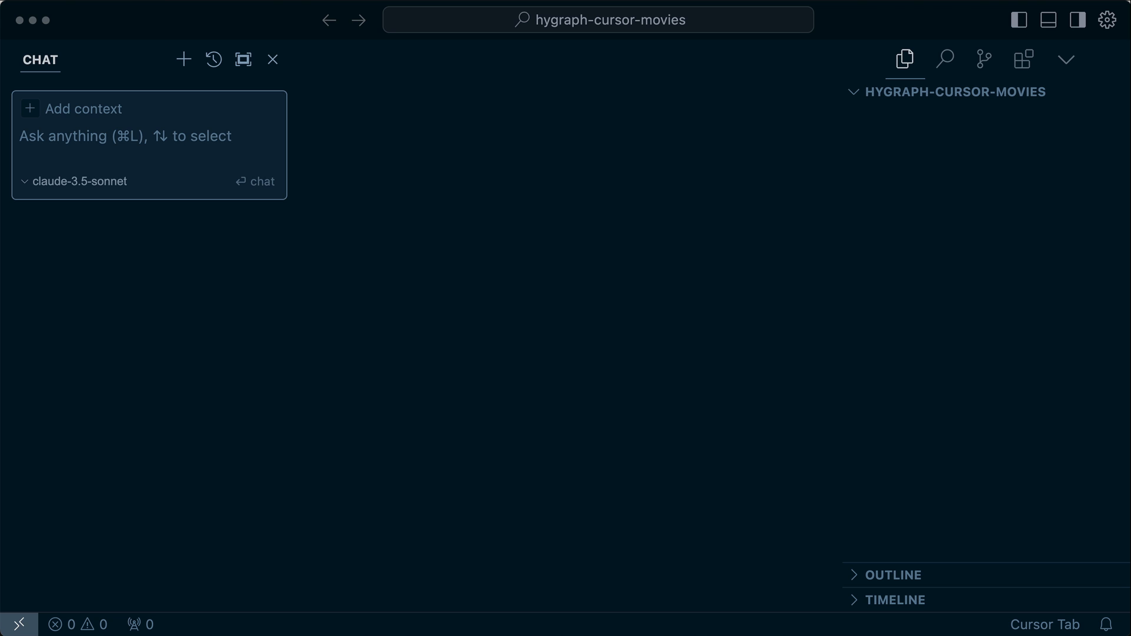
mouse_move(55, 146)
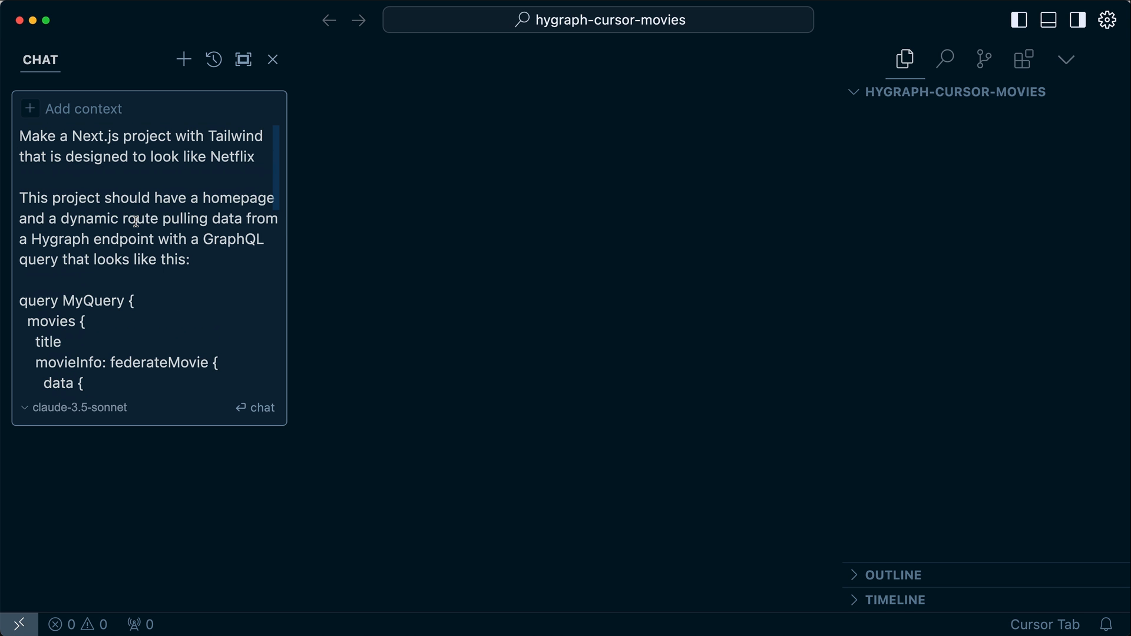
mouse_move(97, 186)
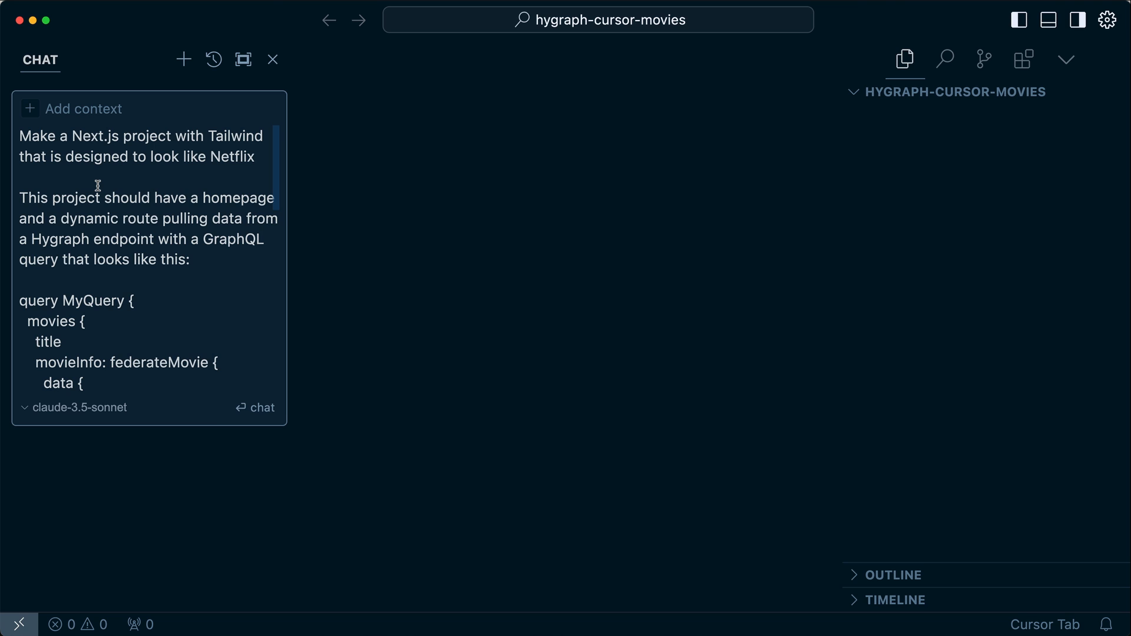
mouse_move(186, 184)
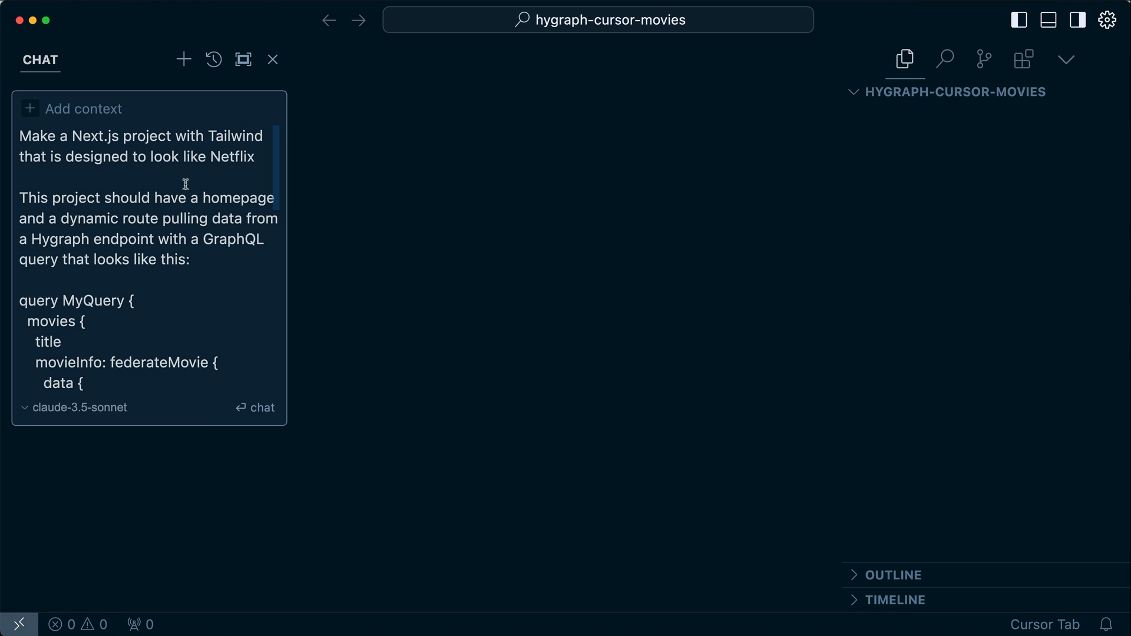
mouse_move(163, 175)
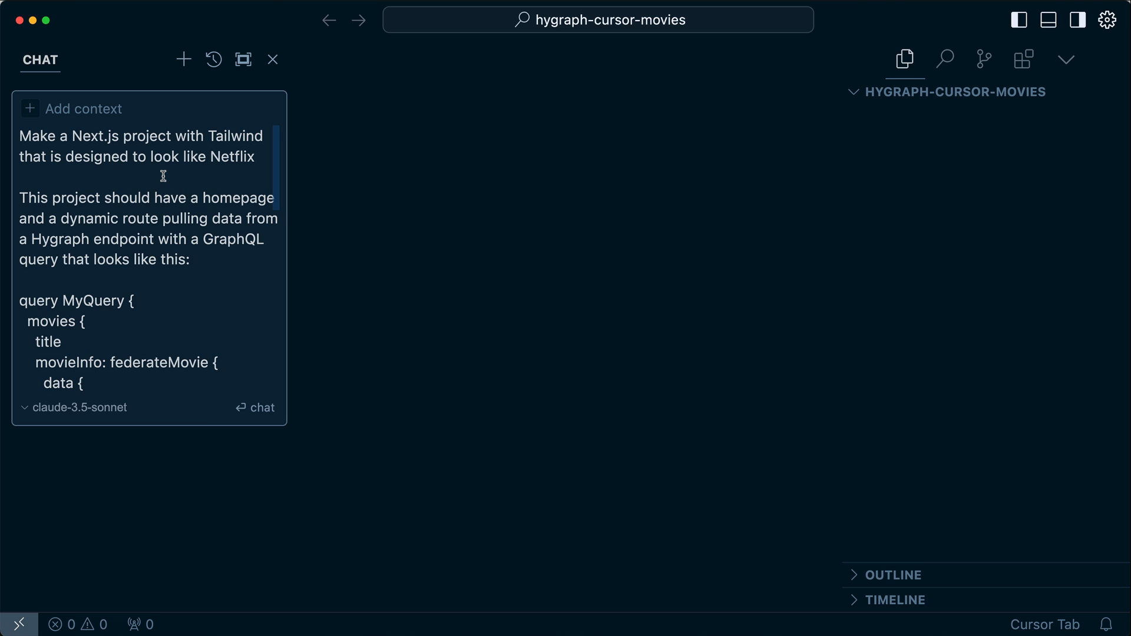
Compose the movie-site prompt referencing the query's Poster and slug fields, and send it.
scroll("down", 3)
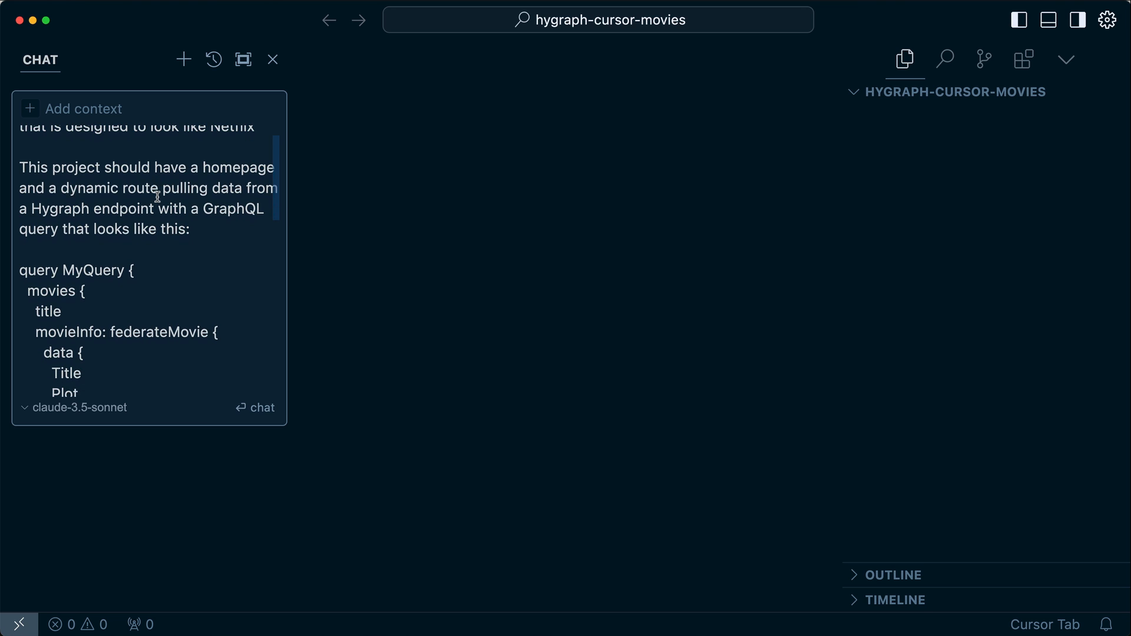
mouse_move(151, 236)
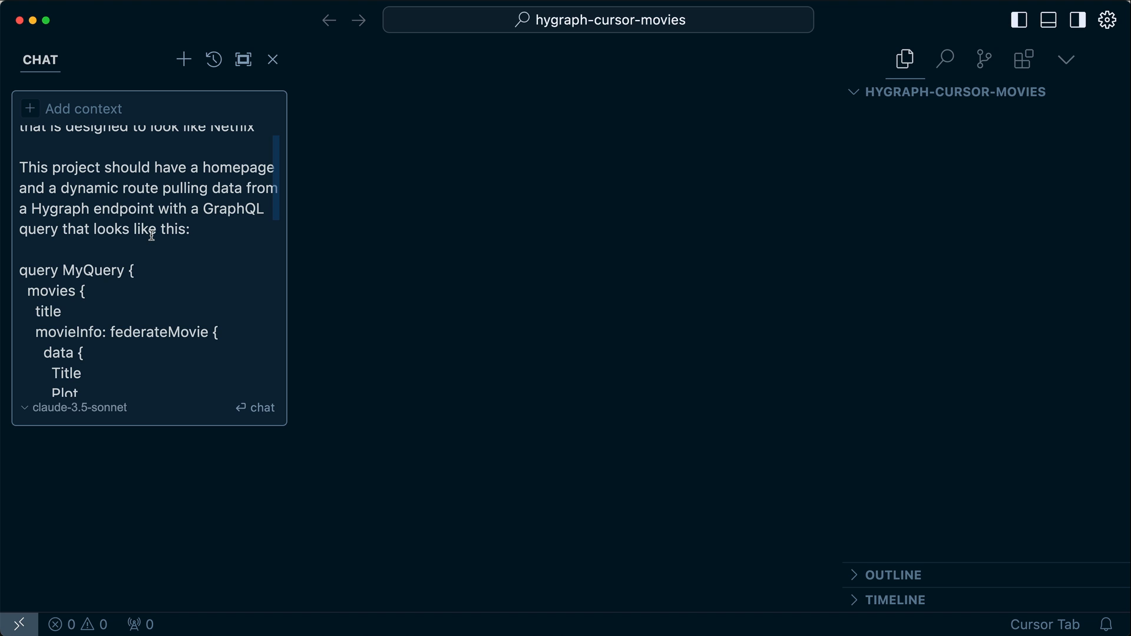
scroll("down", 3)
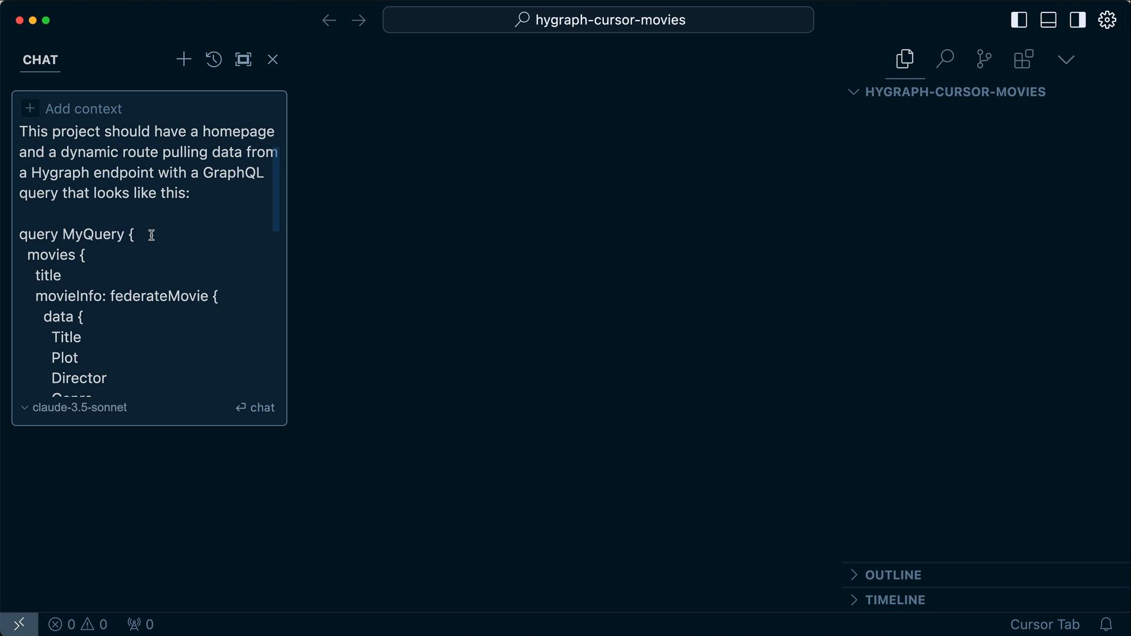
mouse_move(97, 260)
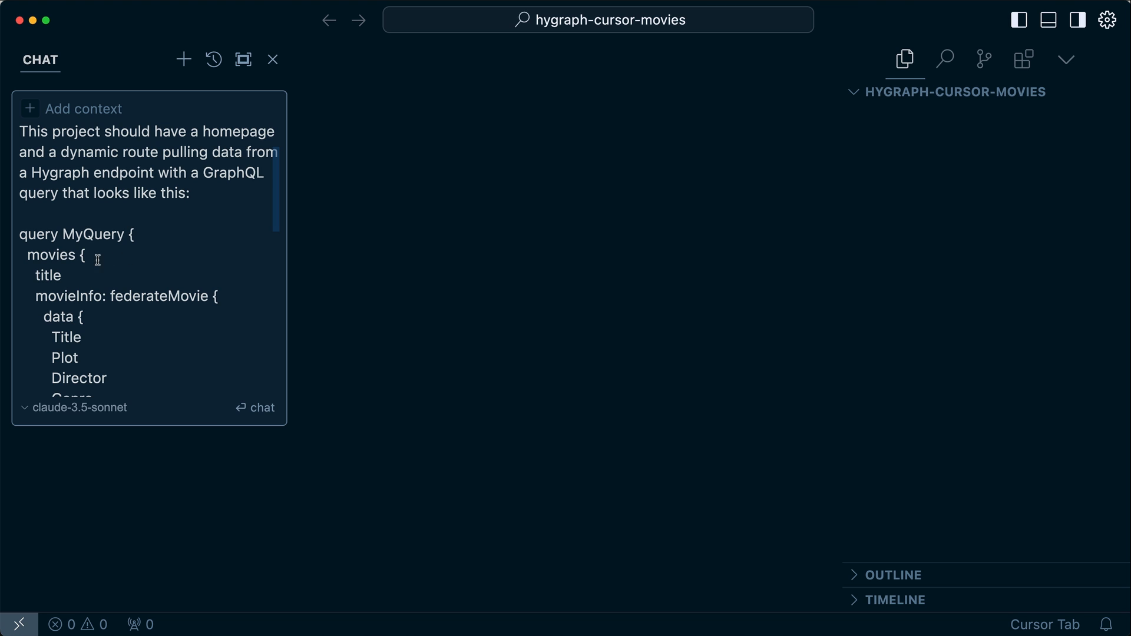
scroll("down", 3)
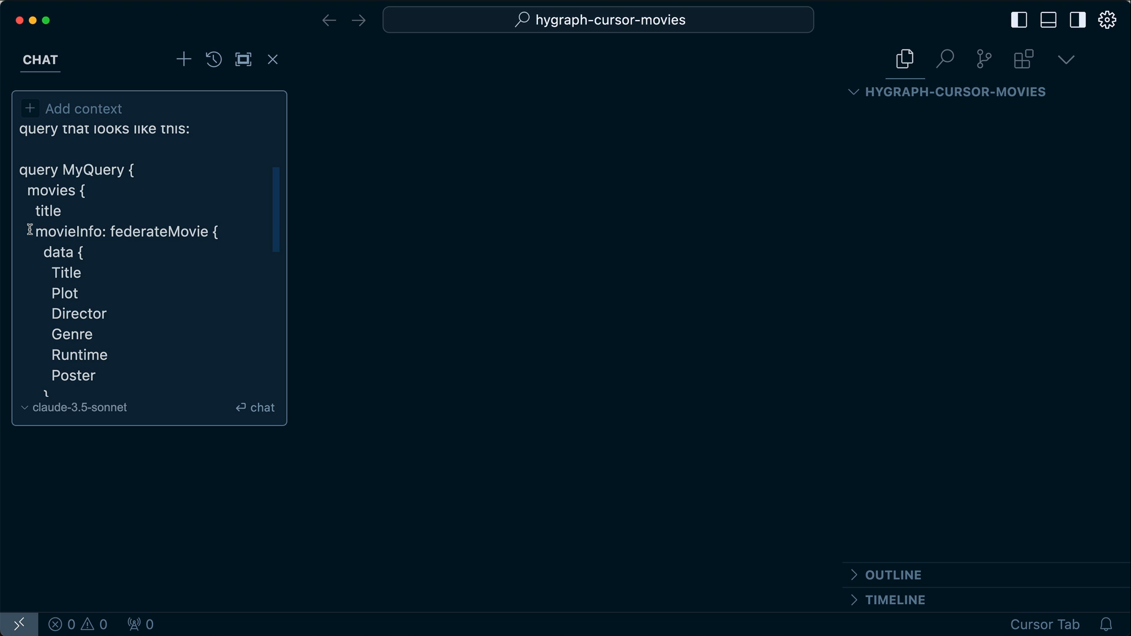
scroll("down", 3)
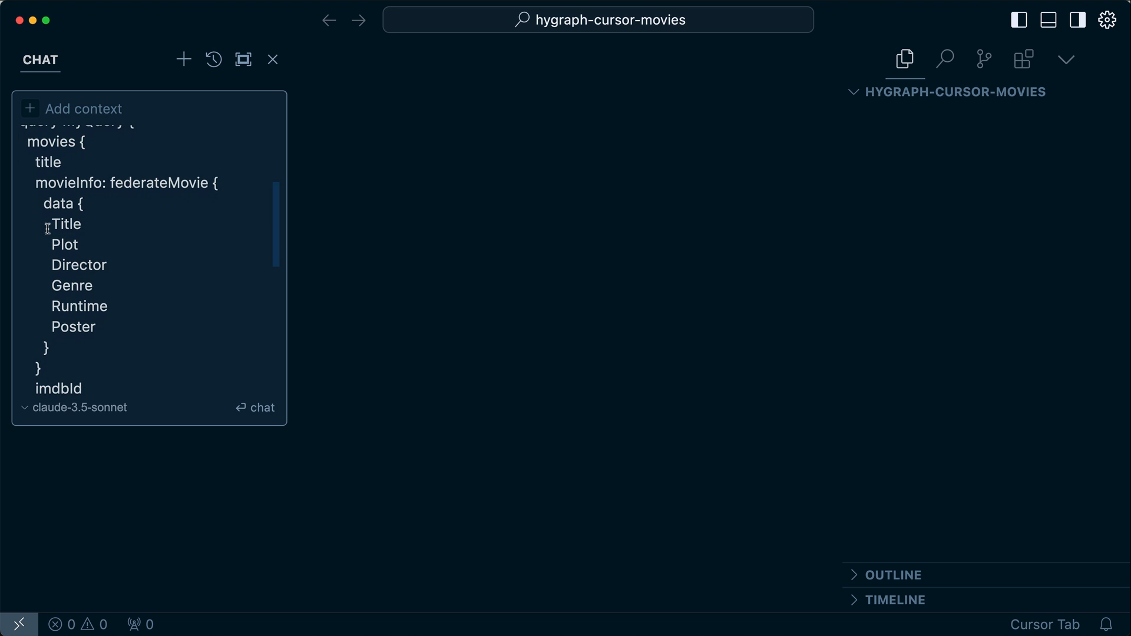
mouse_move(58, 303)
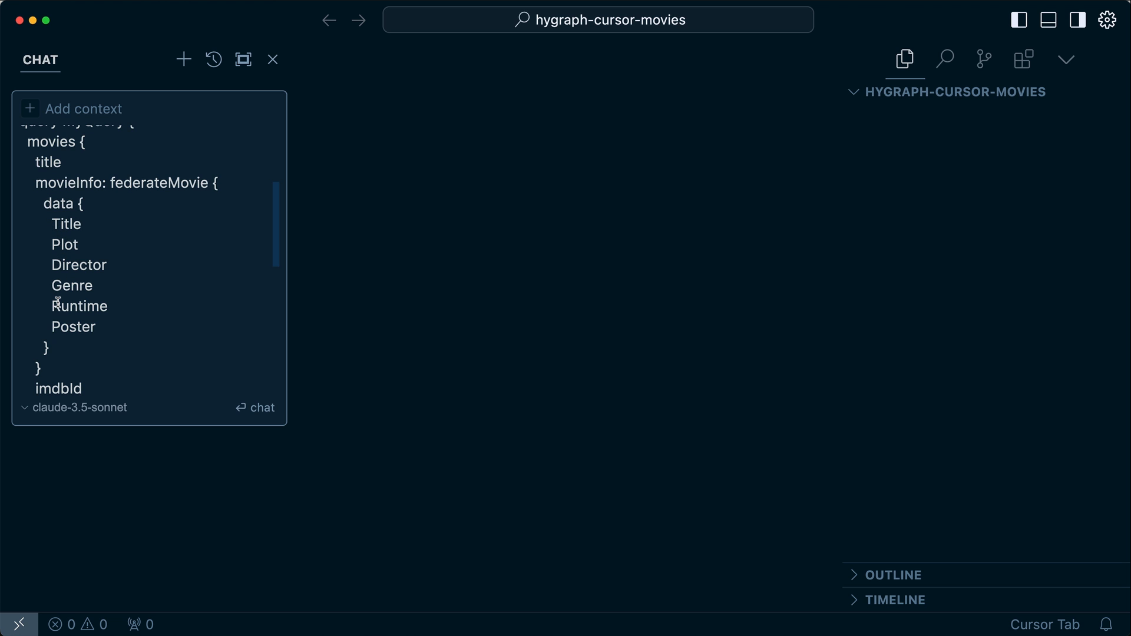
double_click(73, 326)
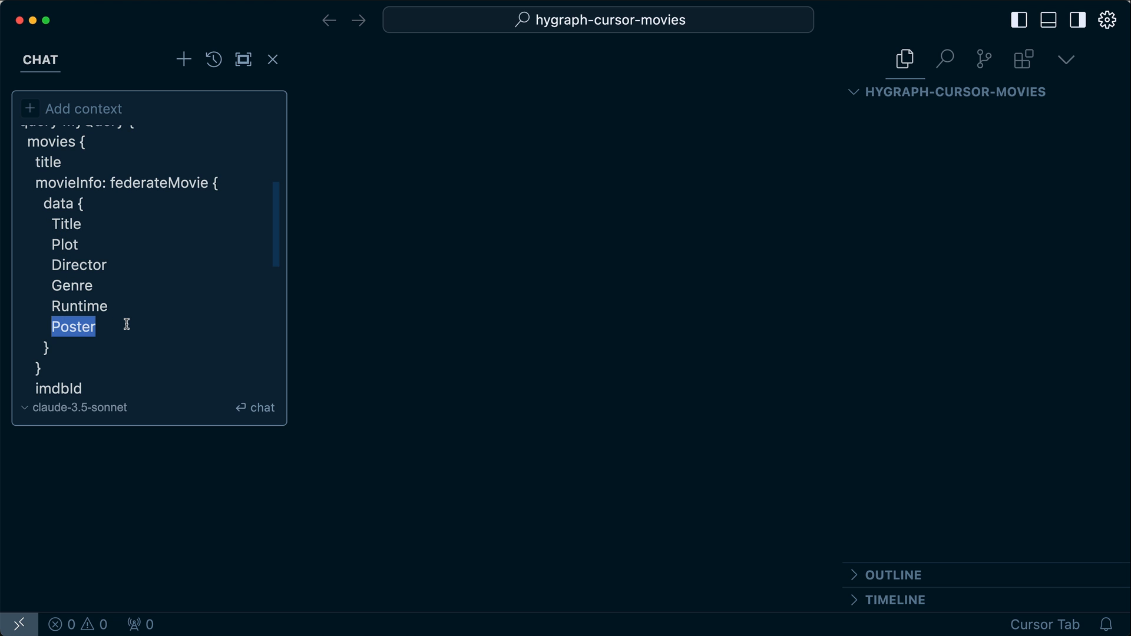
scroll("down", 3)
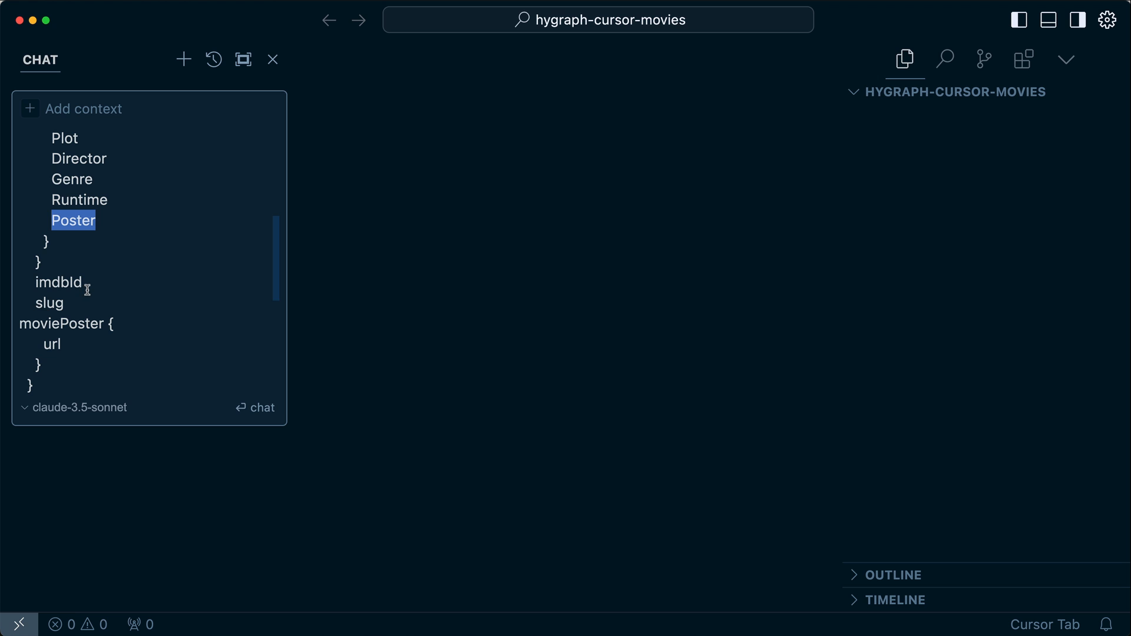
mouse_move(34, 303)
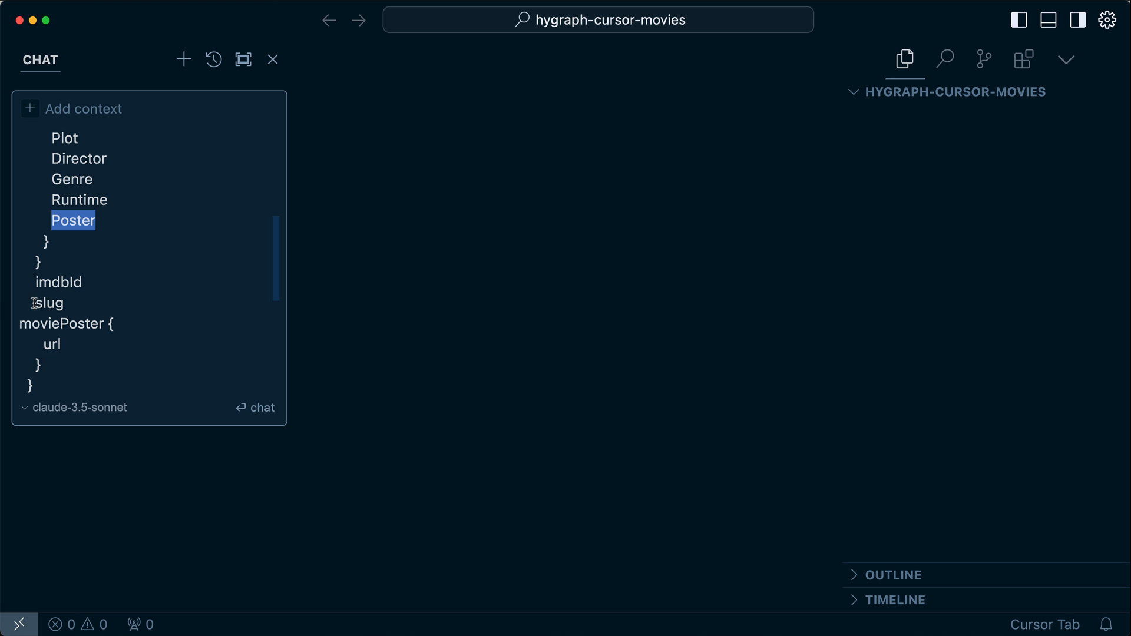
double_click(48, 303)
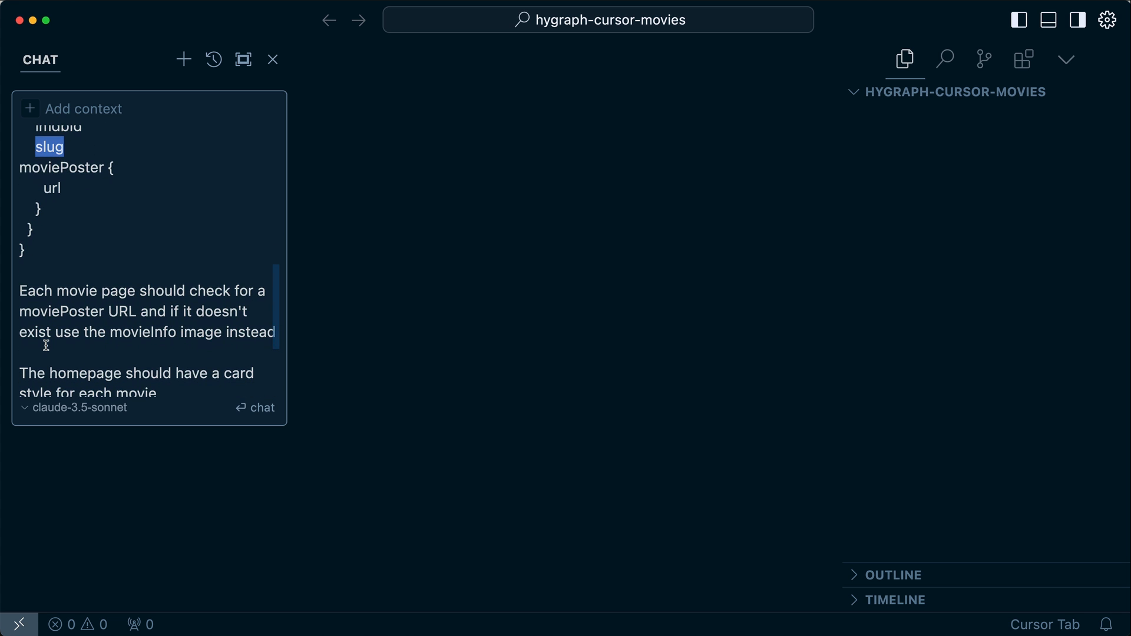
mouse_move(23, 292)
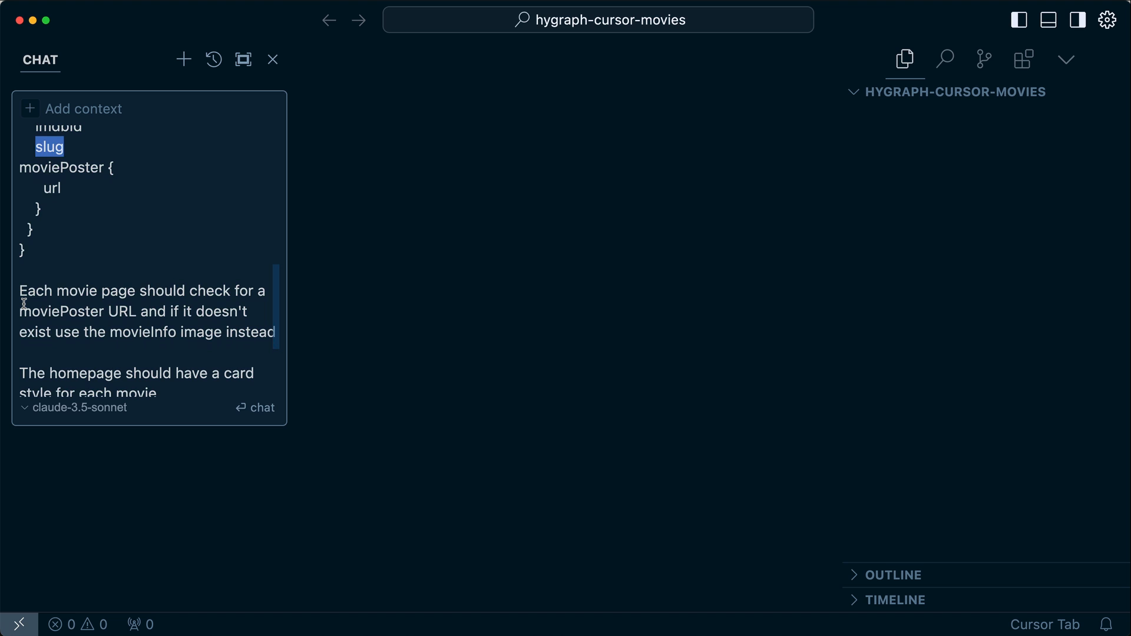
left_click_drag(49, 147, 75, 201)
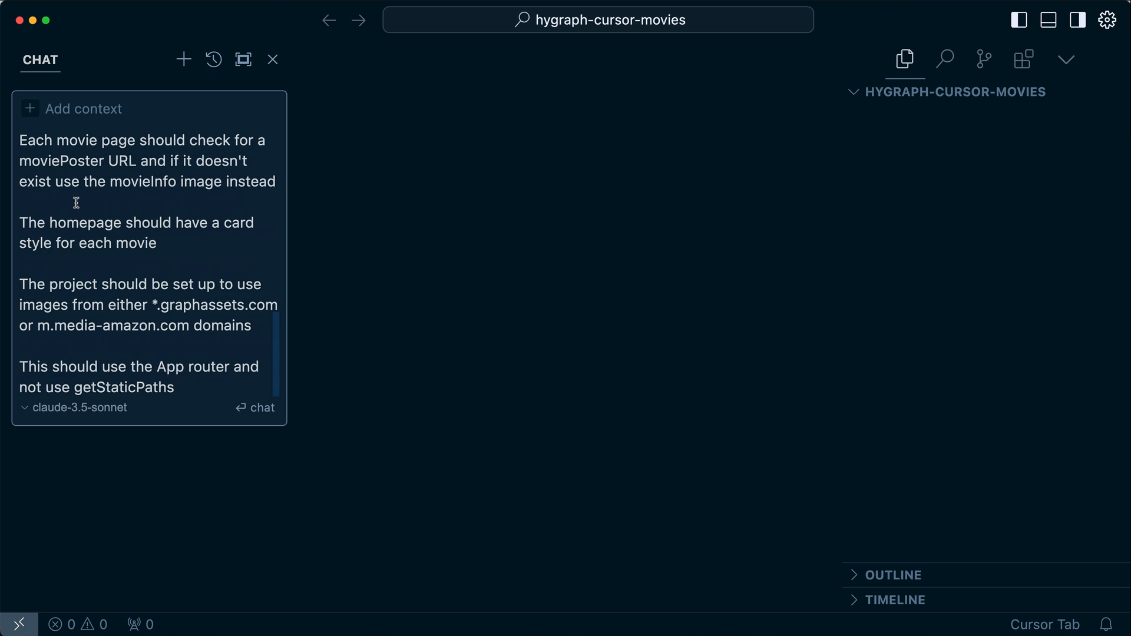
mouse_move(160, 307)
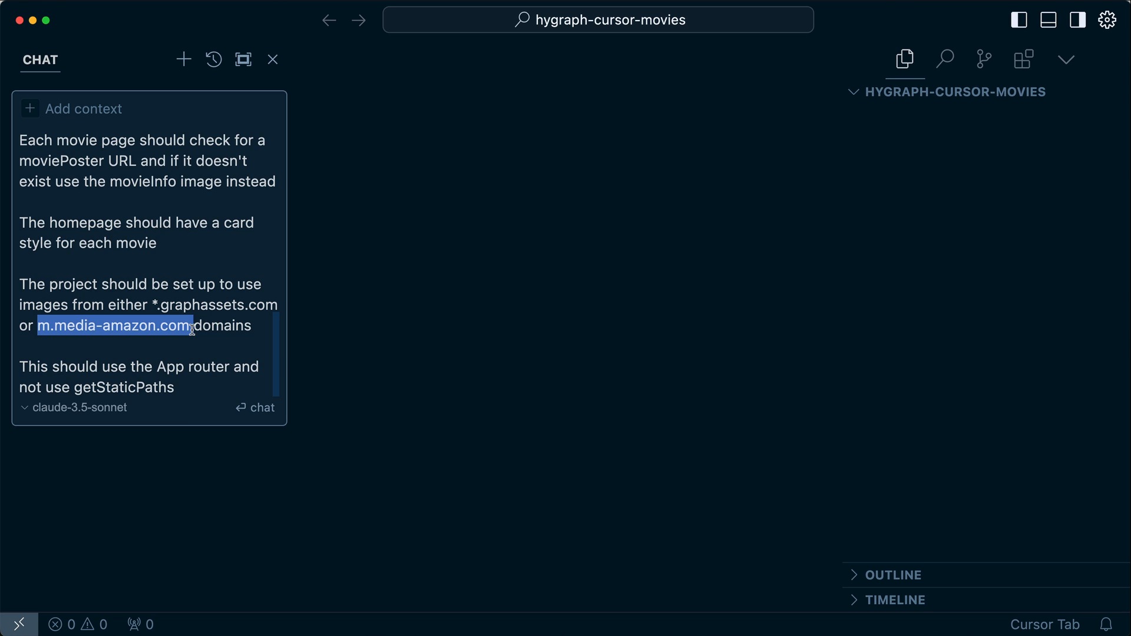
left_click(252, 408)
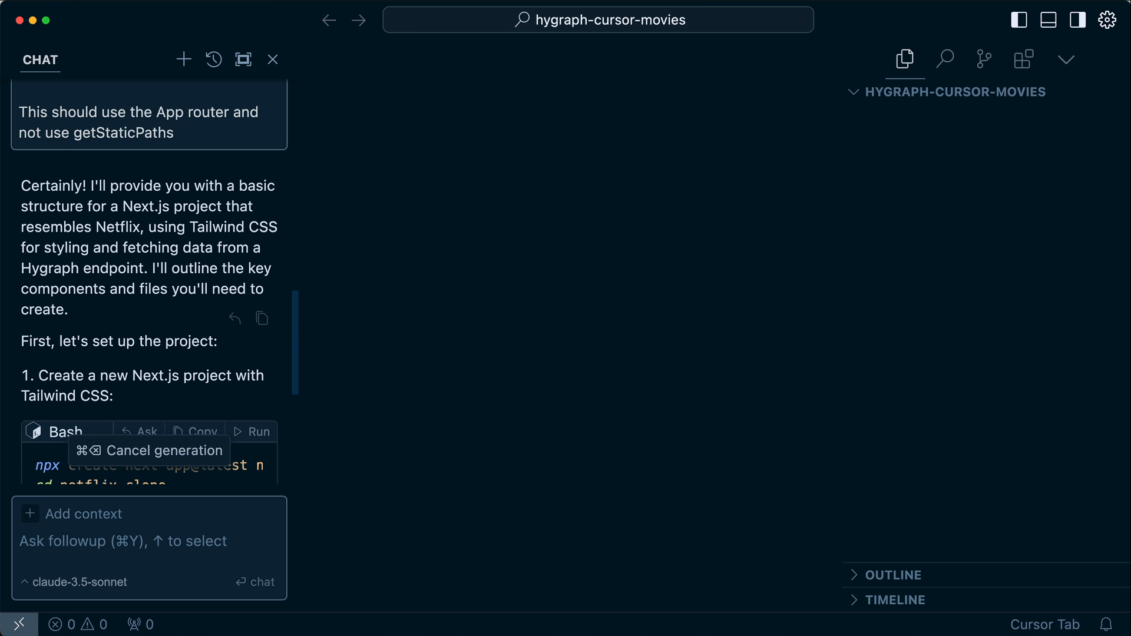
mouse_move(80, 331)
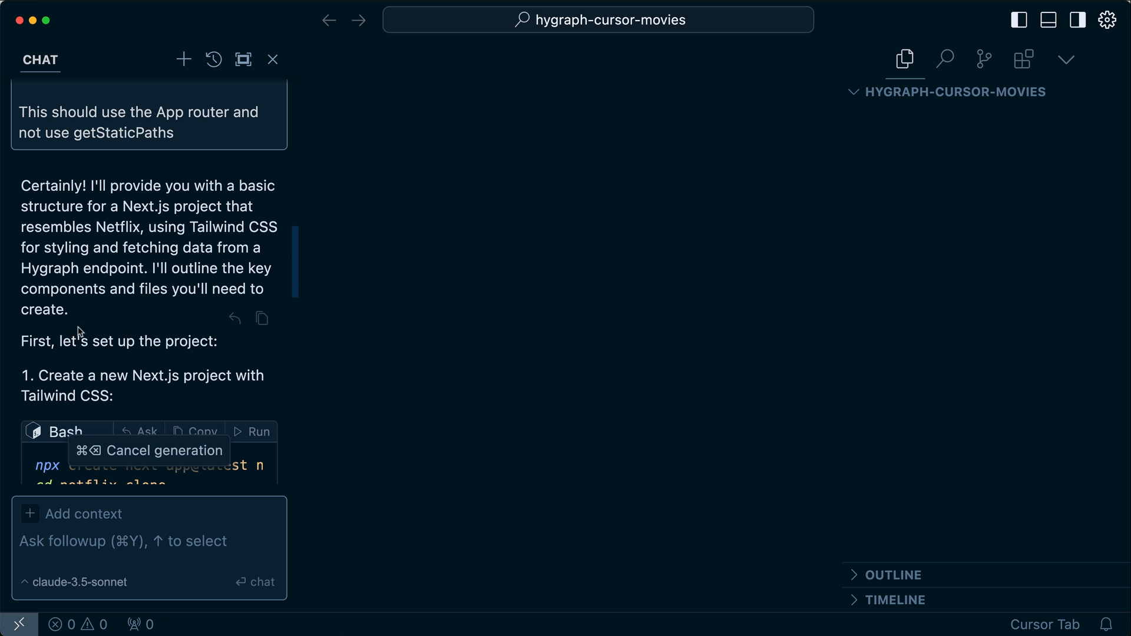
Scroll through the AI's create-next-app and GraphQL dependency setup steps.
scroll("down", 3)
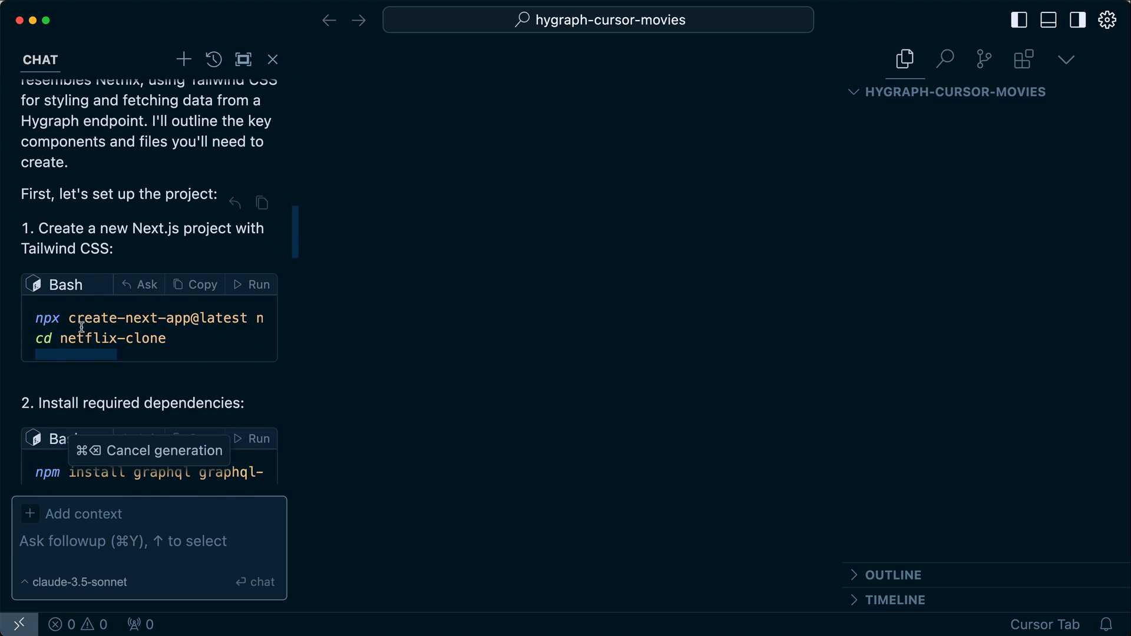
mouse_move(276, 362)
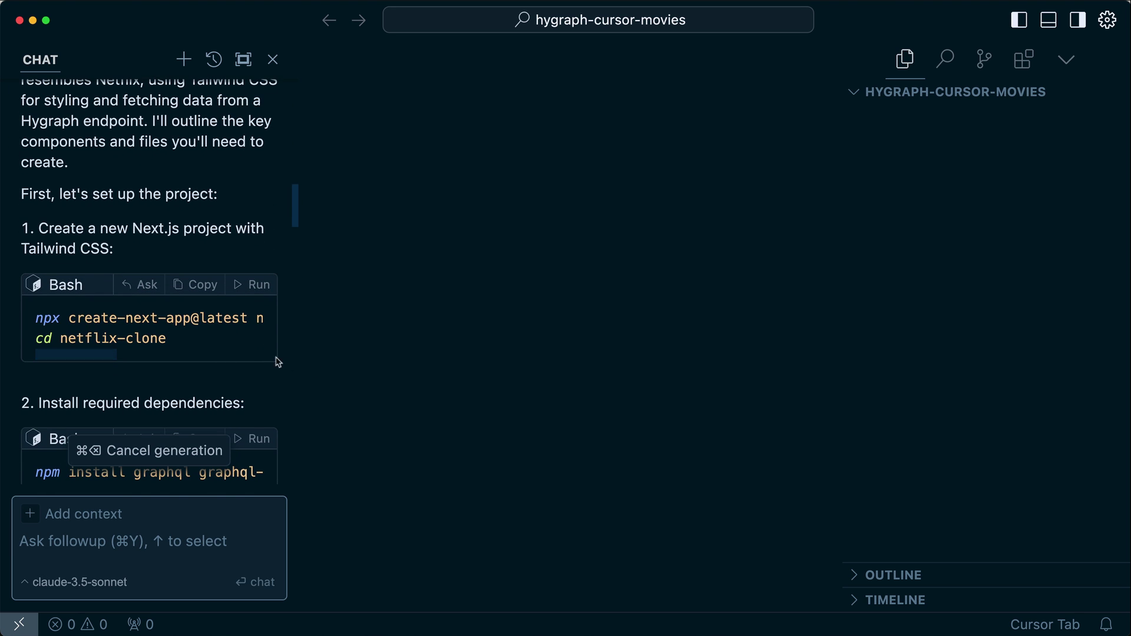
mouse_move(72, 325)
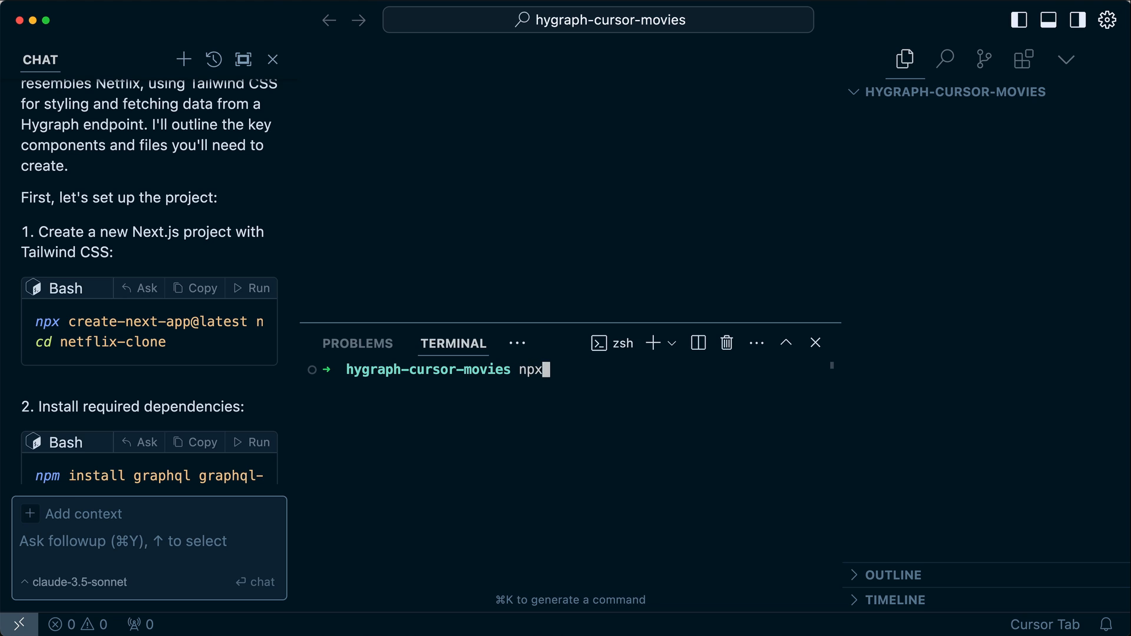
Run create-next-app@latest in ./, accepting the App Router and import alias prompts.
type("create-next")
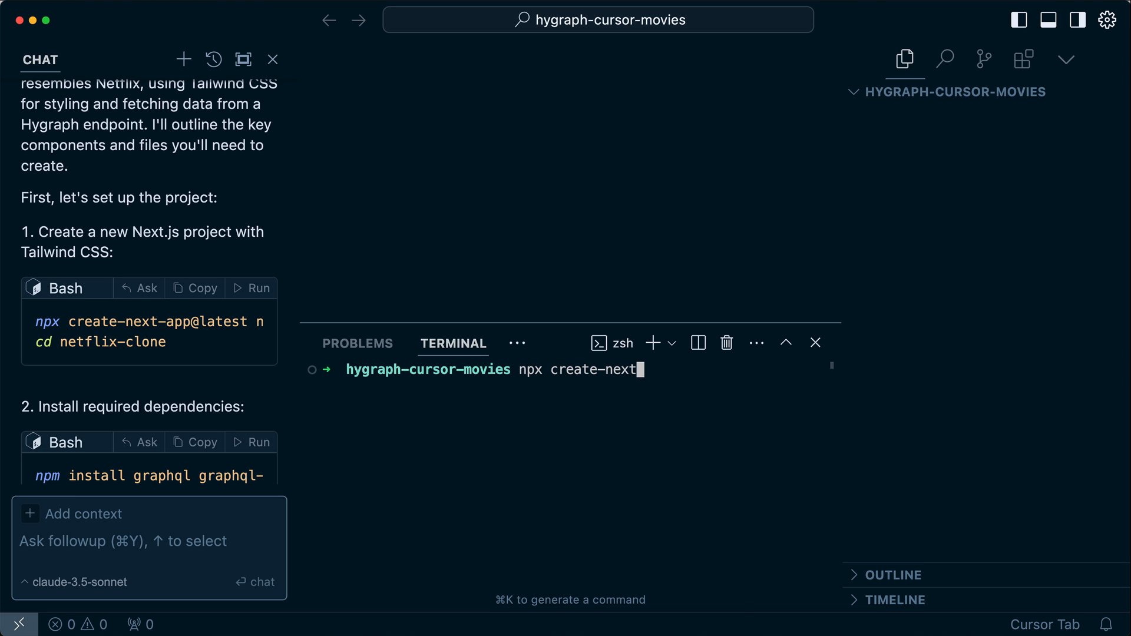
type("-app@latest")
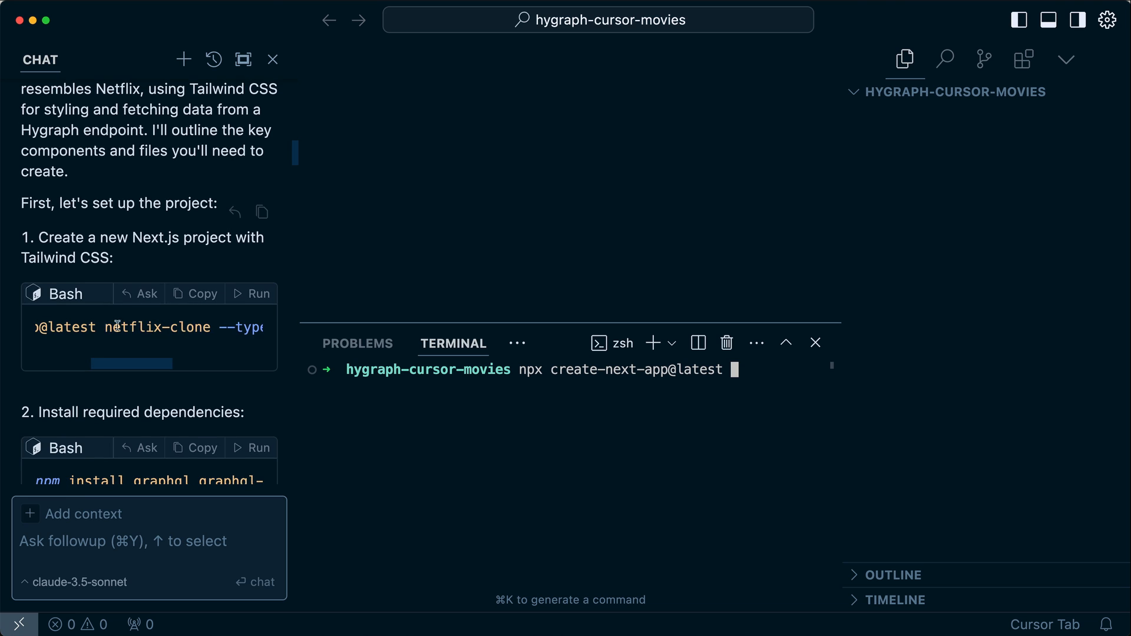
mouse_move(134, 325)
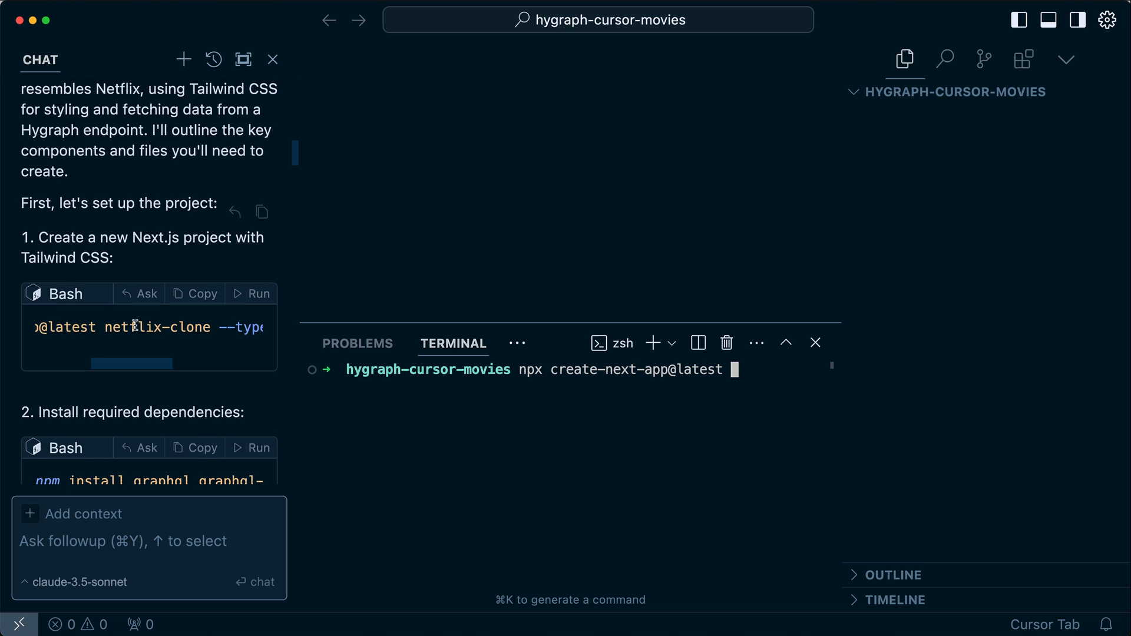
type("./")
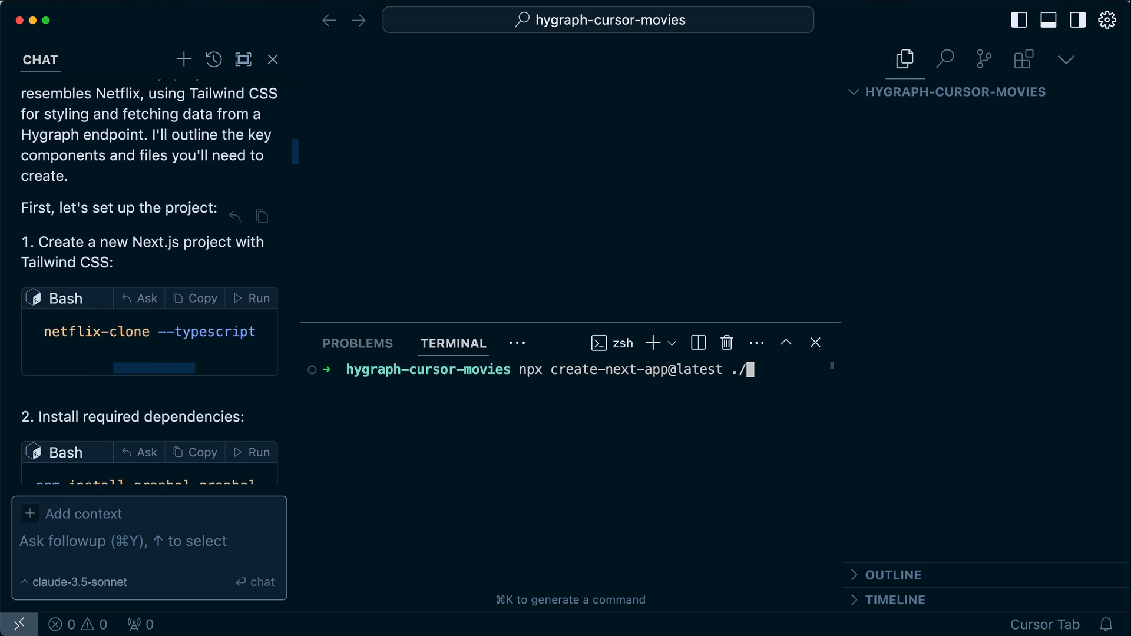
scroll("right", 3)
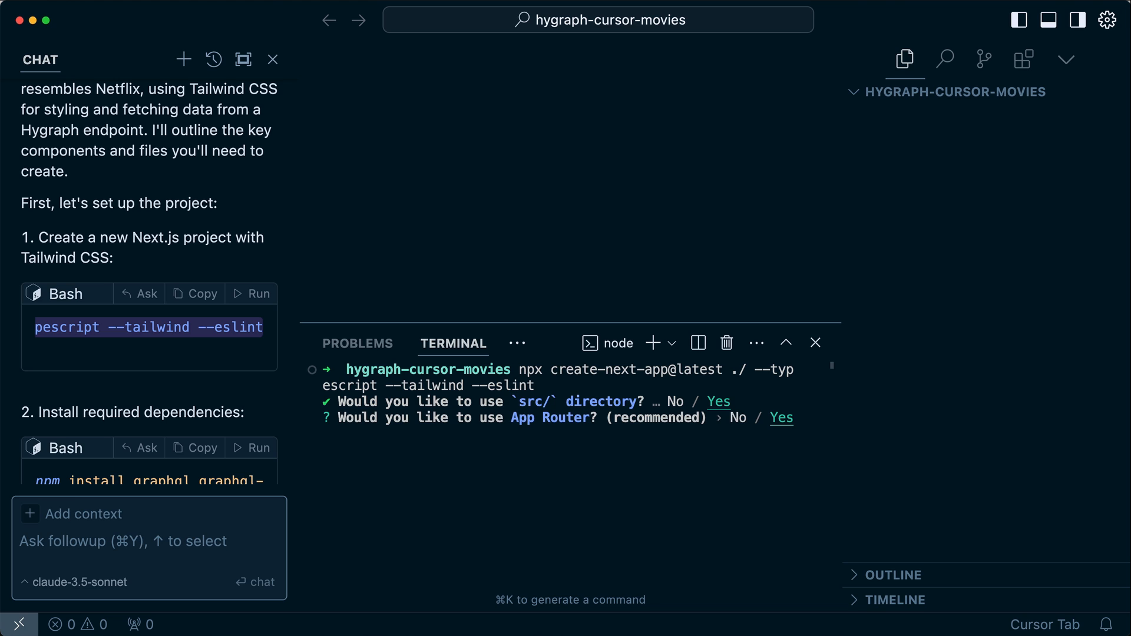
key("Return")
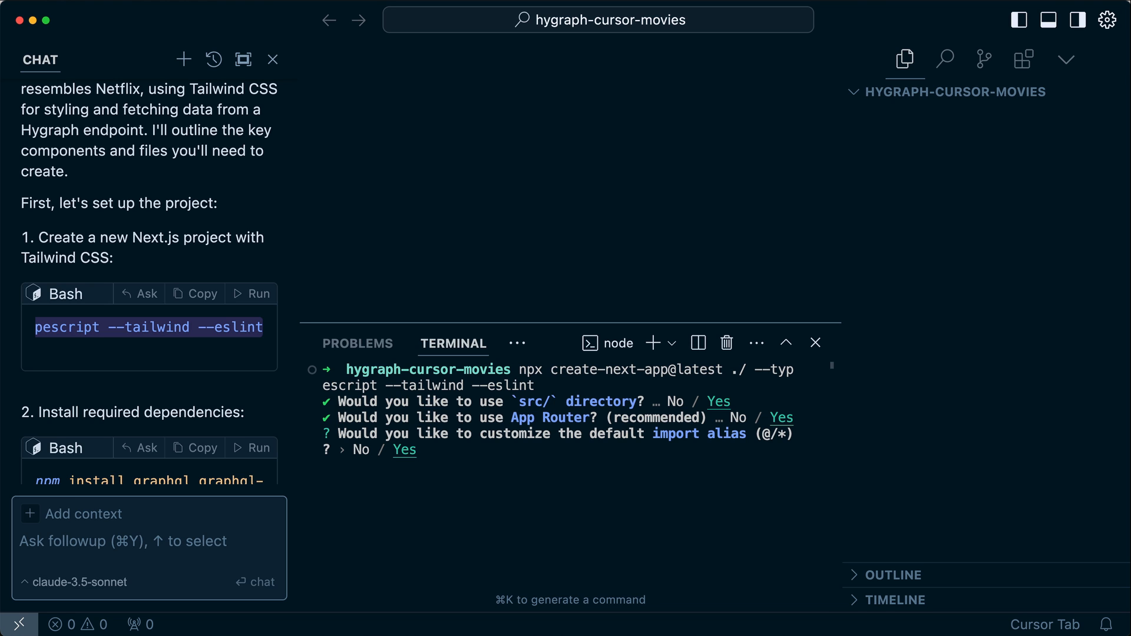
key("Return")
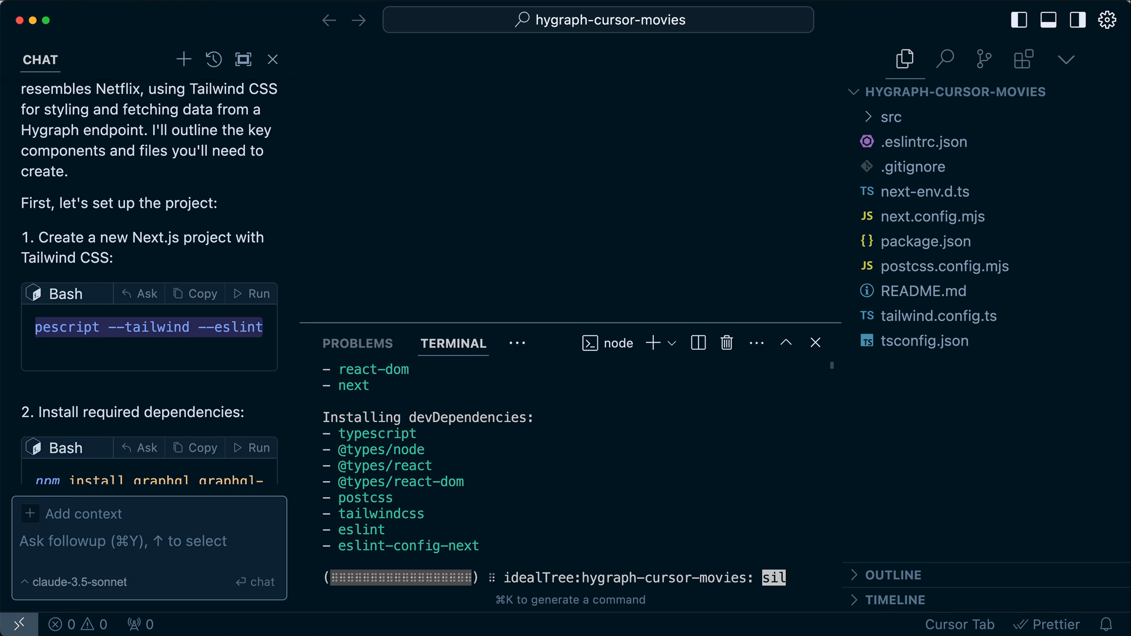
mouse_move(200, 355)
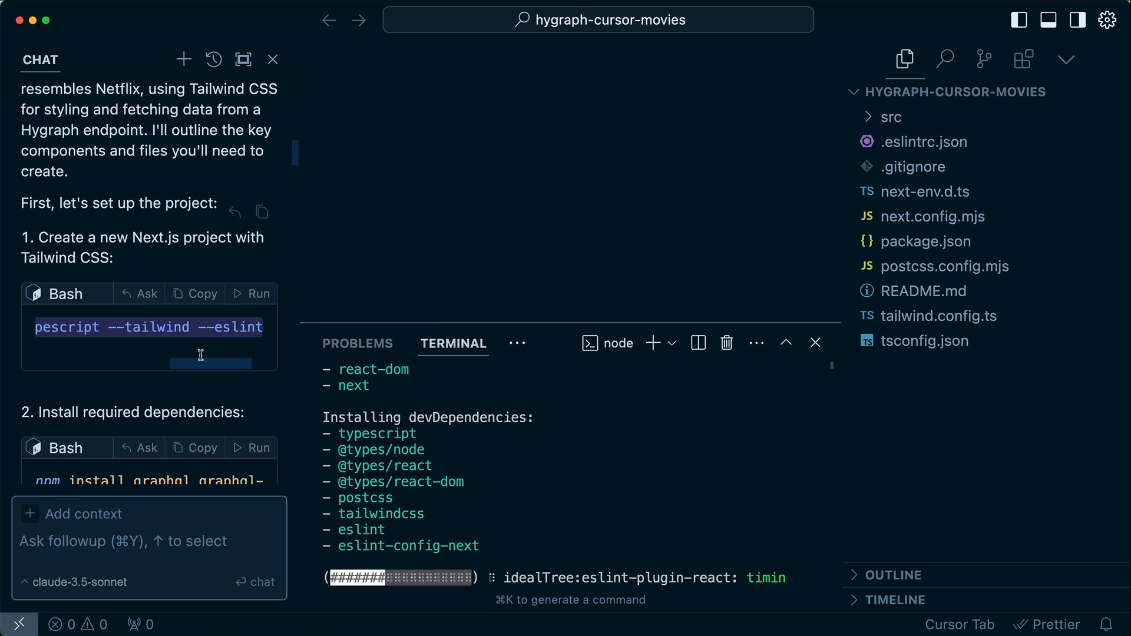
scroll("down", 3)
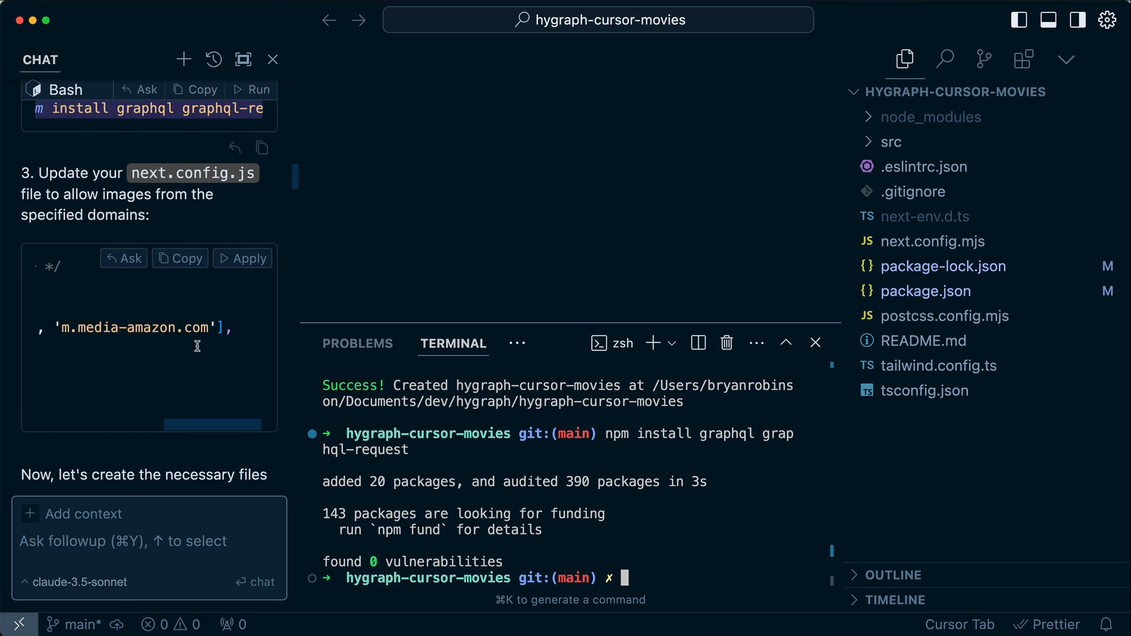
Copy the AI's suggested image-domain configuration for next.config.mjs.
scroll("down", 3)
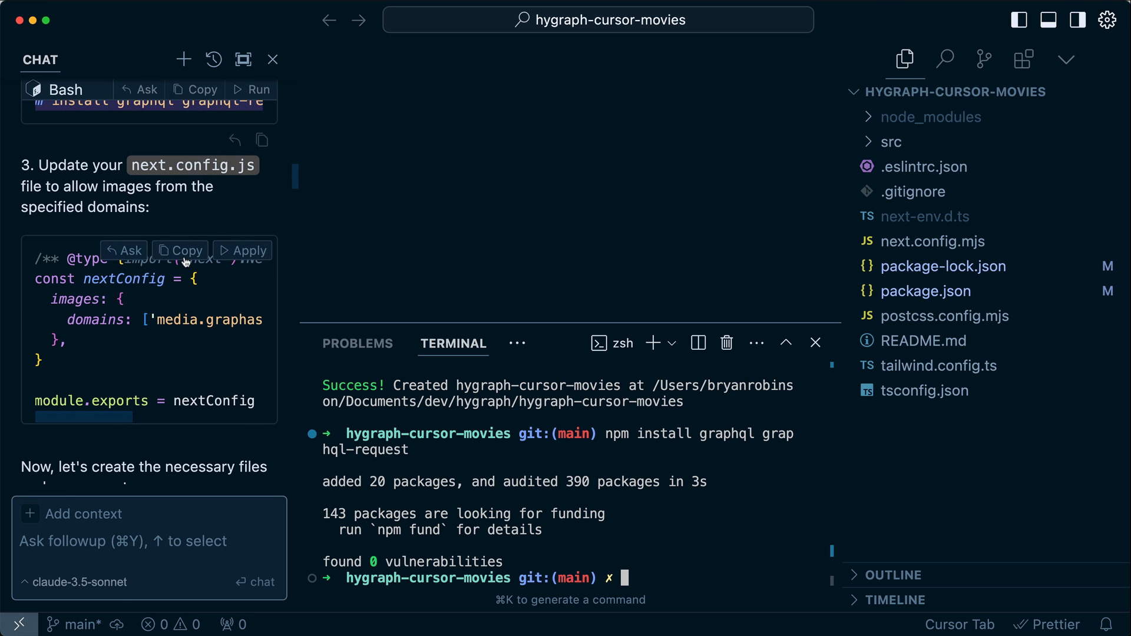
left_click(932, 241)
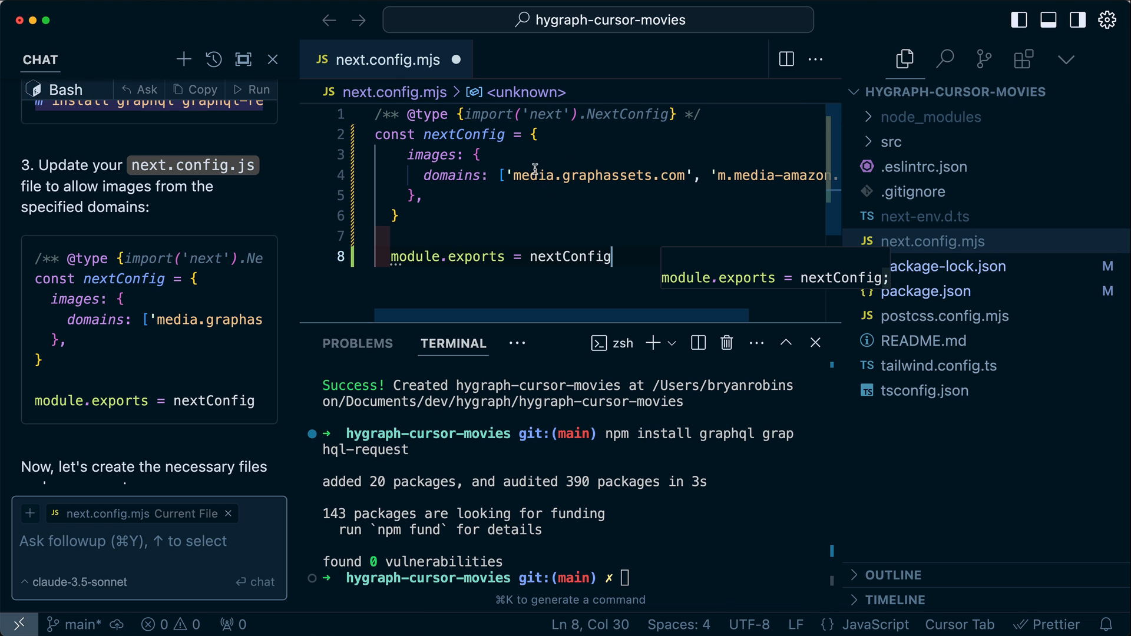
mouse_move(531, 181)
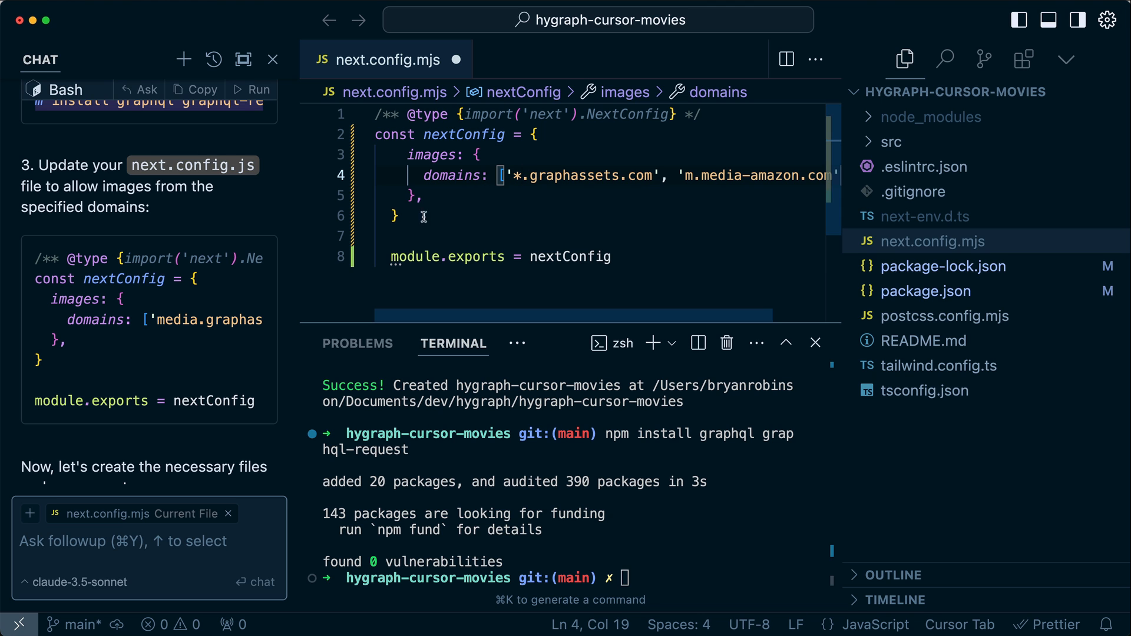
scroll("down", 3)
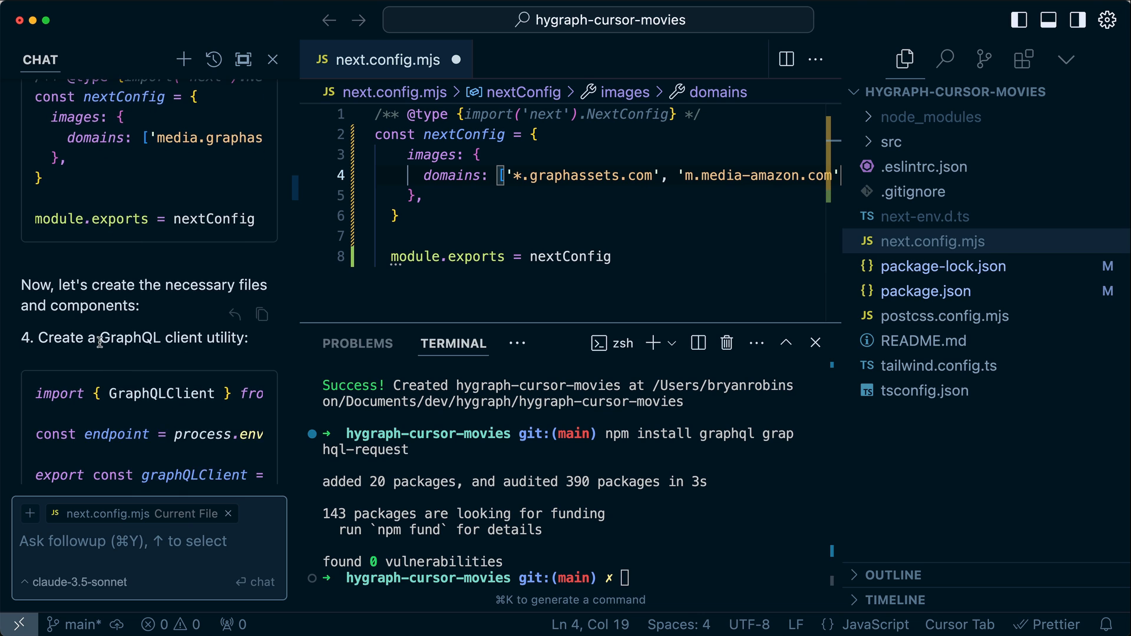
Create src/utils/client.js and apply the AI's HYGRAPH_ENDPOINT GraphQL client code.
scroll("down", 3)
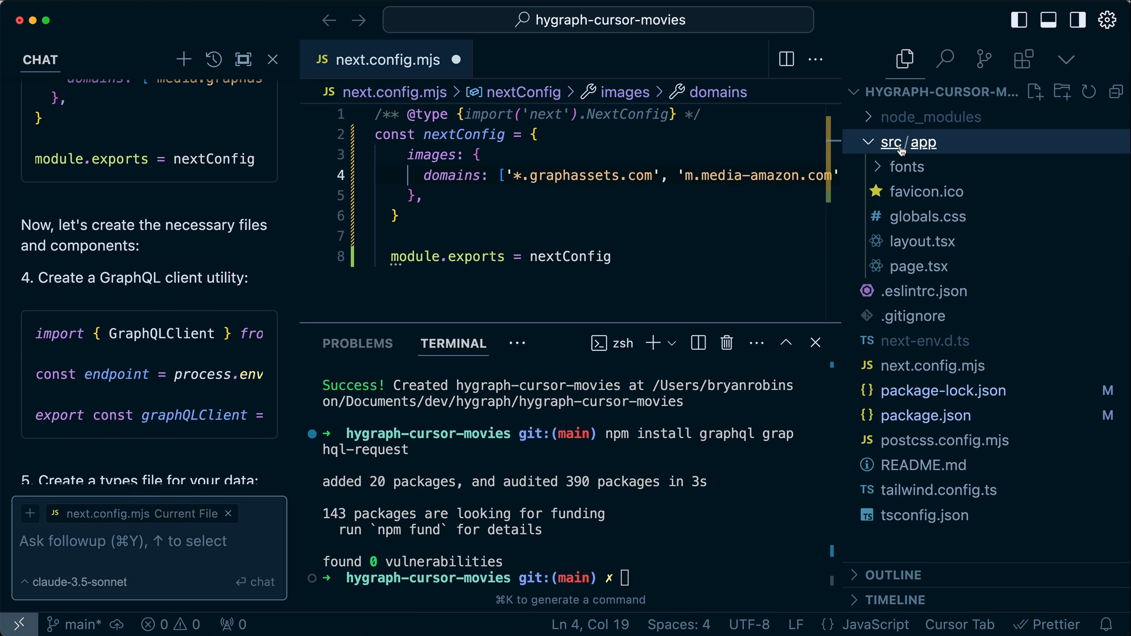
mouse_move(907, 141)
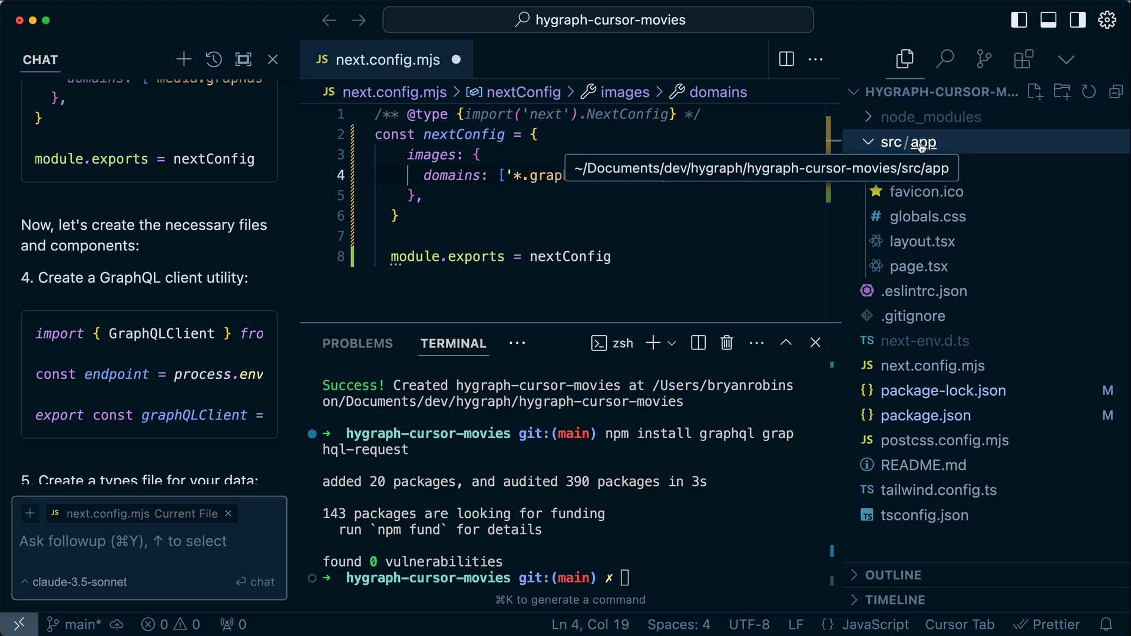
left_click(906, 141)
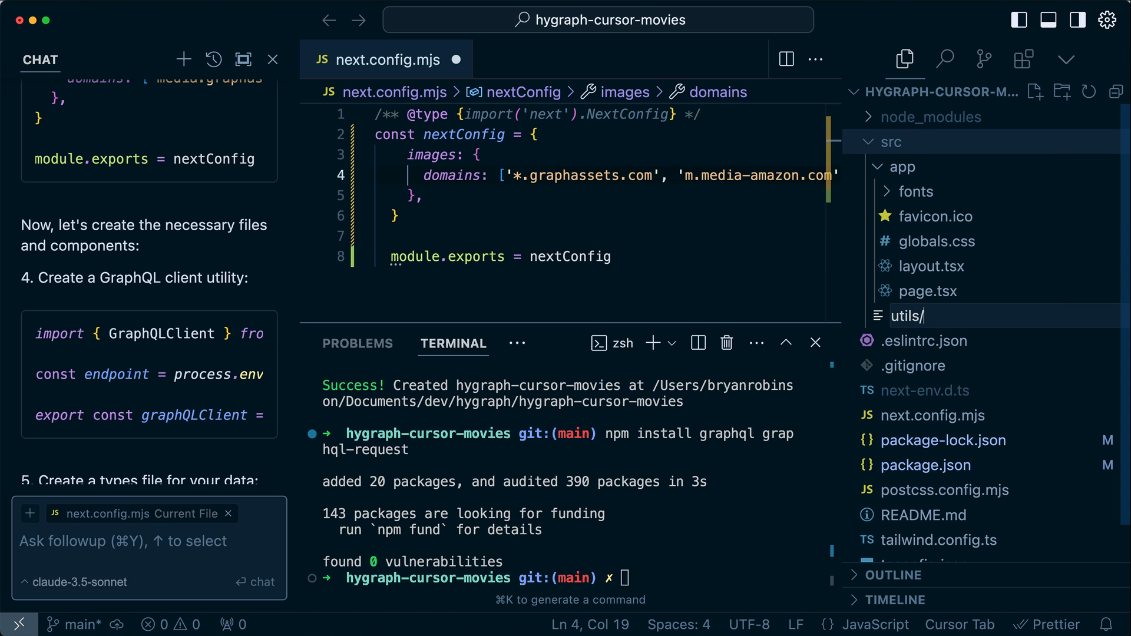
type("client")
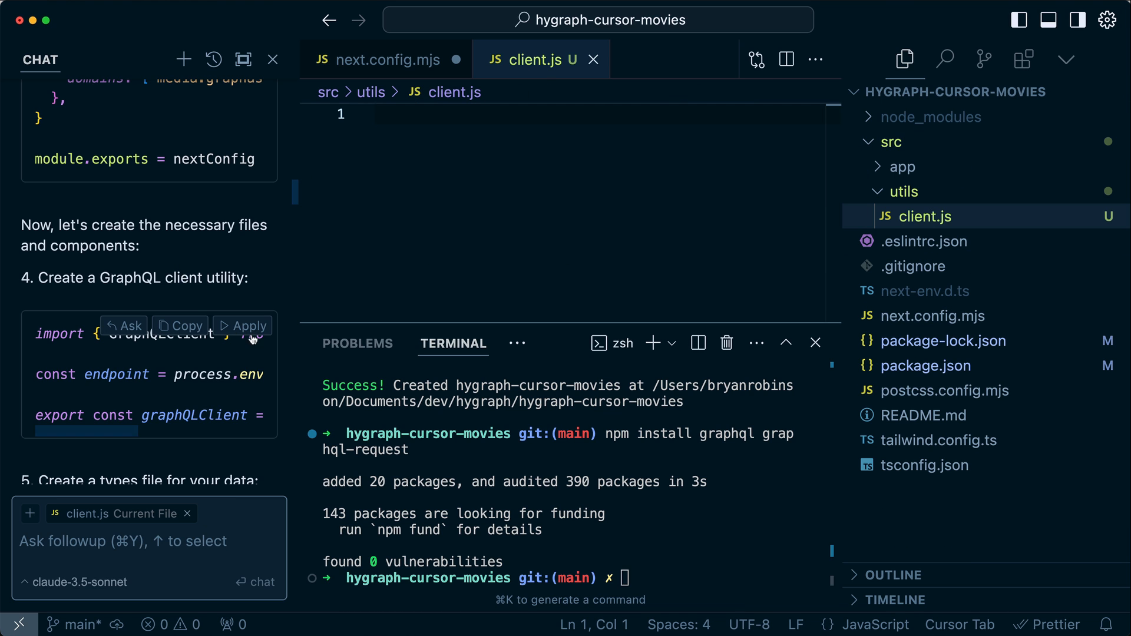
left_click(249, 325)
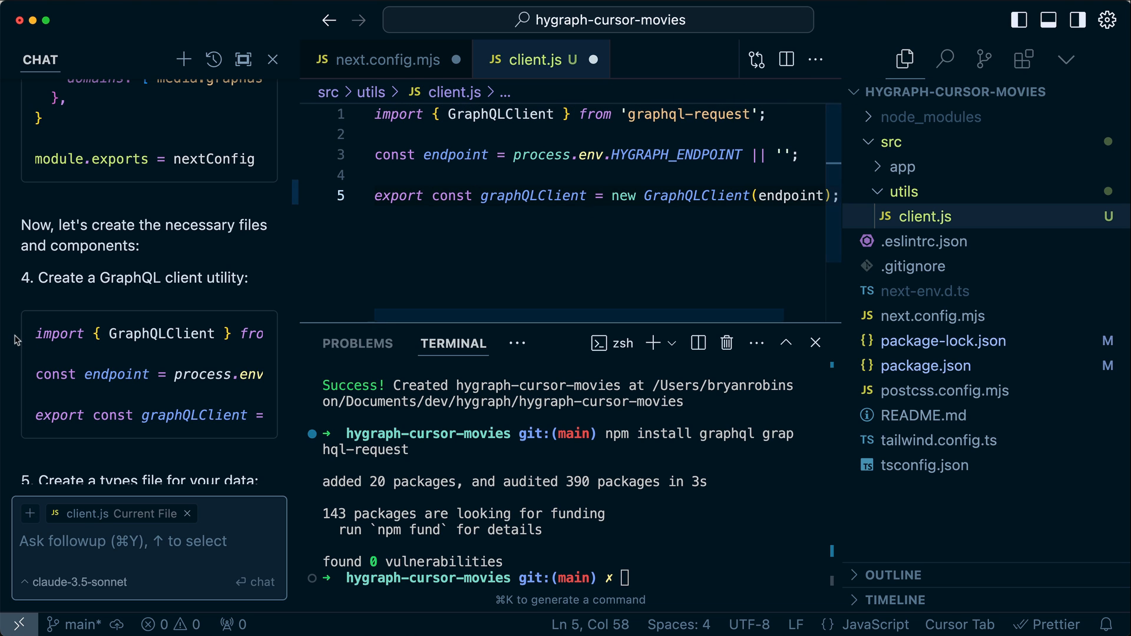
scroll("down", 3)
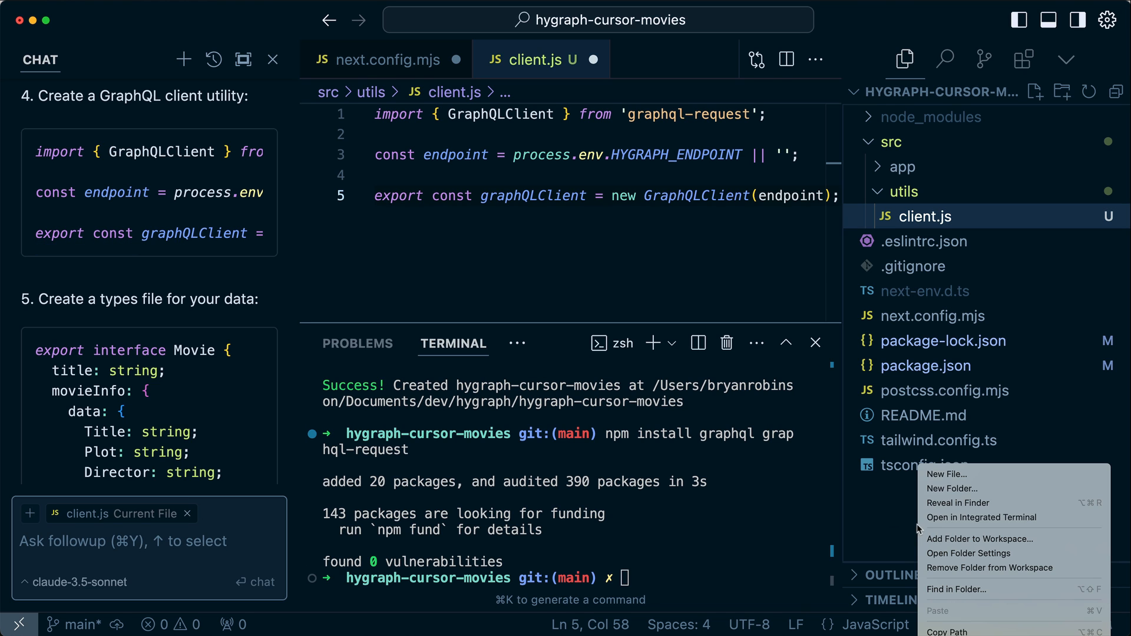
Create .env.local at the root holding the Hygraph Content API endpoint URL.
left_click(952, 473)
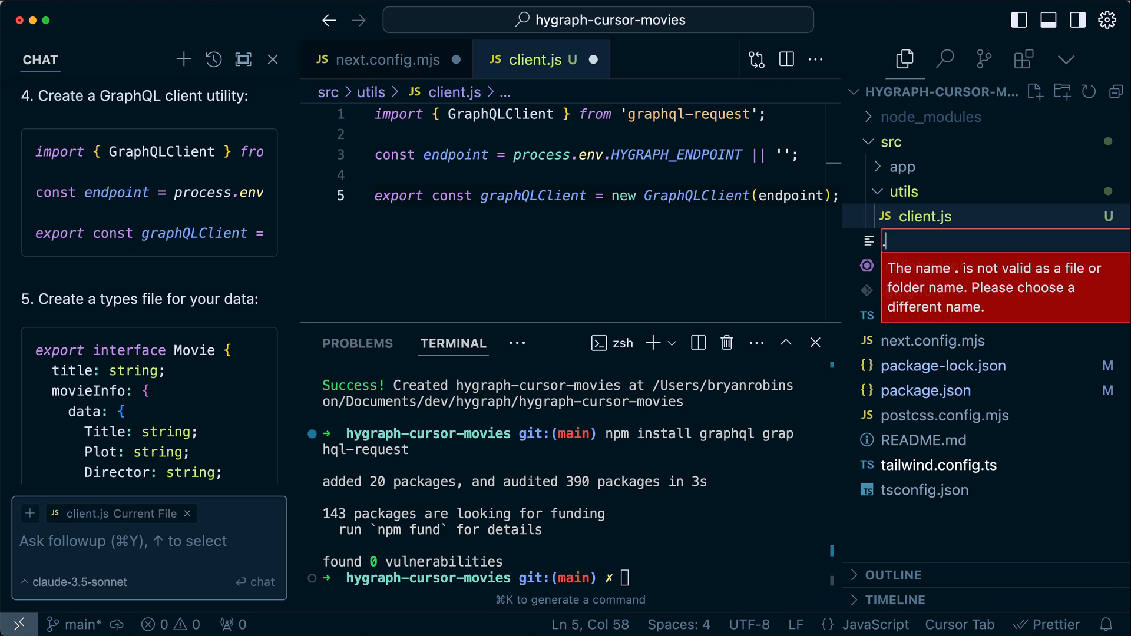
type("env.lov")
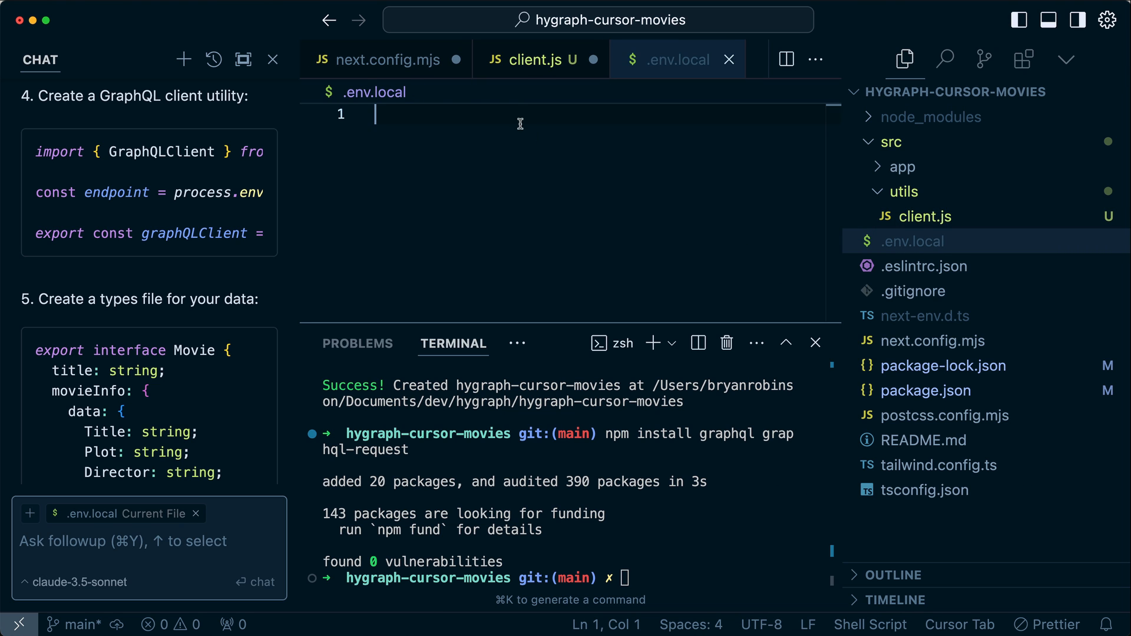
left_click(537, 60)
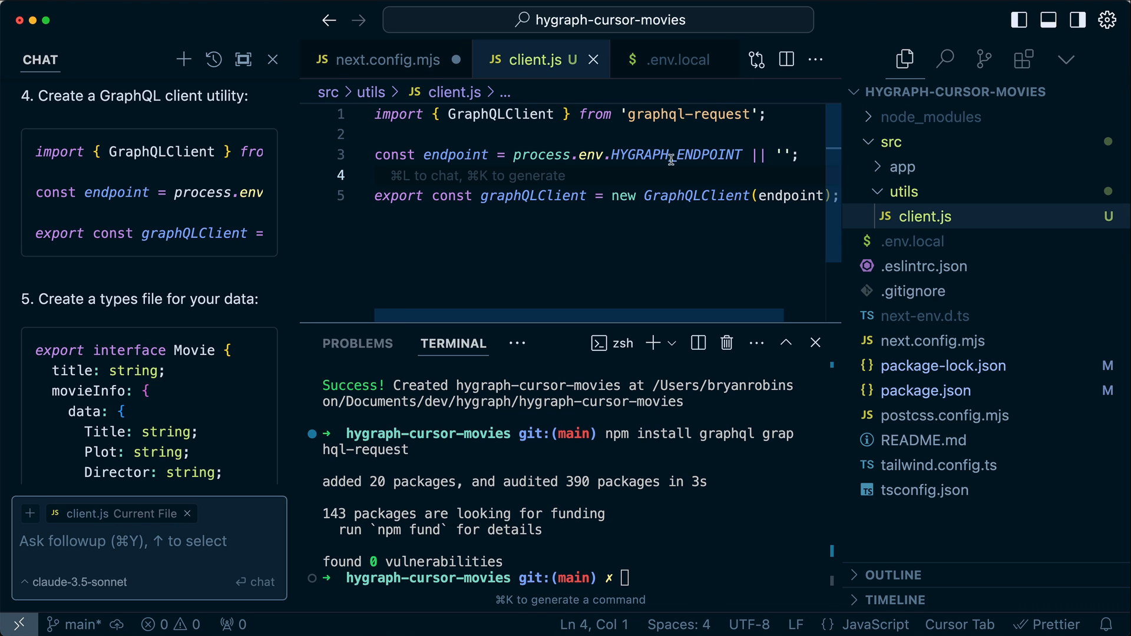
left_click(383, 61)
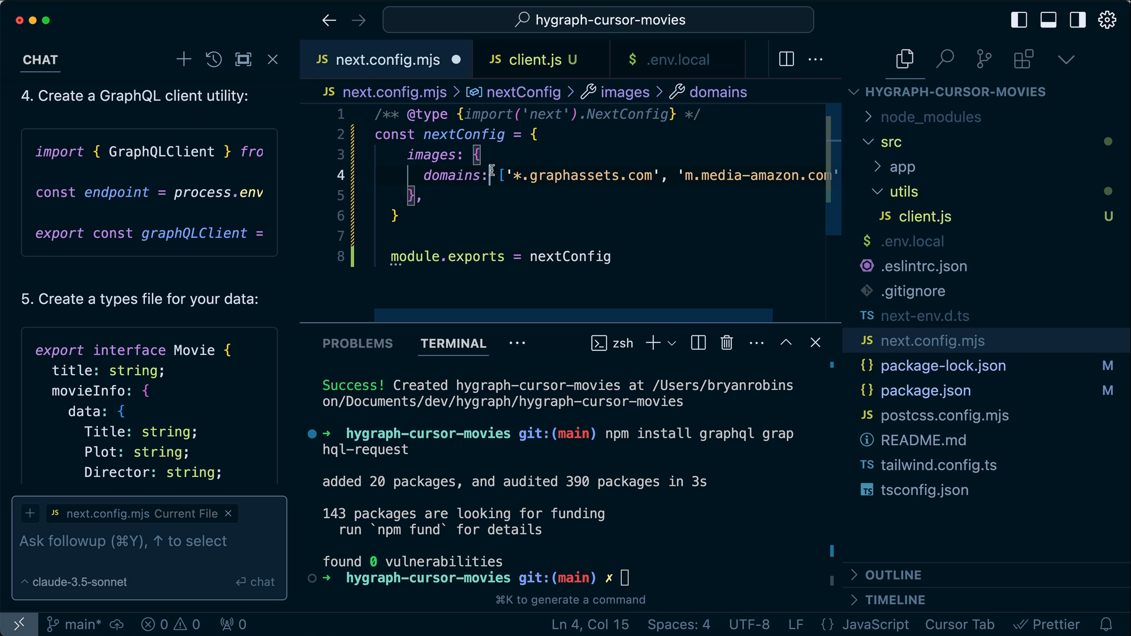
left_click(913, 241)
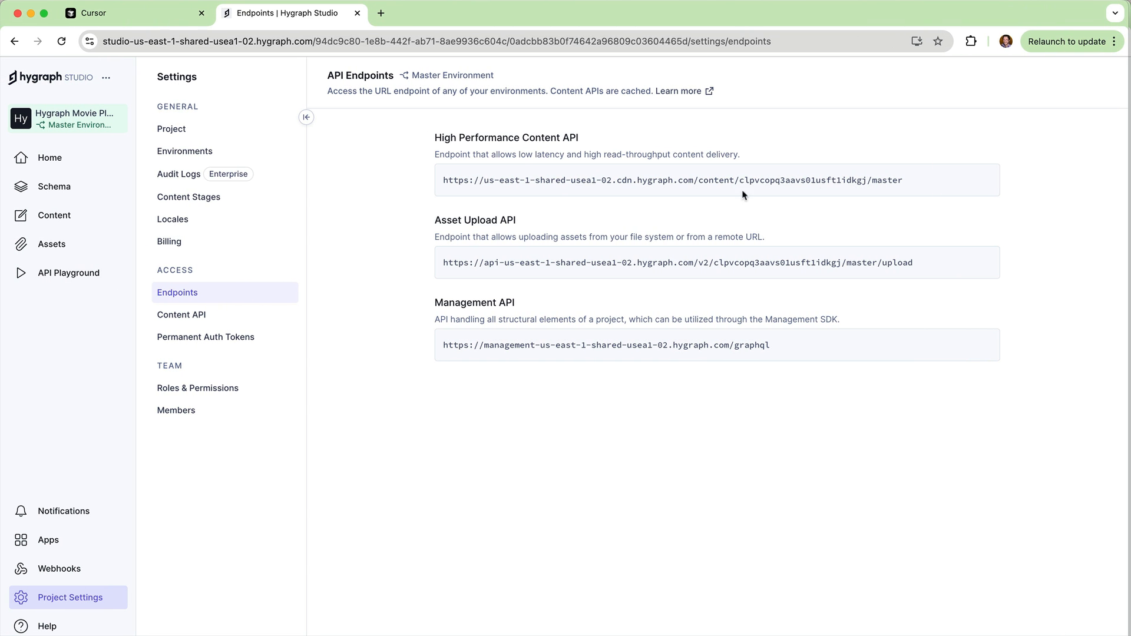
mouse_move(981, 183)
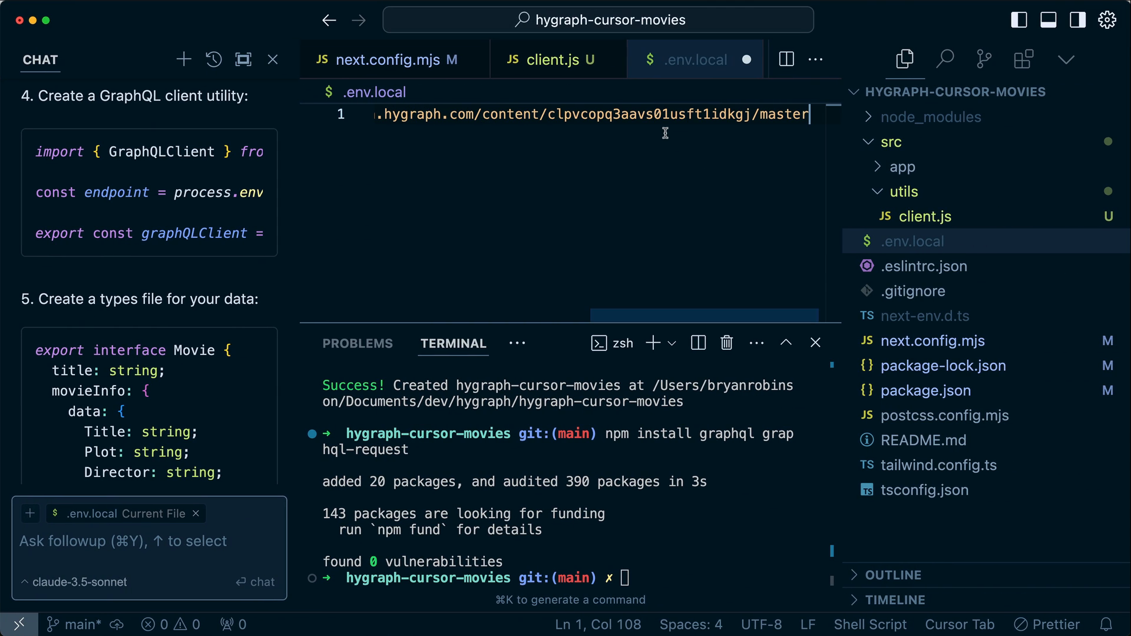
left_click(382, 60)
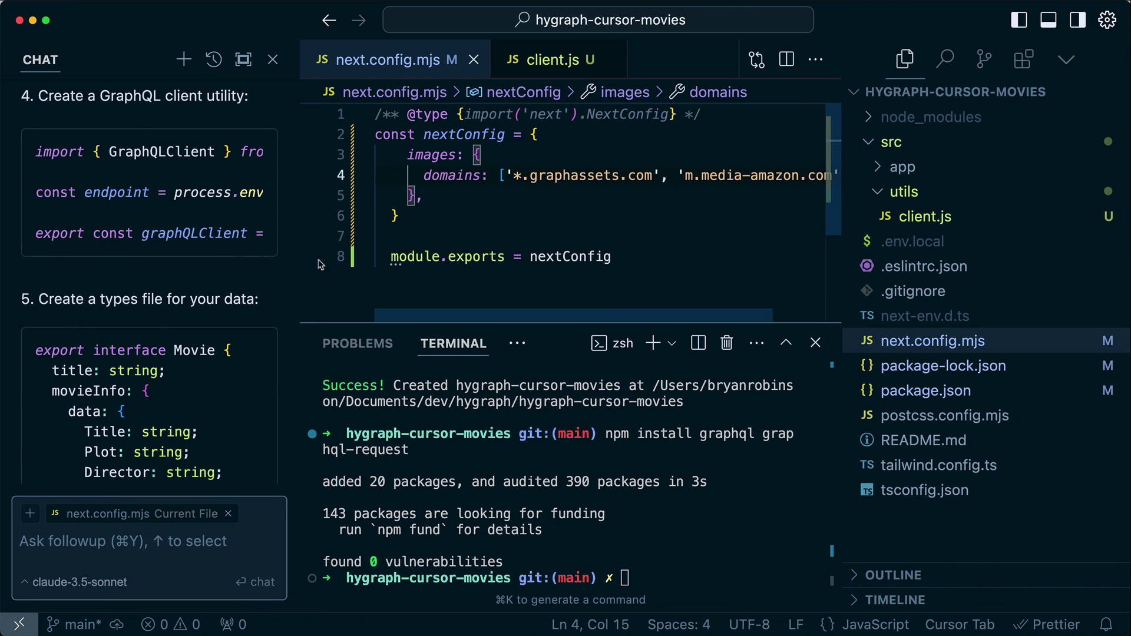
scroll("down", 3)
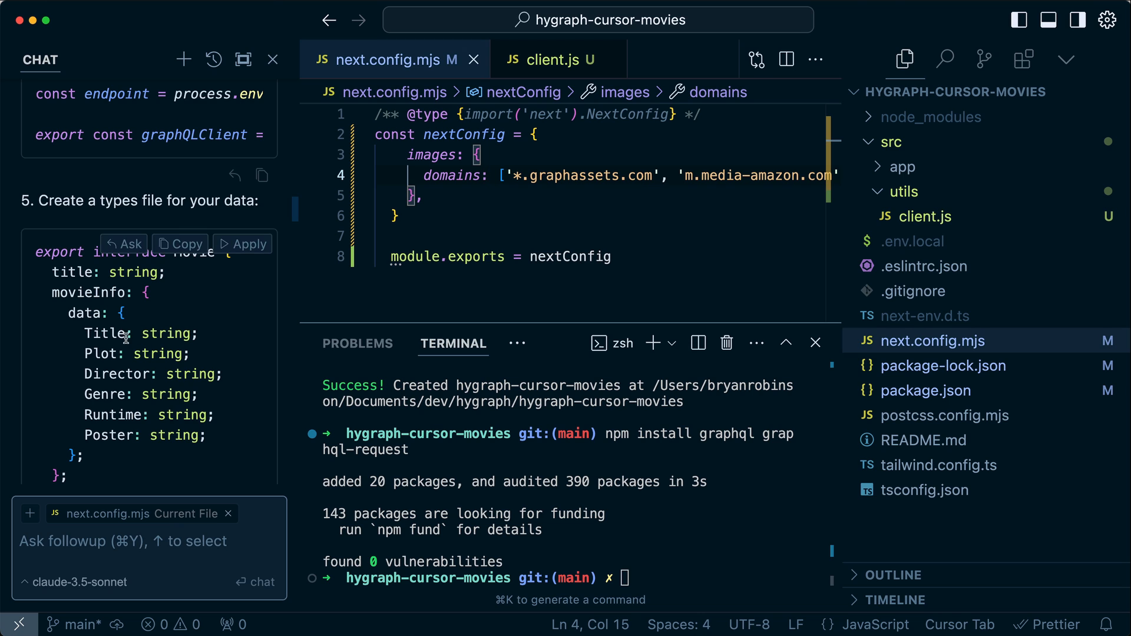
mouse_move(101, 242)
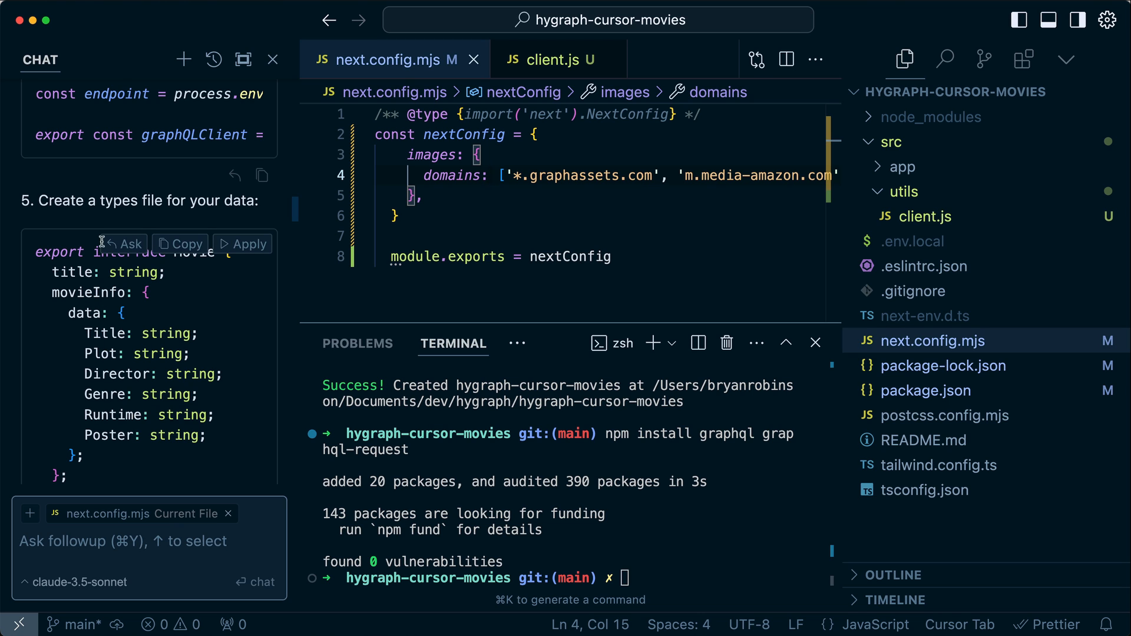
mouse_move(65, 191)
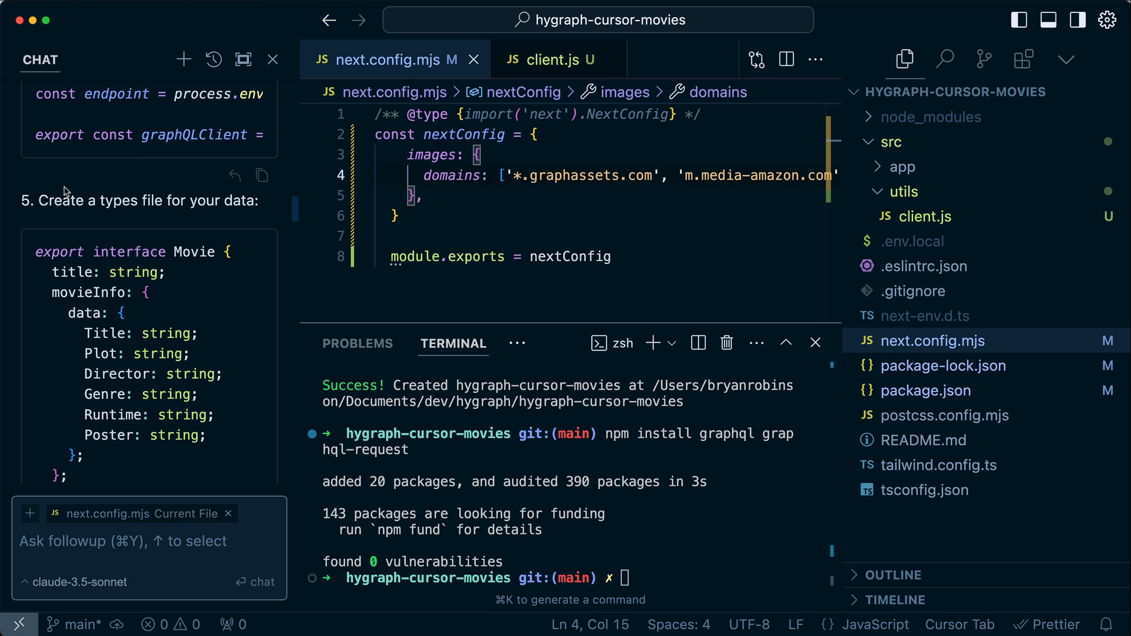
Create src/types/movie.ts for the chat's Movie interface.
scroll("down", 3)
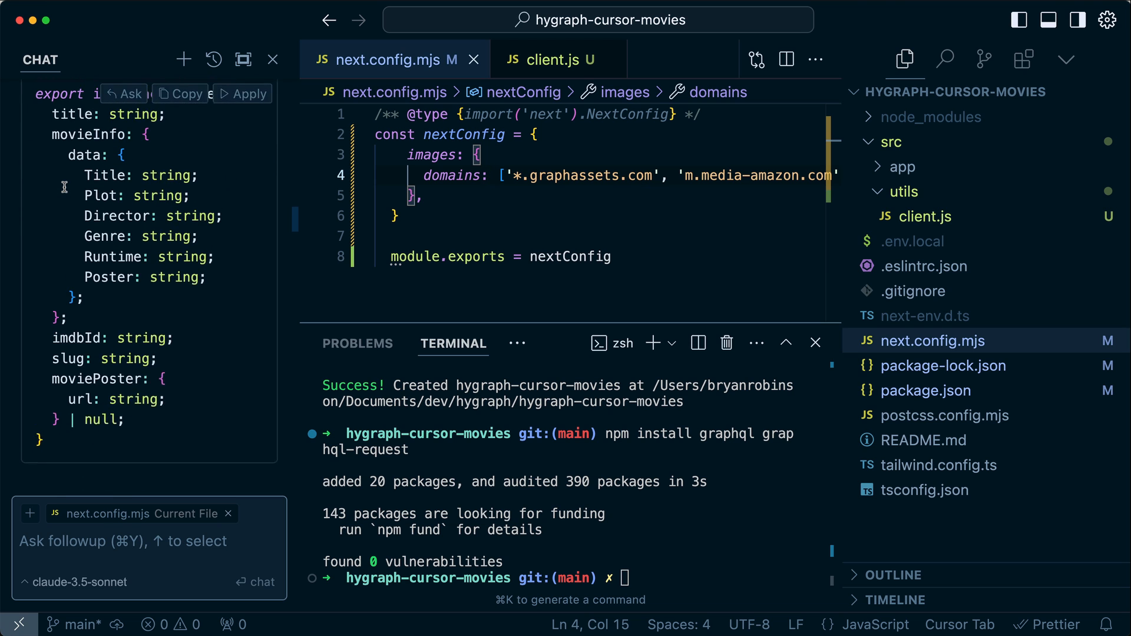
scroll("down", 3)
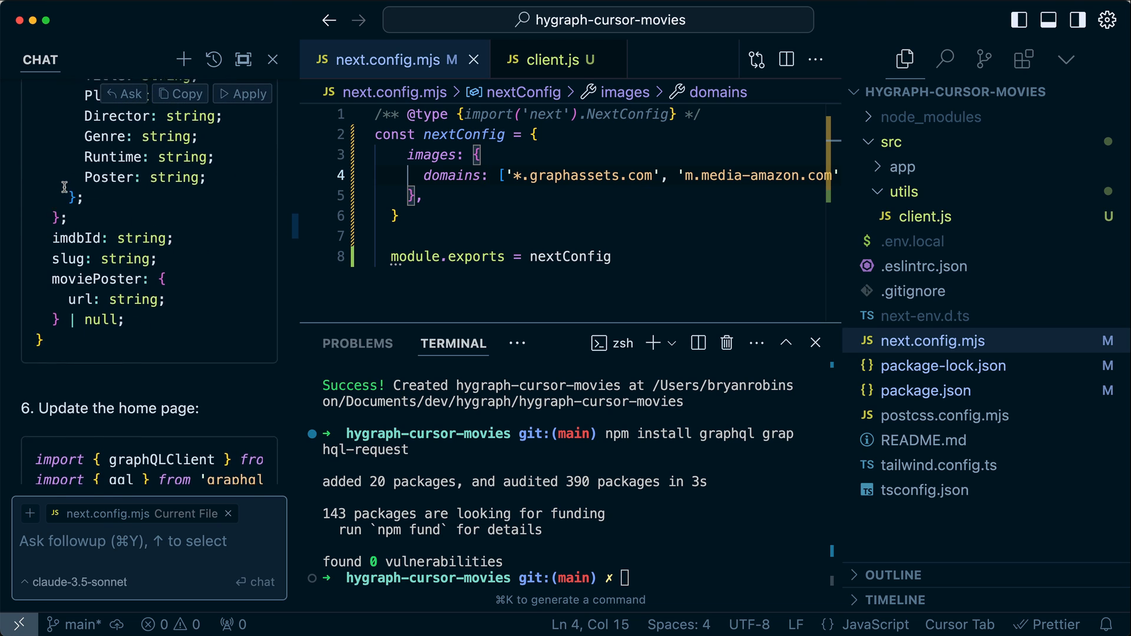
scroll("down", 3)
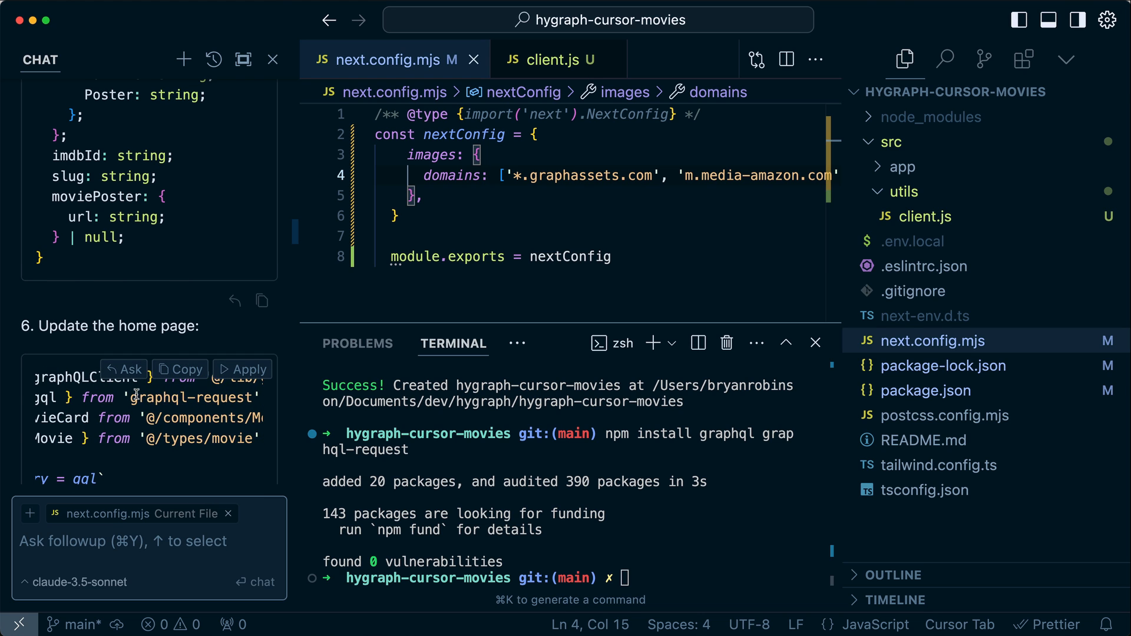
right_click(892, 141)
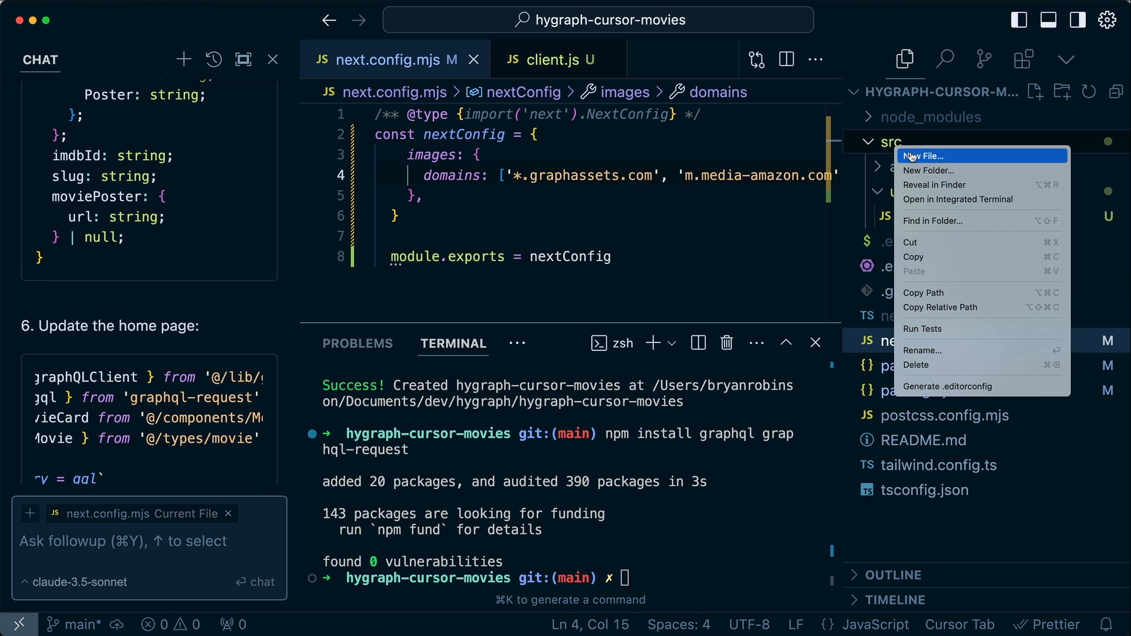
left_click(923, 155)
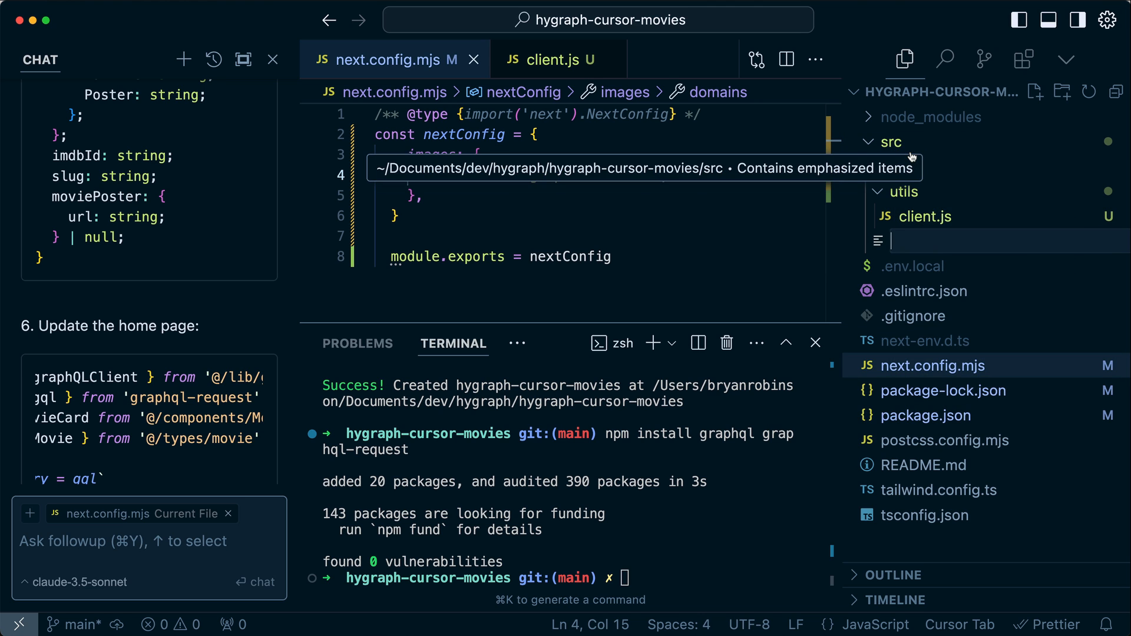
type("types")
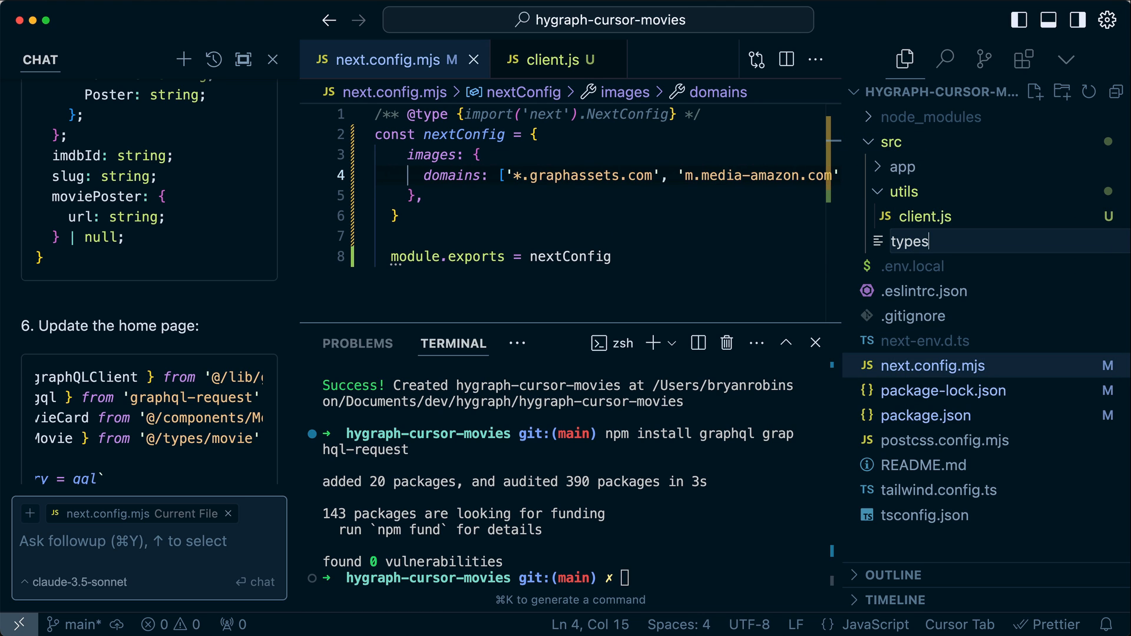
type("/movie.t")
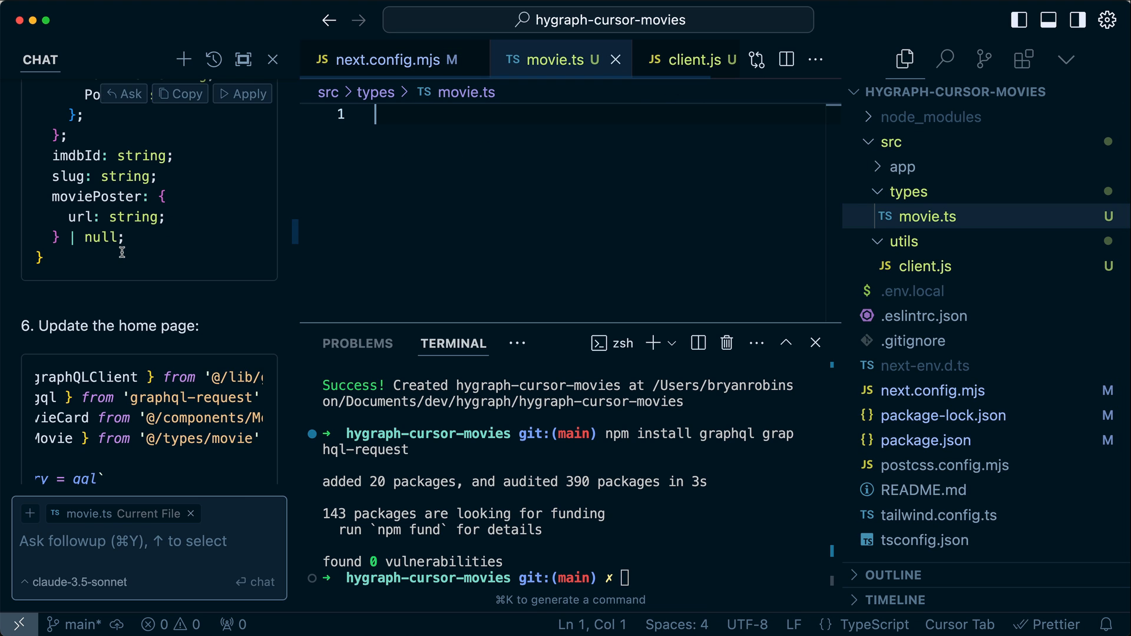
scroll("up", 3)
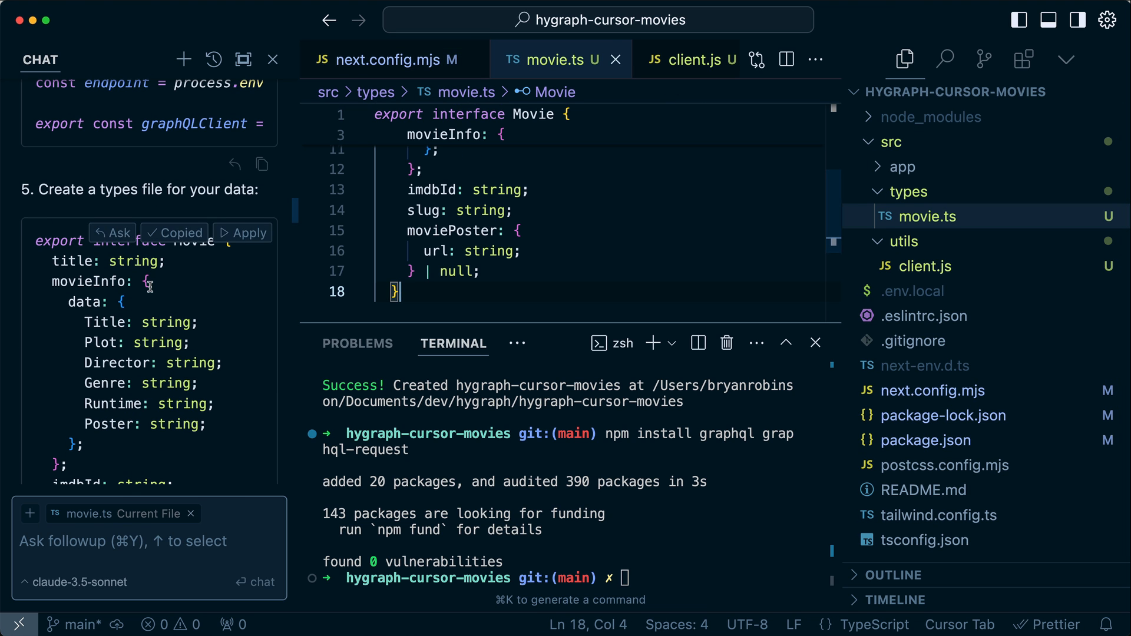
scroll("down", 3)
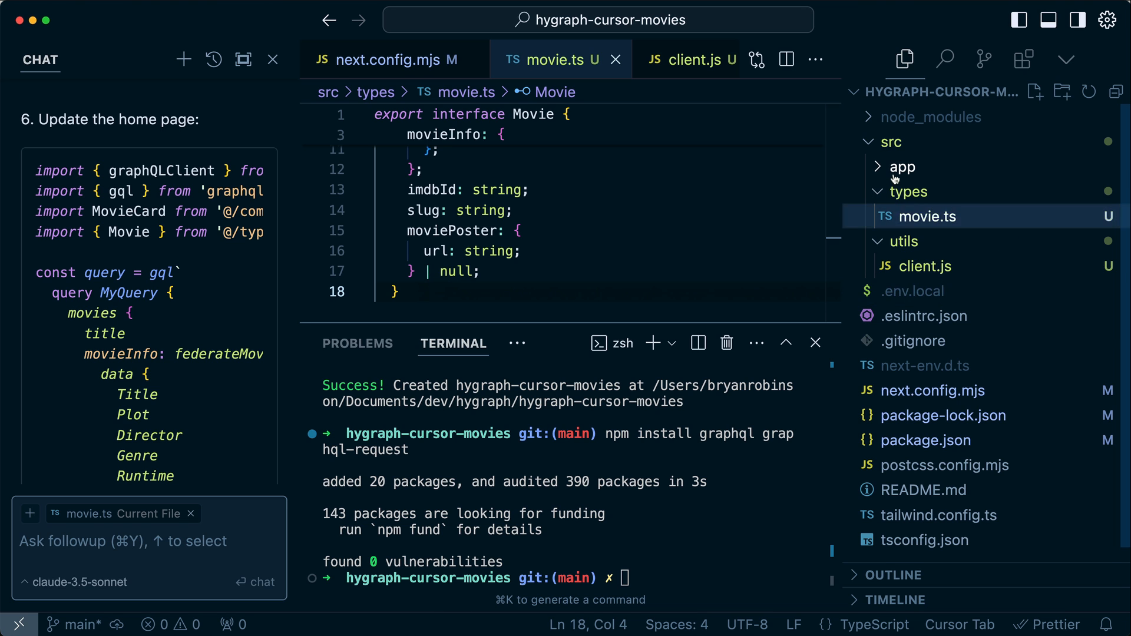
Fill src/app/page.tsx with the chat's Hygraph movies query code, importing graphQLClient from '@/utils/client'.
left_click(902, 166)
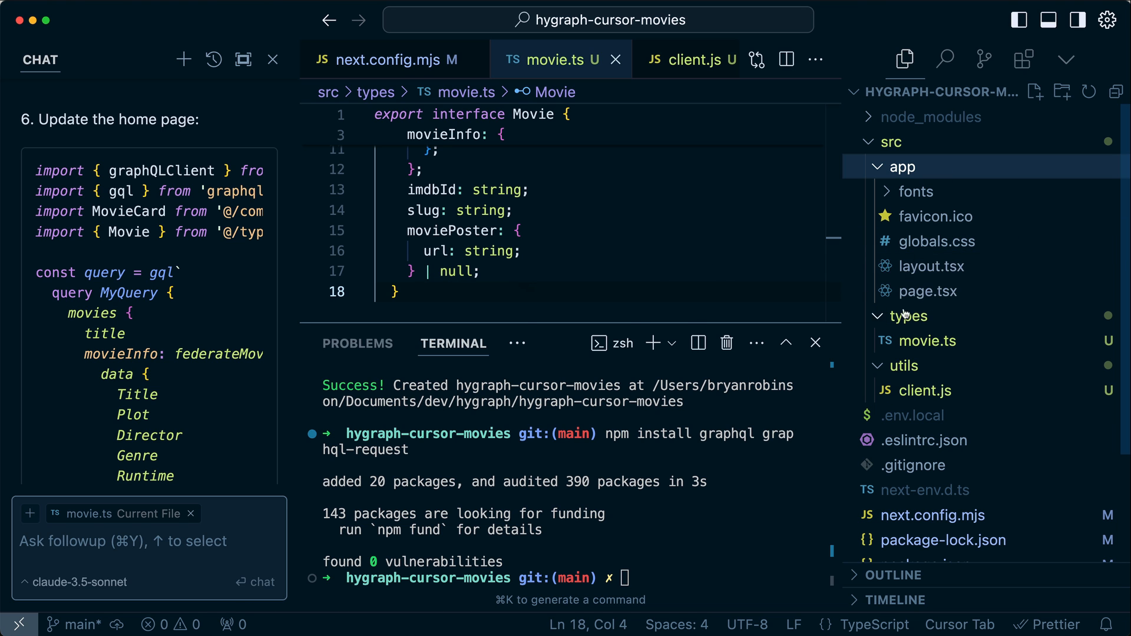
left_click(930, 290)
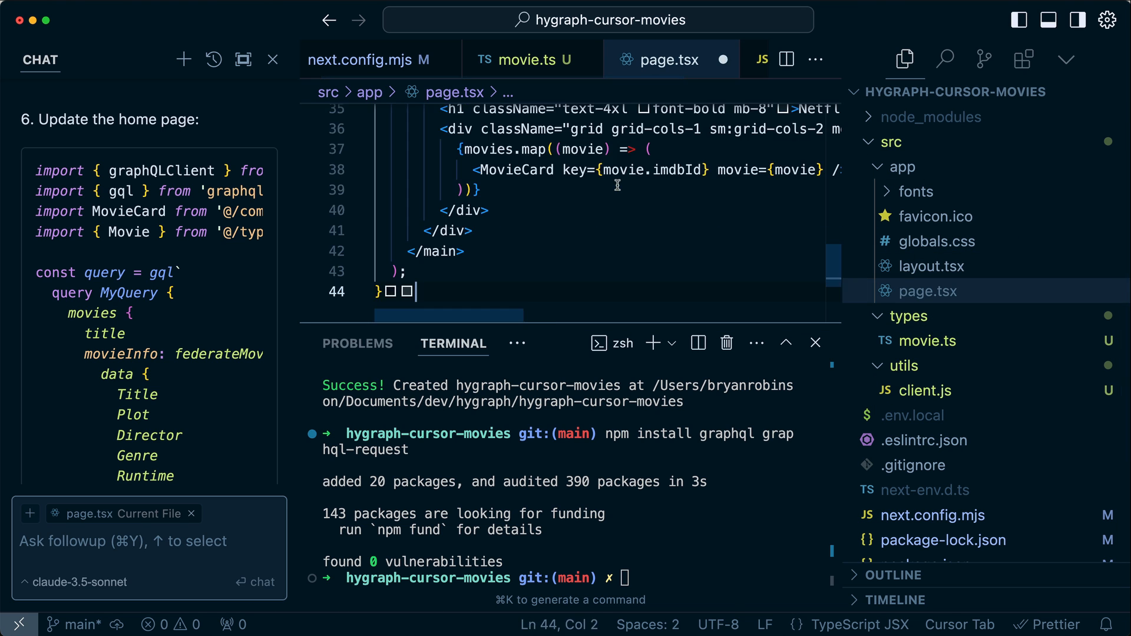
scroll("up", 3)
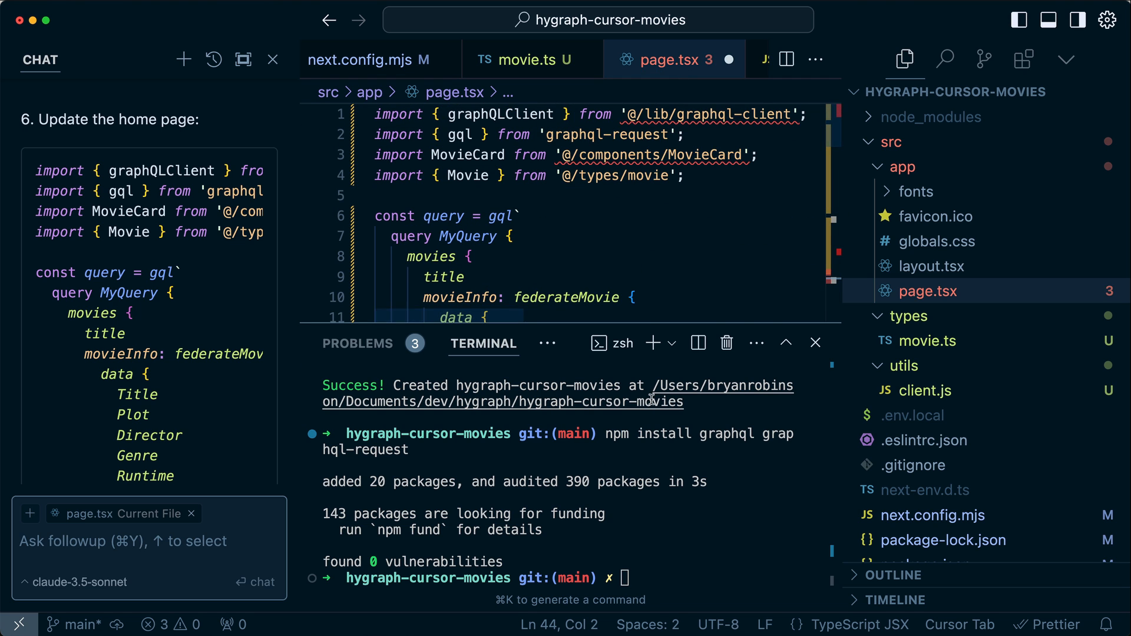
left_click(816, 343)
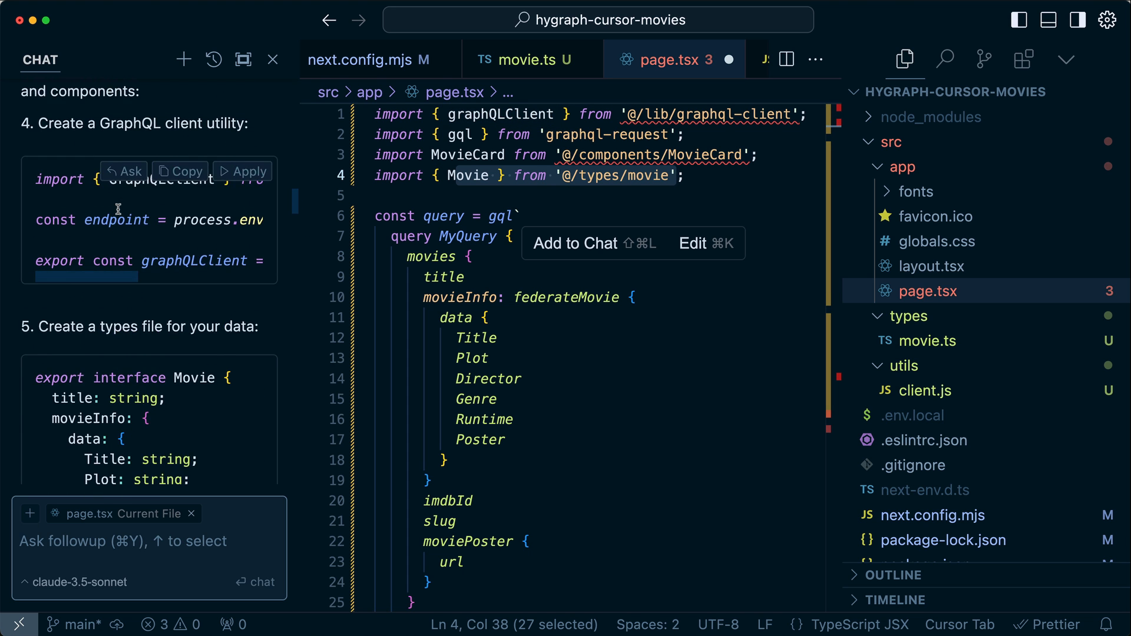
scroll("up", 3)
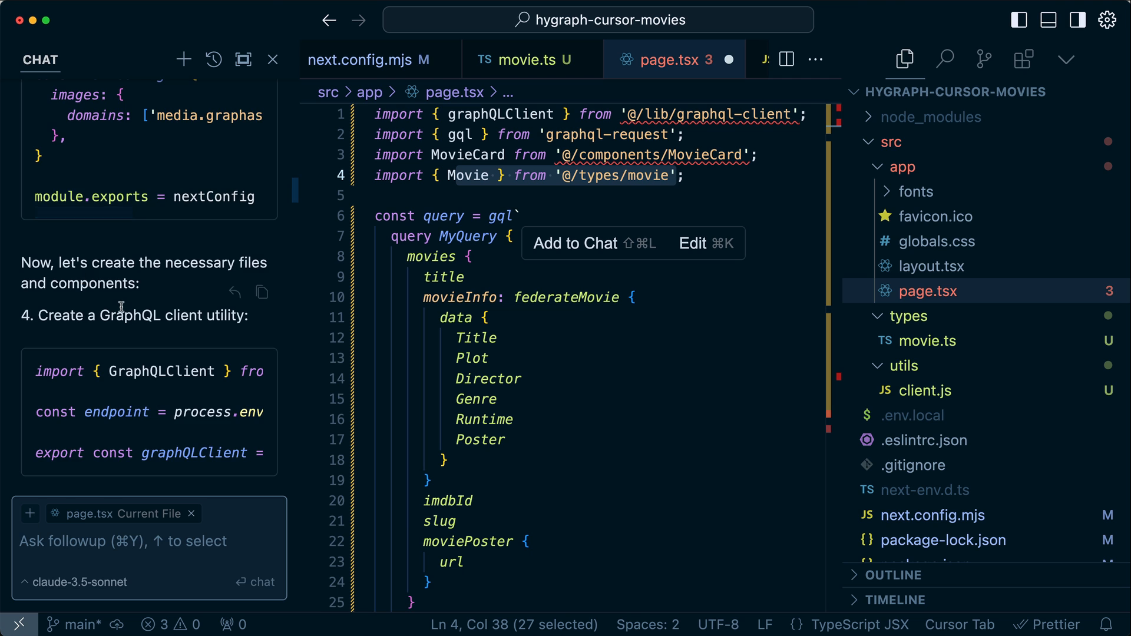
scroll("down", 3)
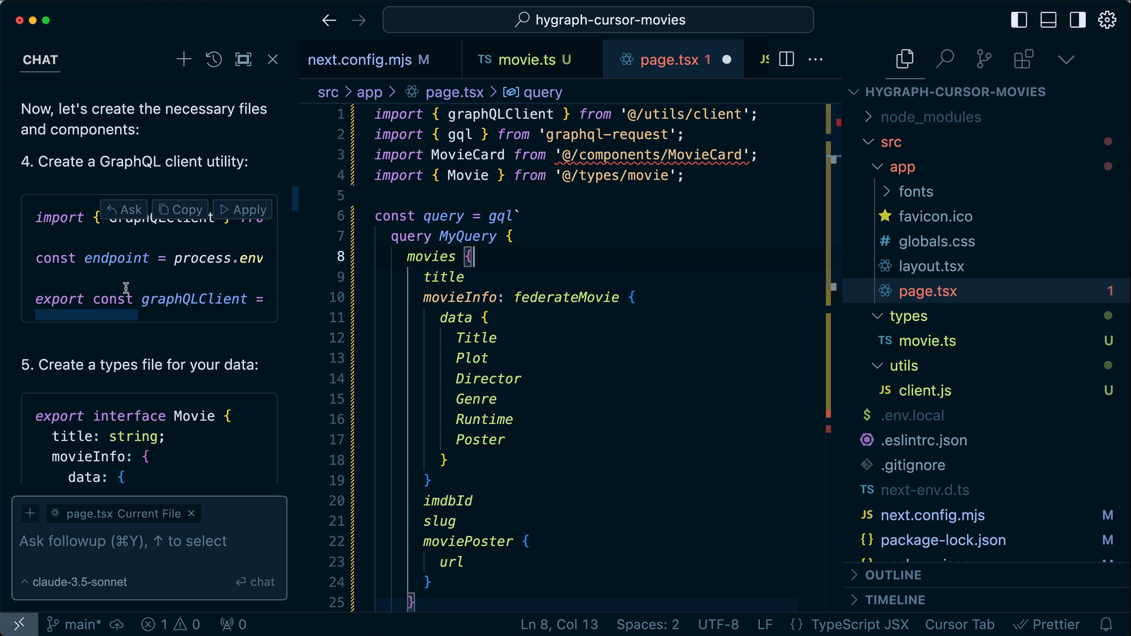
scroll("down", 3)
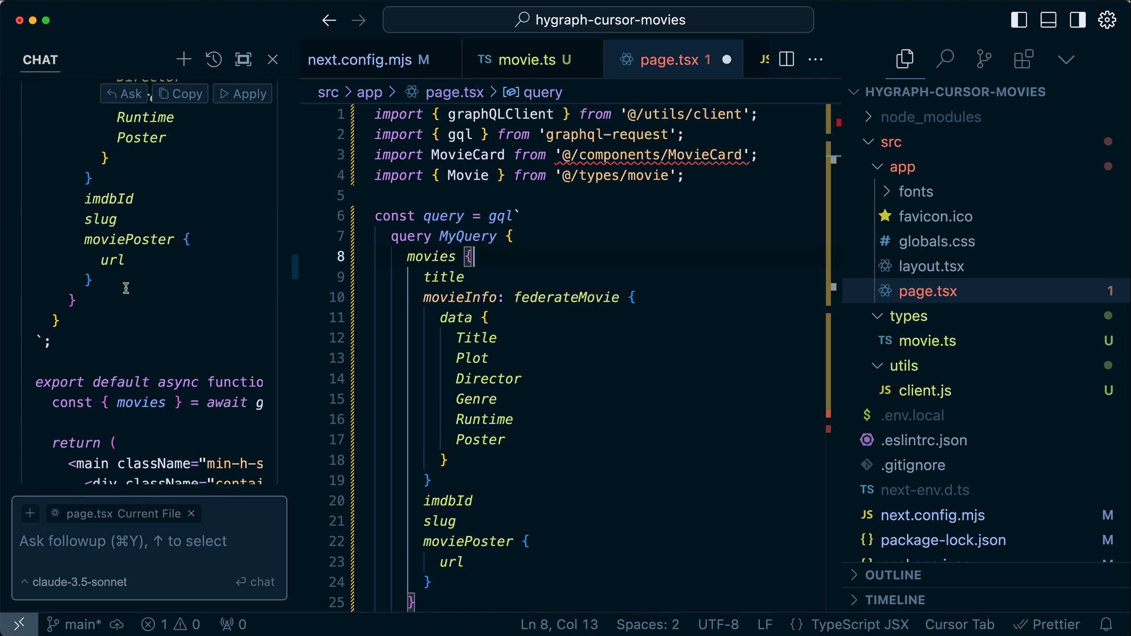
scroll("down", 3)
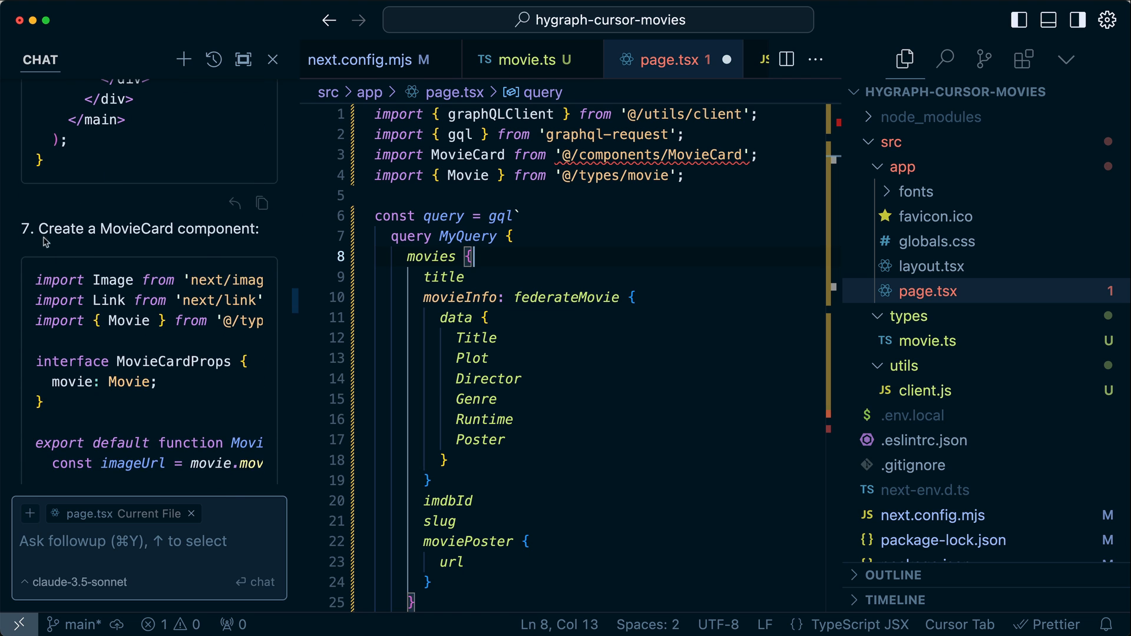
mouse_move(187, 280)
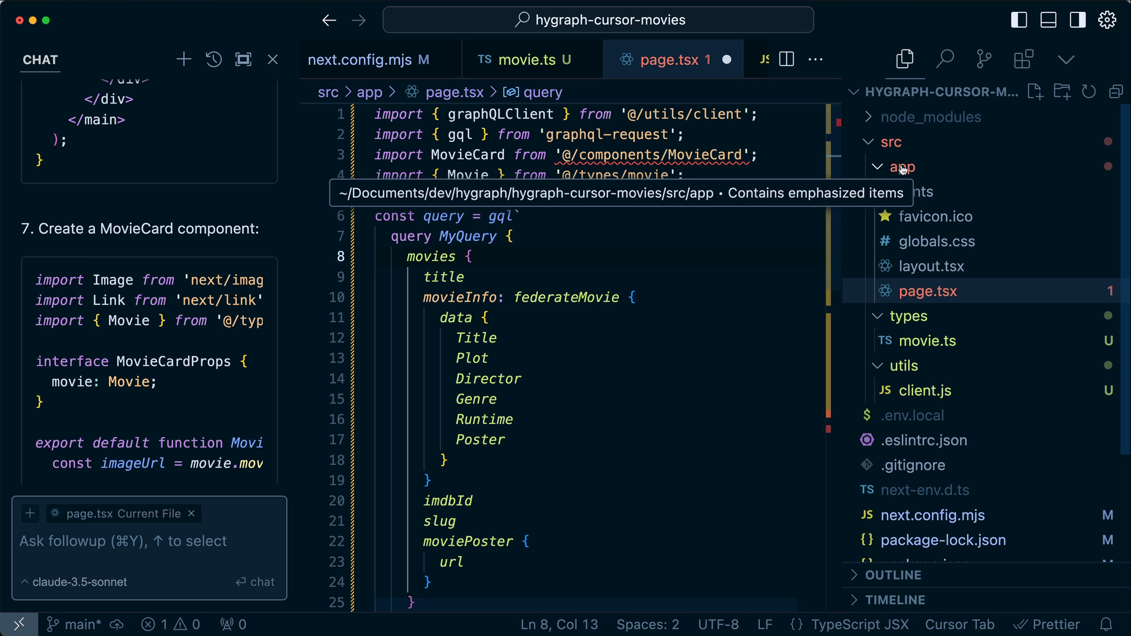
Create src/components/MovieCard.tsx holding the chat's poster card with image, title and plot.
right_click(899, 167)
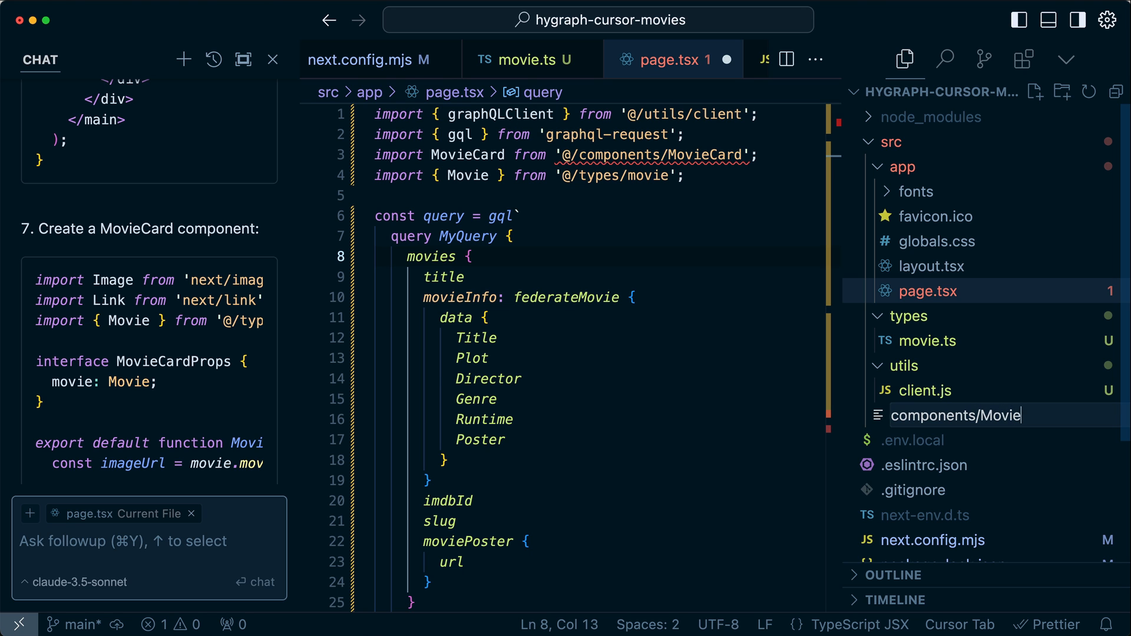
type("Card.tsx")
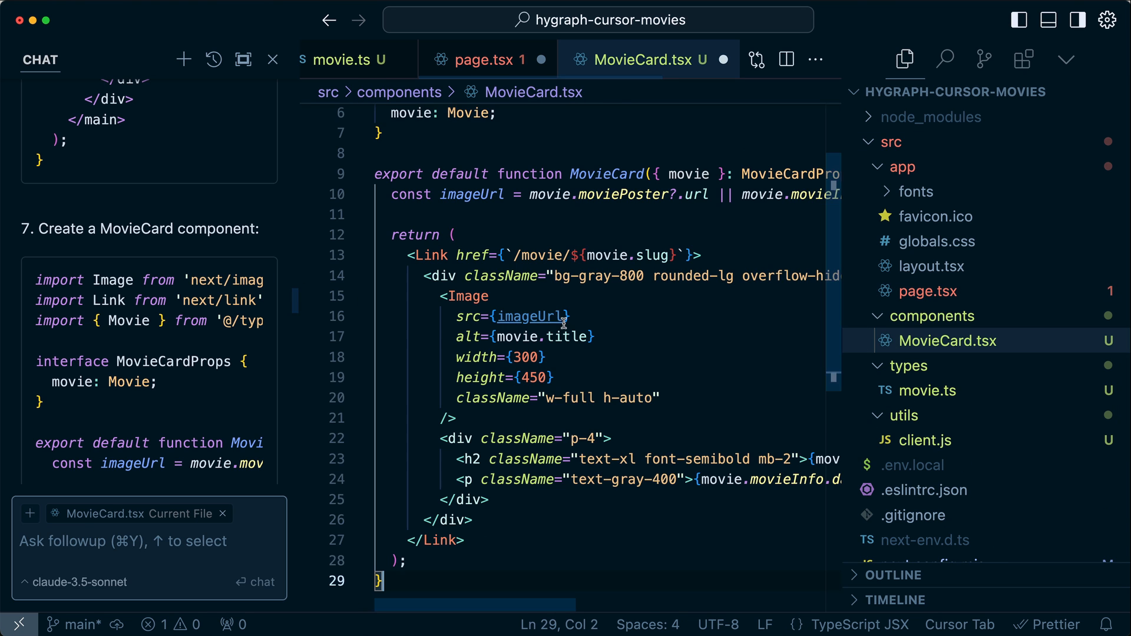
scroll("up", 3)
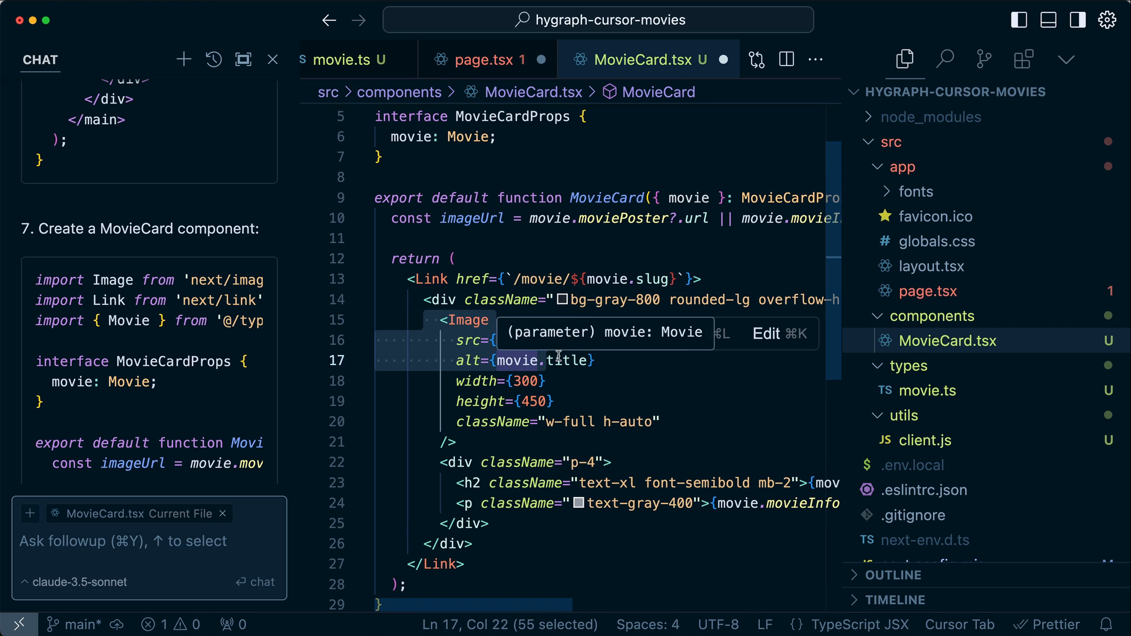
double_click(530, 340)
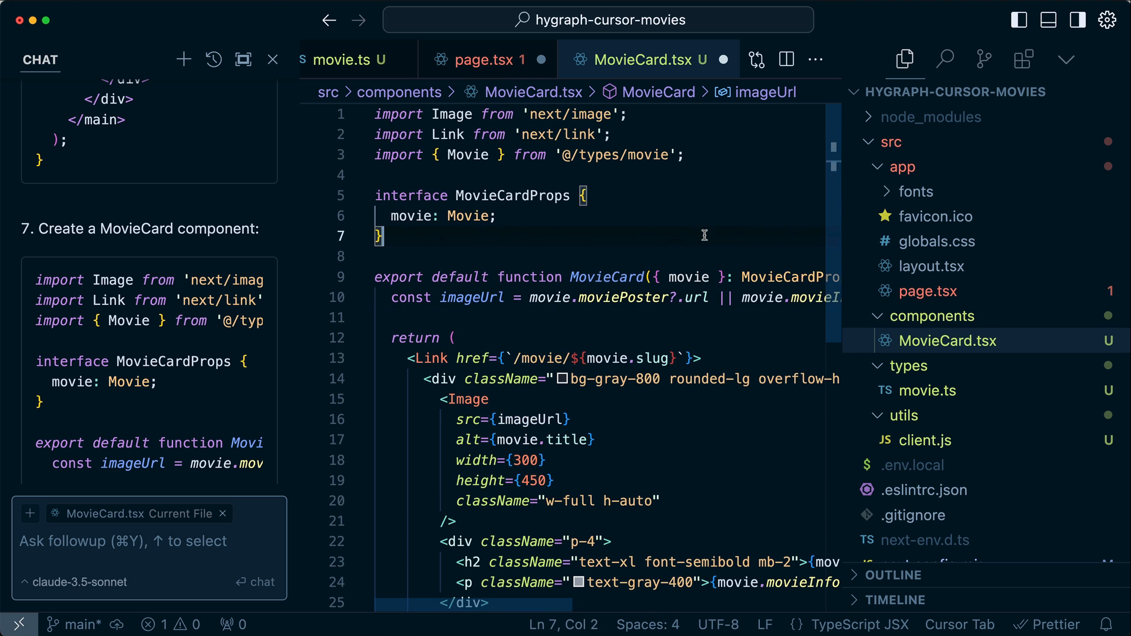
left_click(482, 60)
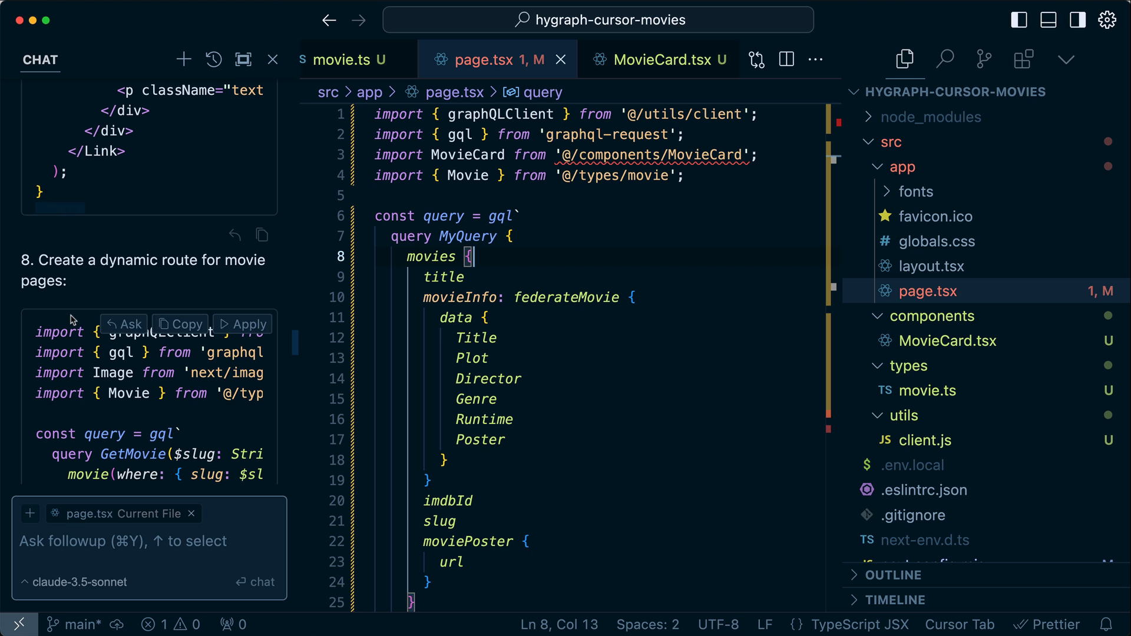
Create src/app/movie/[slug]/page.tsx with the chat's single-movie query, client import '@/utils/client'.
scroll("down", 3)
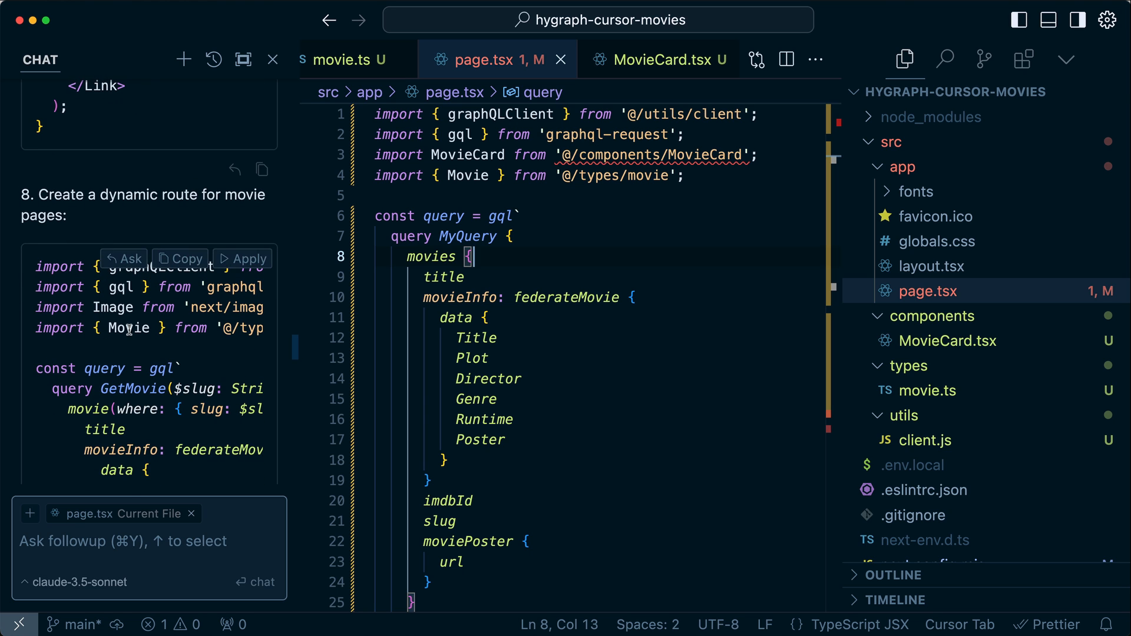
right_click(901, 167)
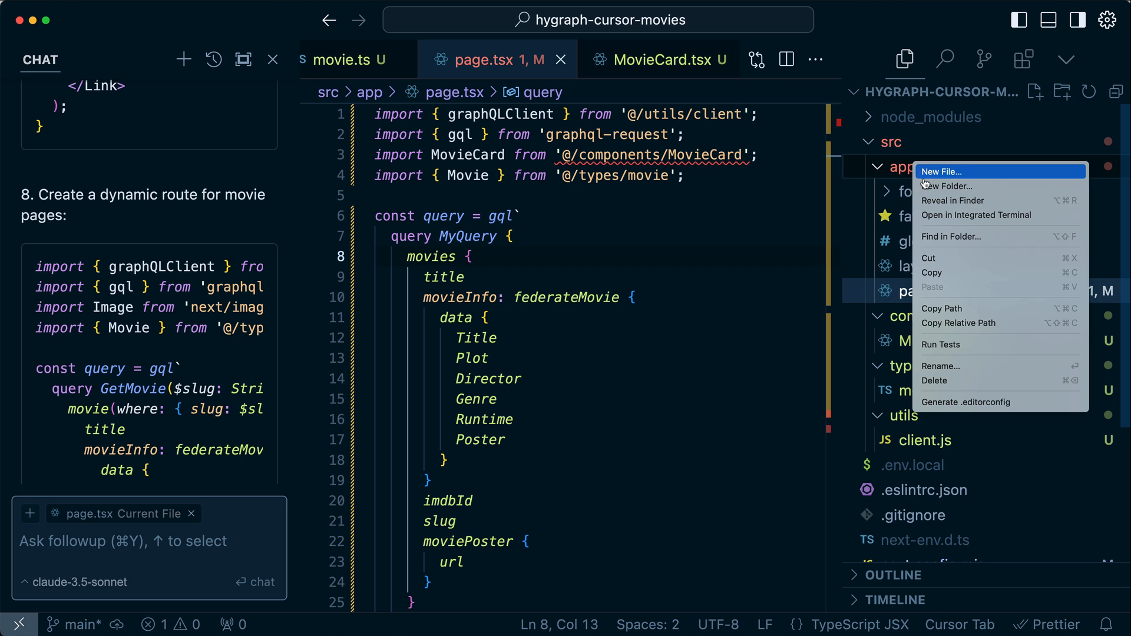
left_click(938, 172)
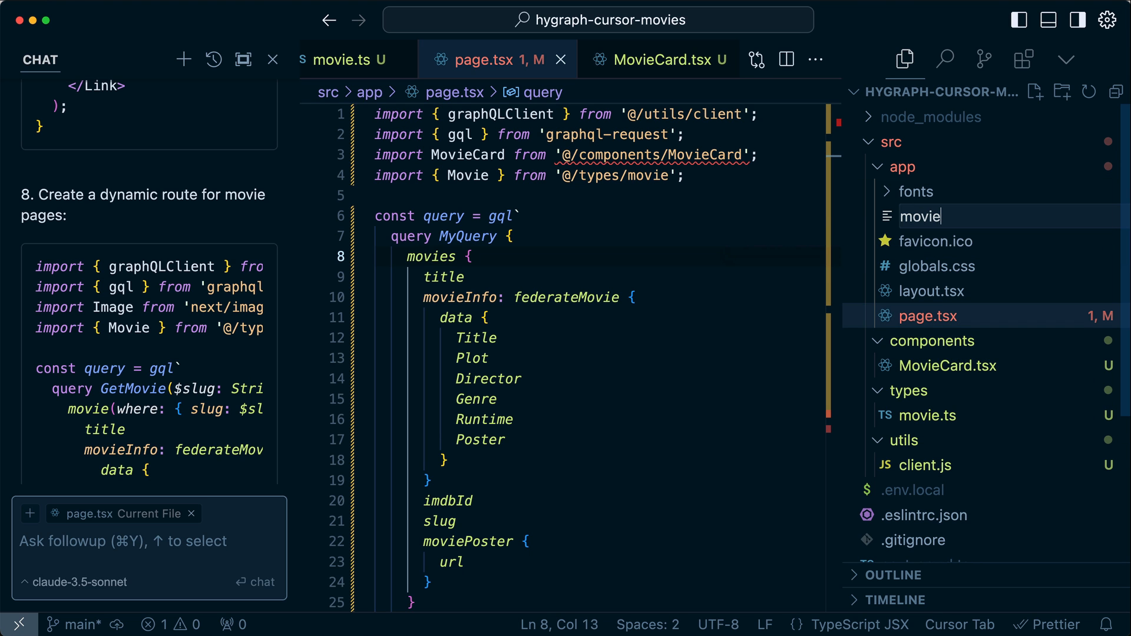
type("/")
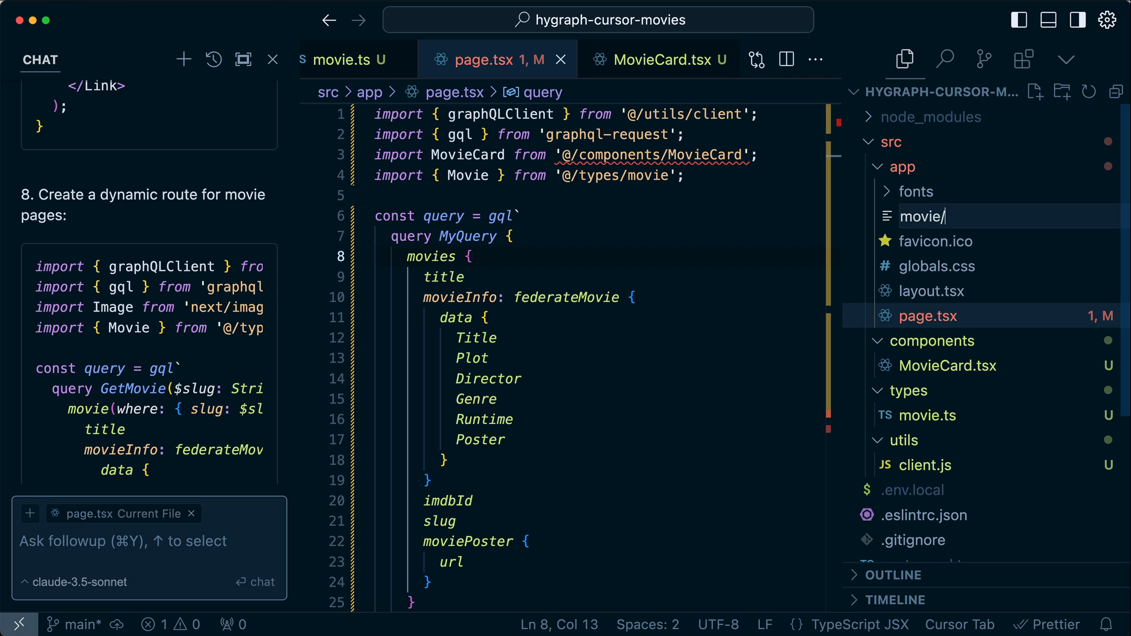
type("[slug")
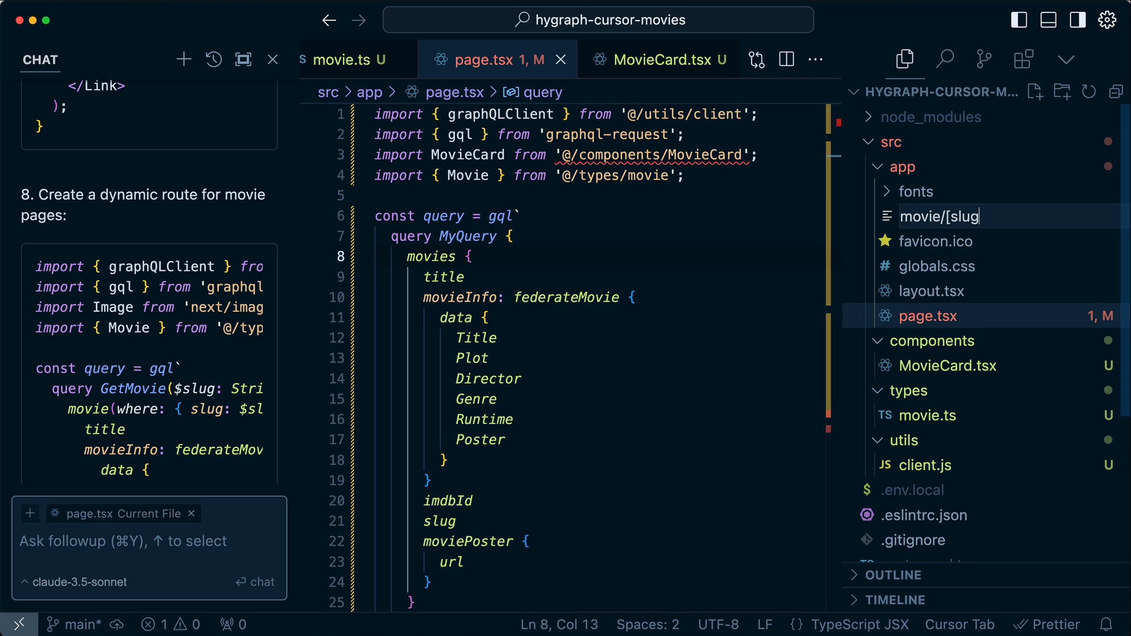
type("]/page.")
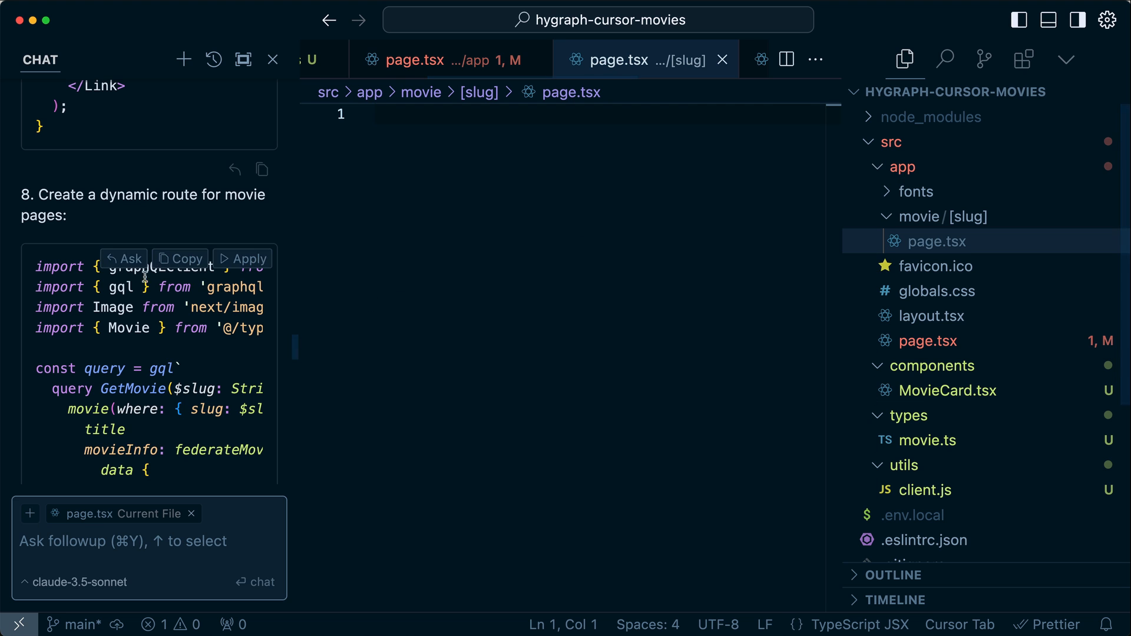
left_click(248, 257)
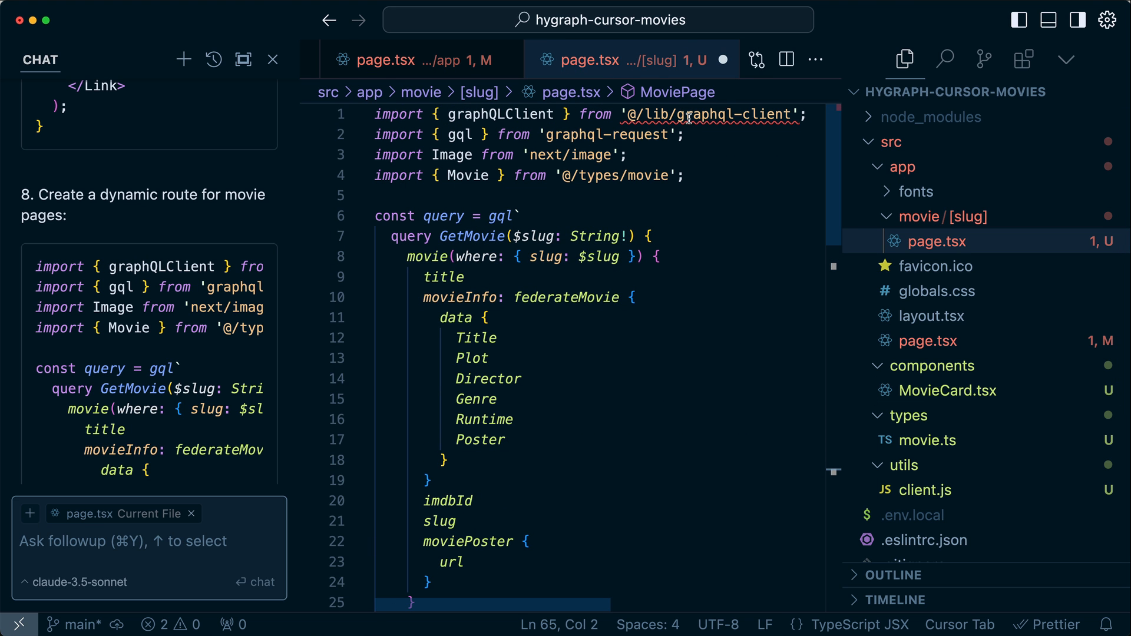
mouse_move(721, 114)
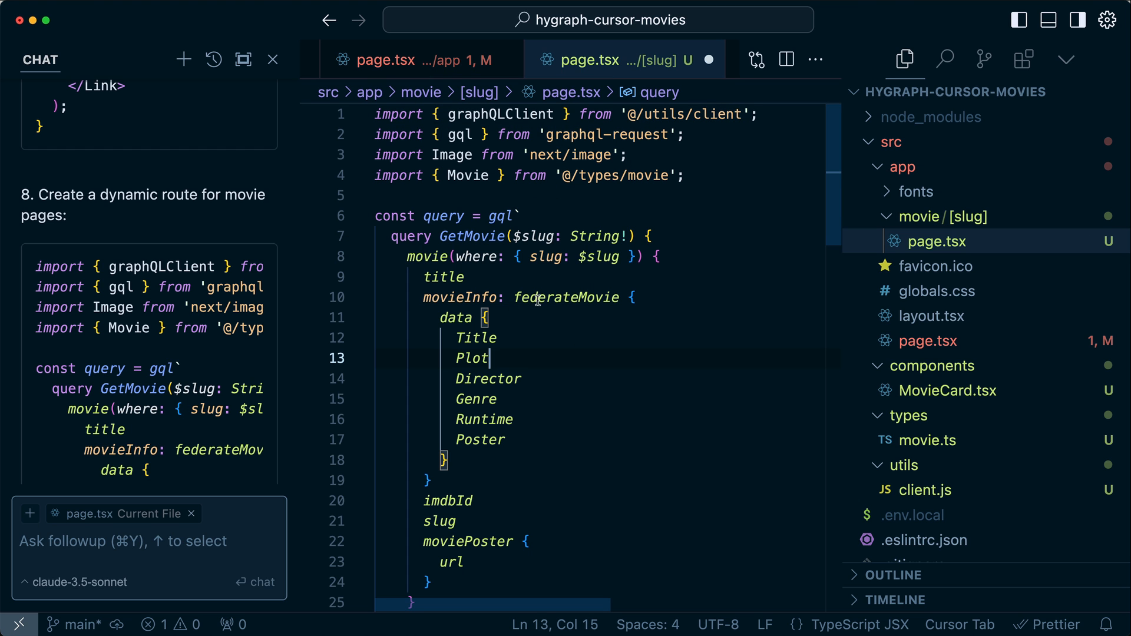
scroll("down", 3)
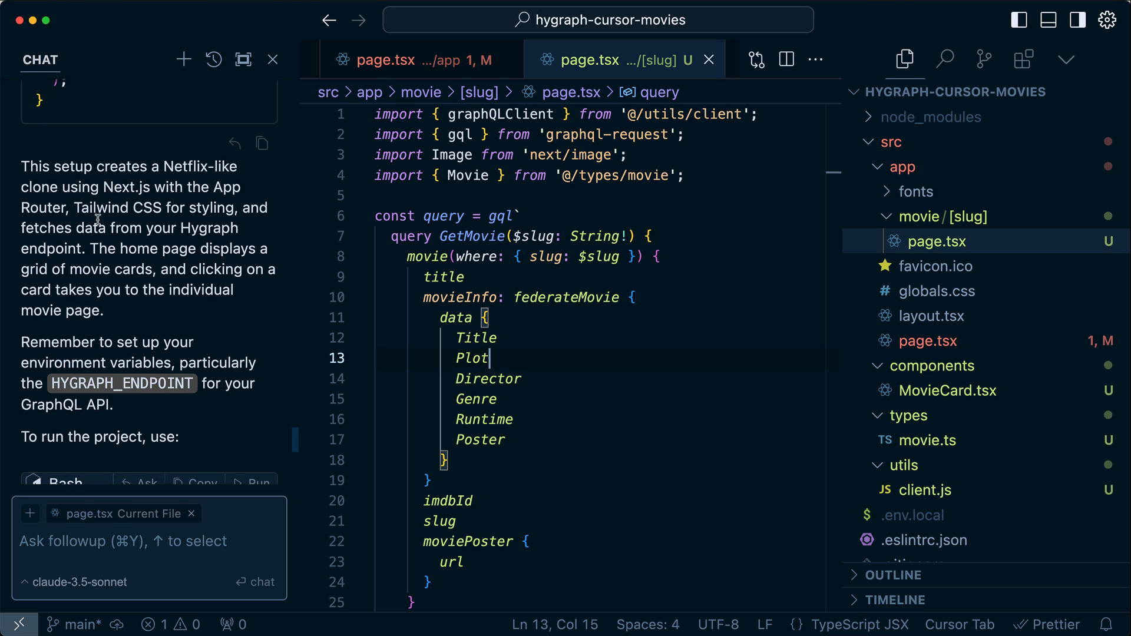
Save movie/[slug]/page.tsx and switch between the homepage and movie detail page files.
scroll("down", 3)
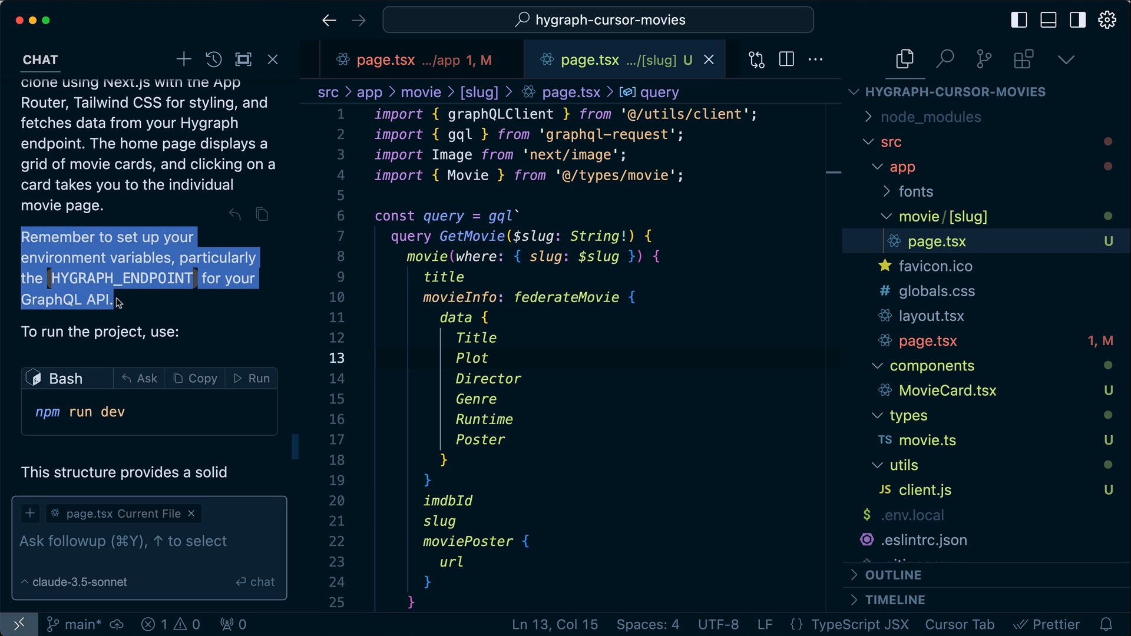
scroll("down", 3)
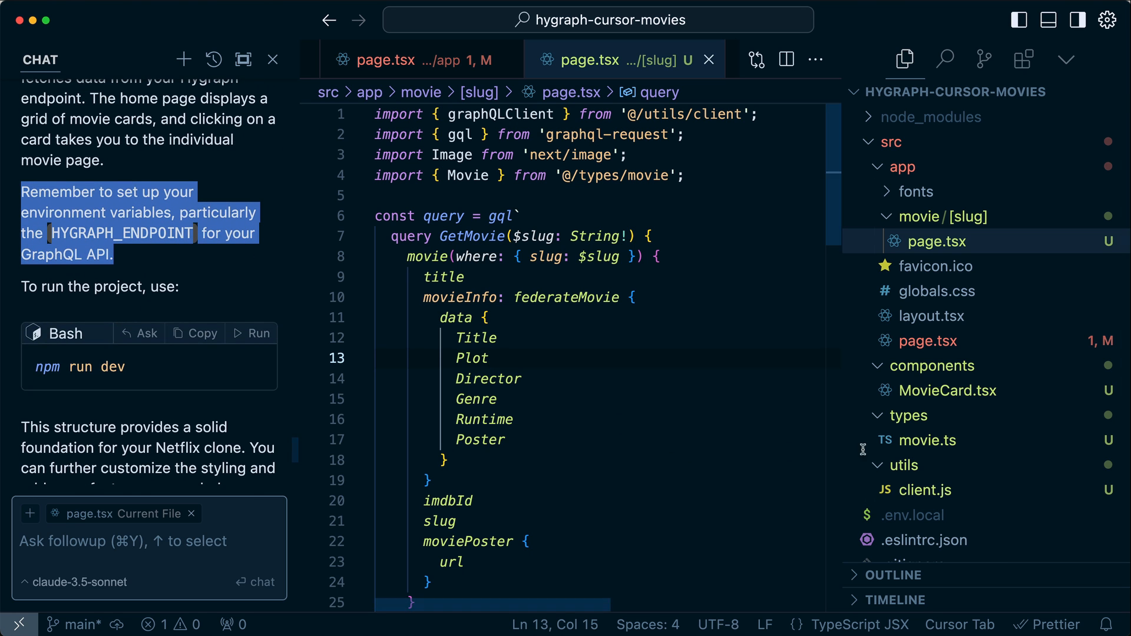
left_click(404, 59)
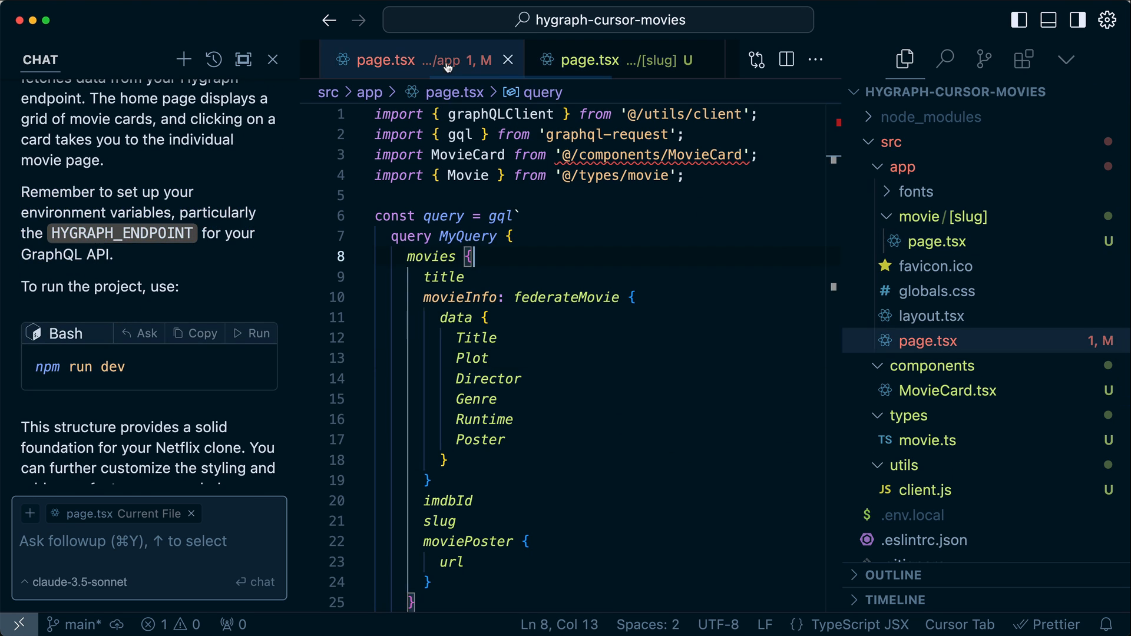
left_click(937, 240)
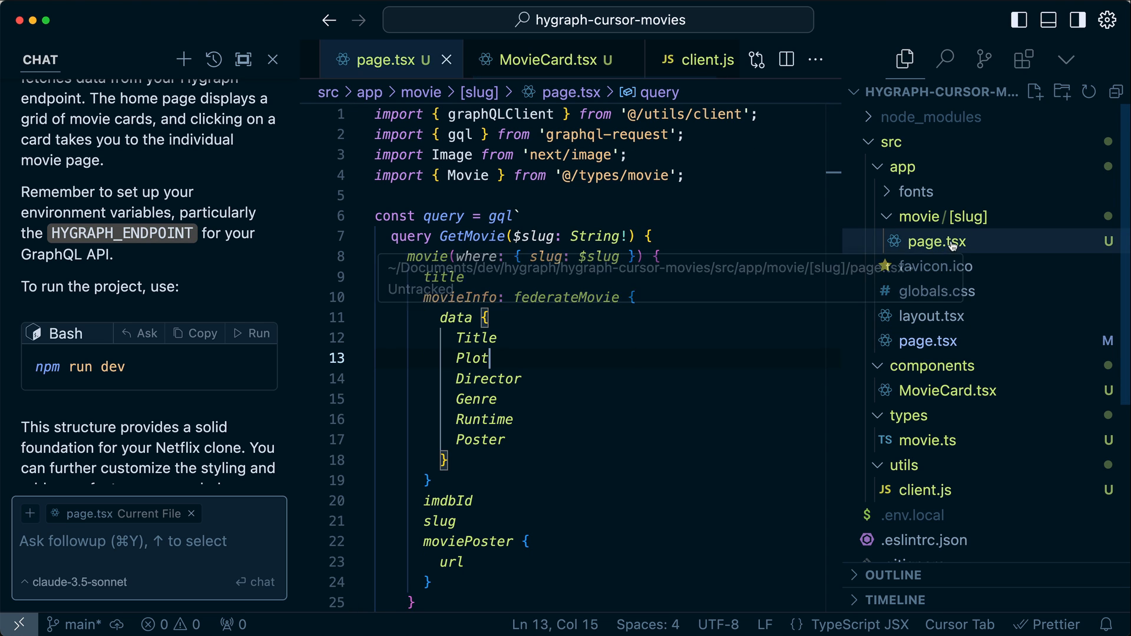
mouse_move(932, 347)
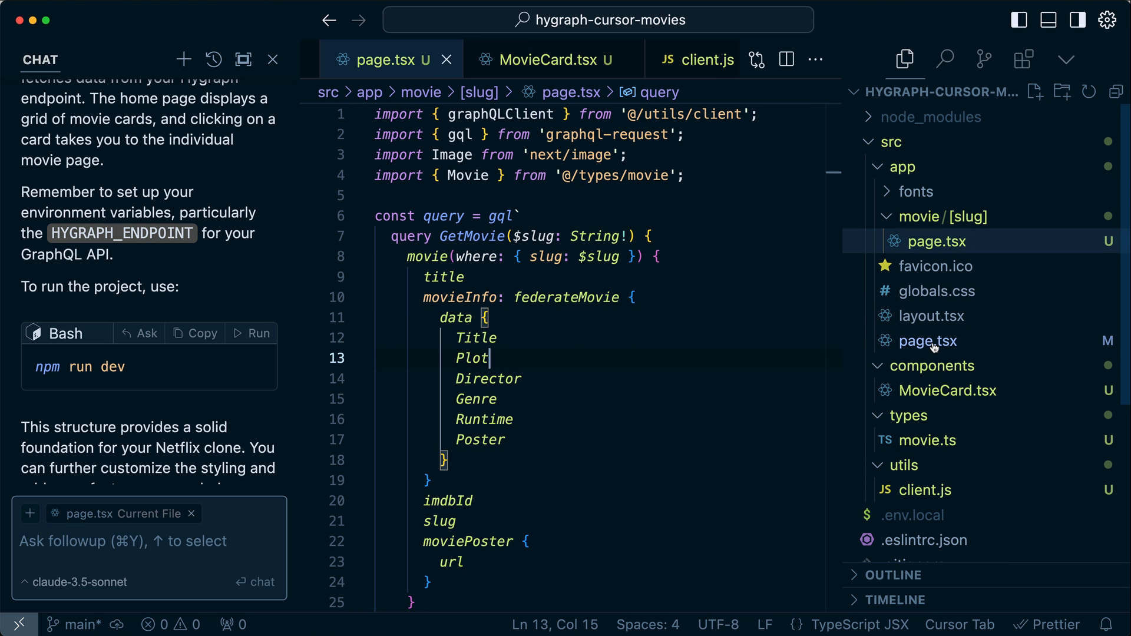
left_click(928, 340)
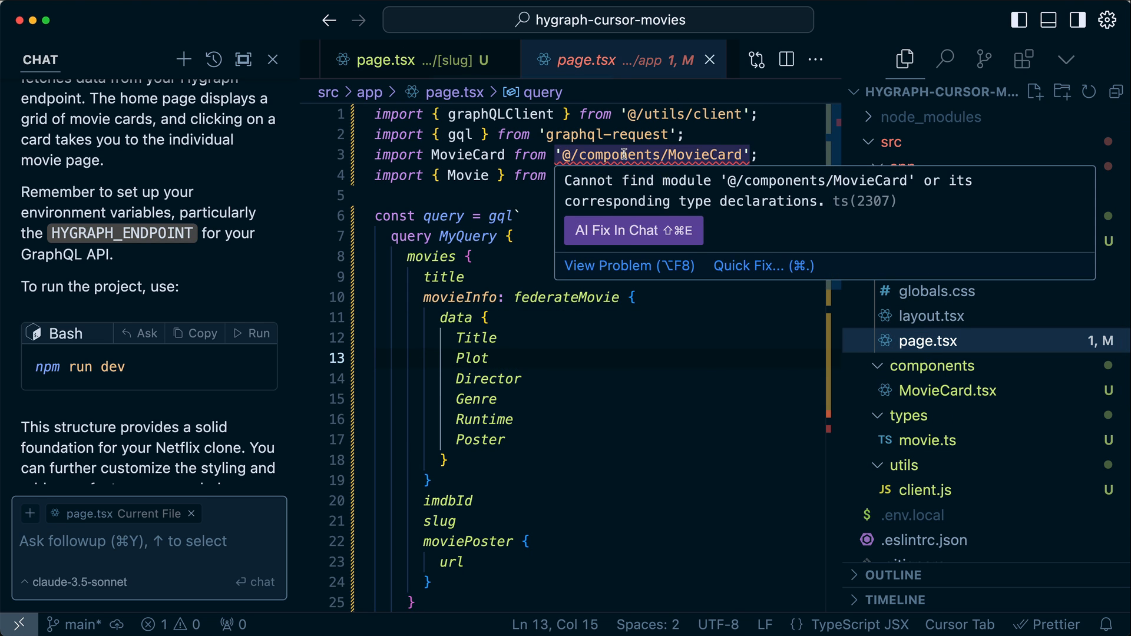
mouse_move(476, 408)
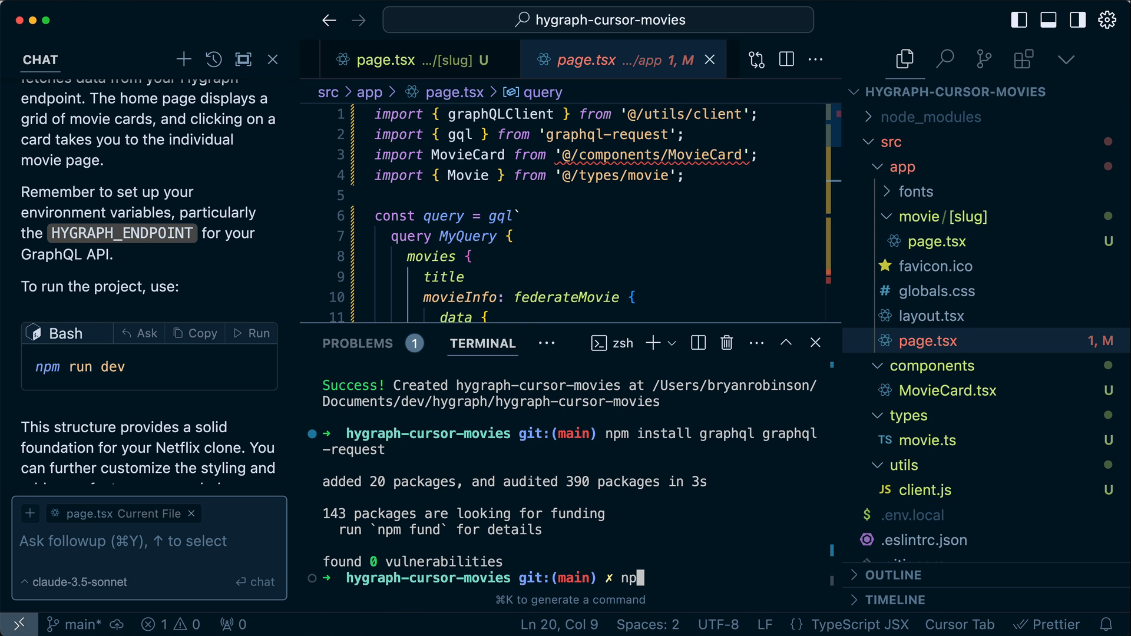
Run the dev server and send its module error to the AI chat.
key("Return")
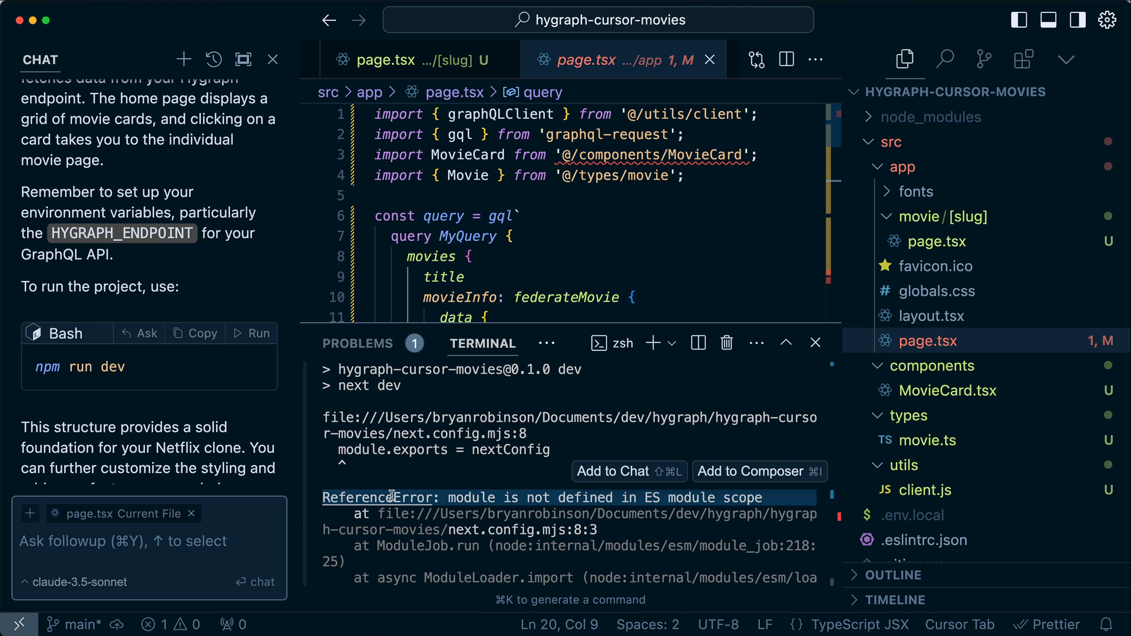
left_click(627, 471)
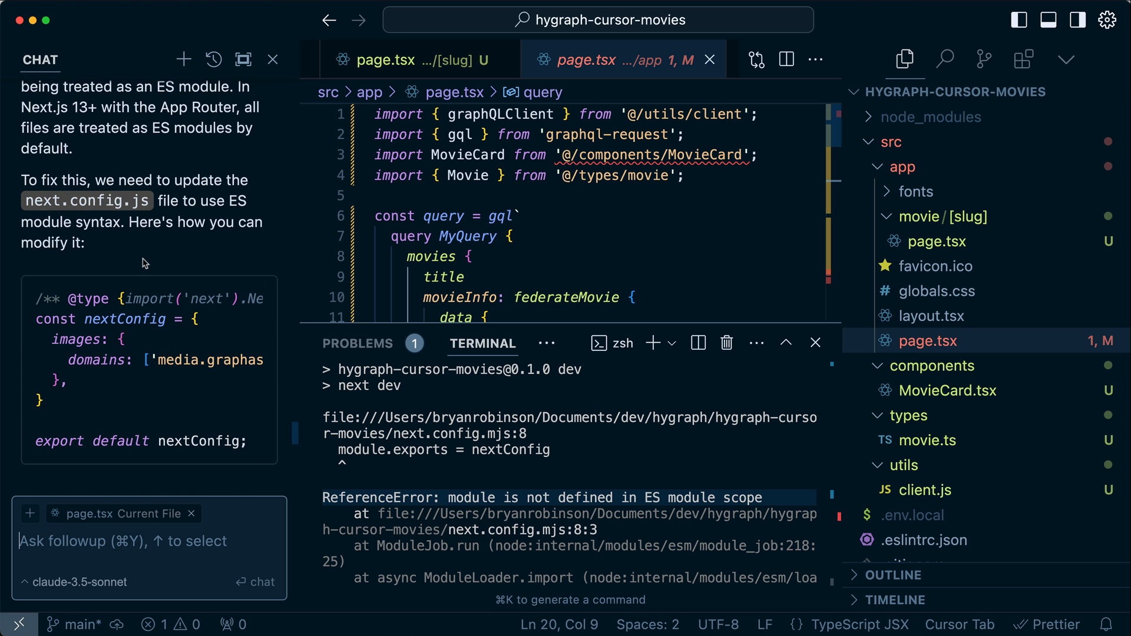
scroll("down", 3)
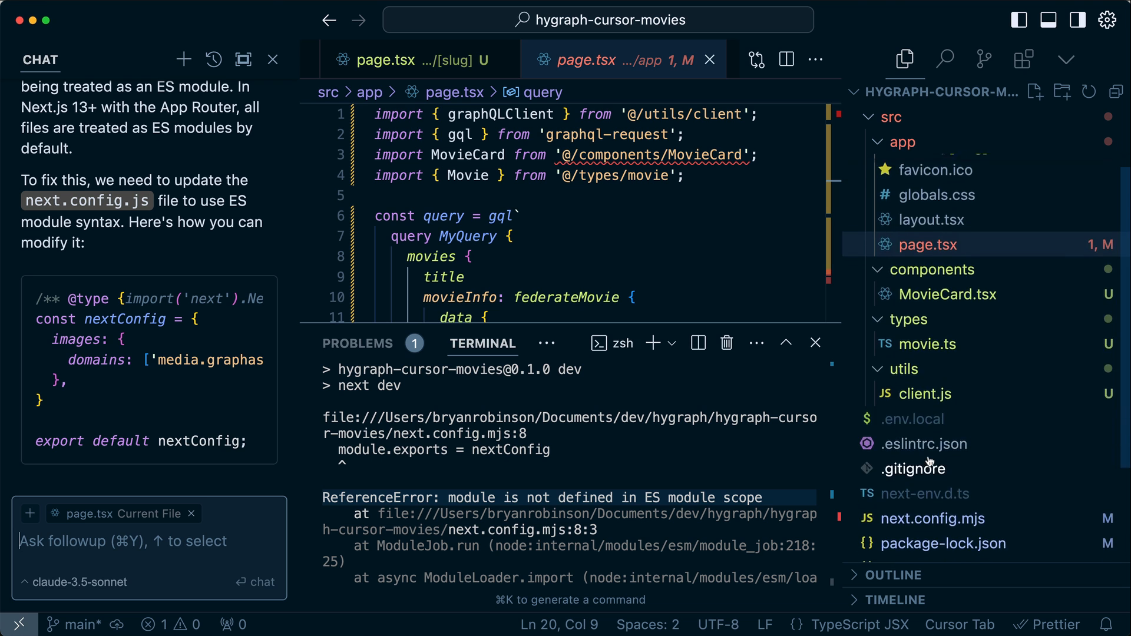
scroll("down", 3)
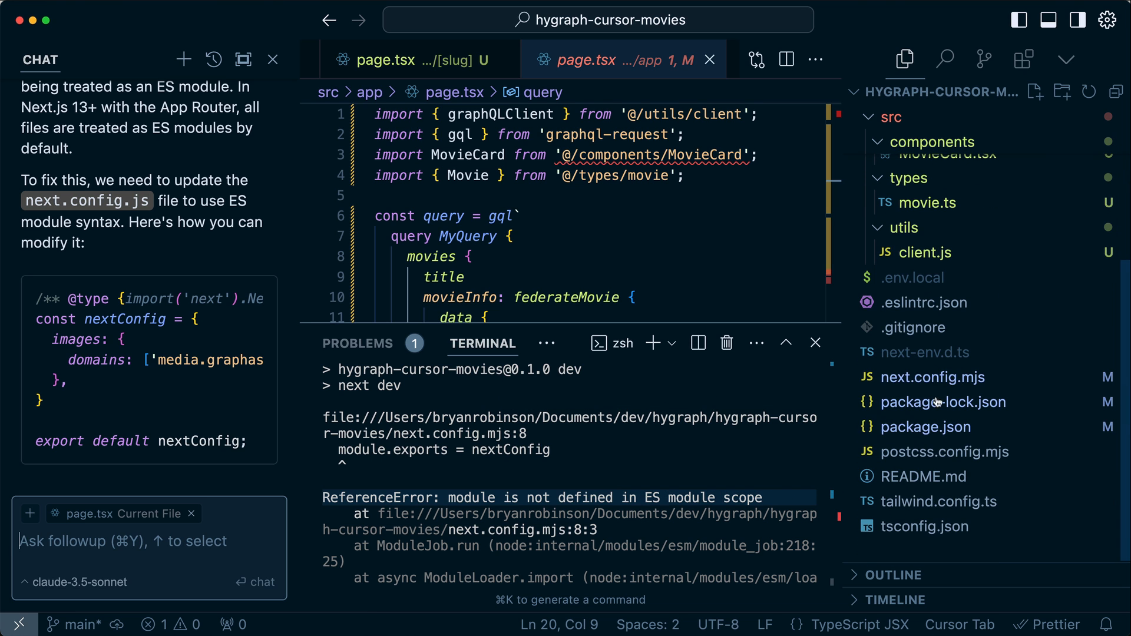
Apply the export default fix to next.config.mjs and rerun npm run dev.
left_click(932, 376)
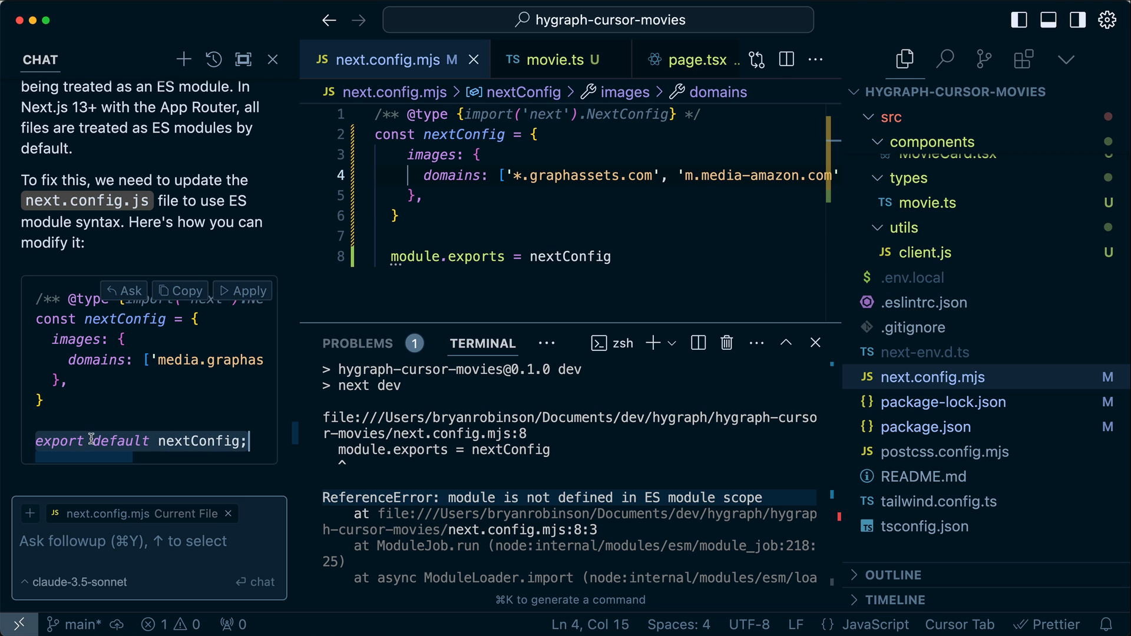
left_click(251, 290)
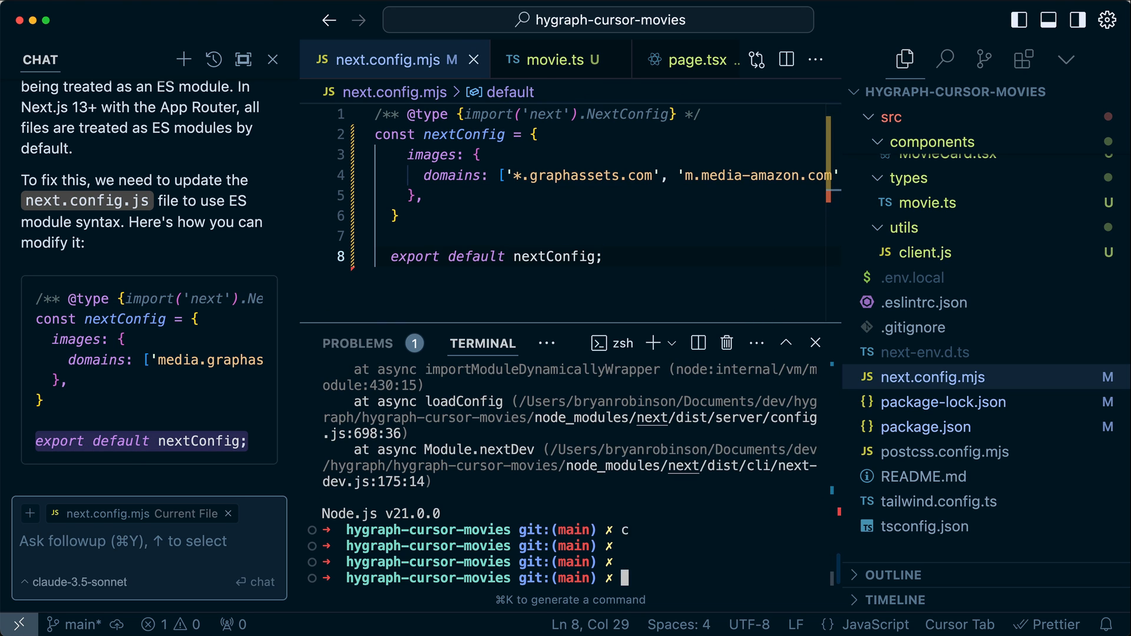
type("npm run dev")
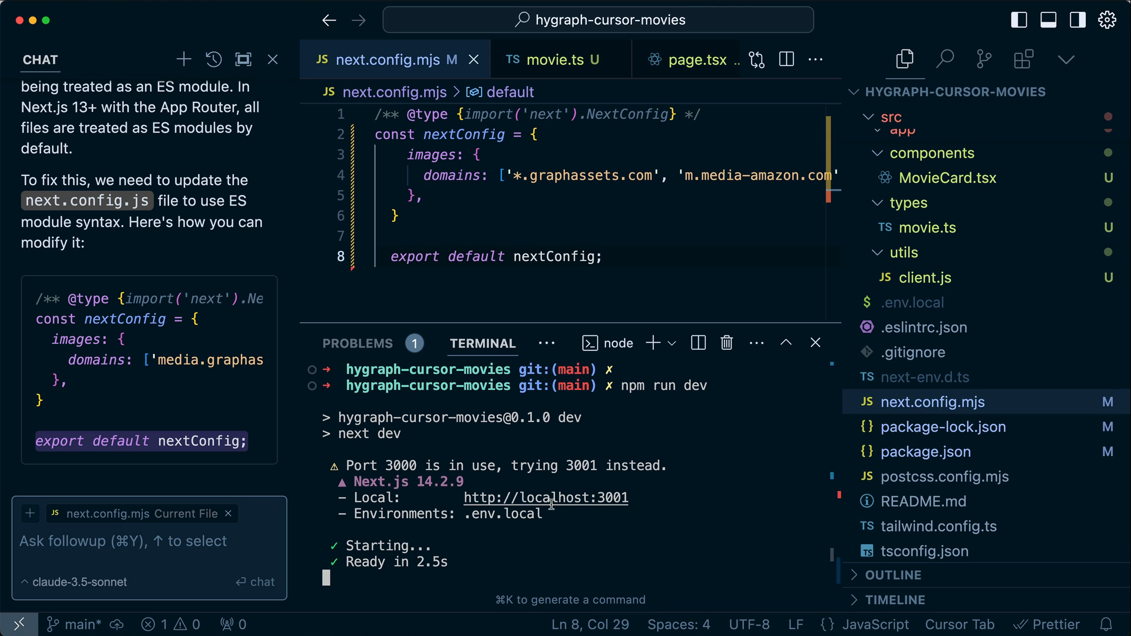
mouse_move(514, 498)
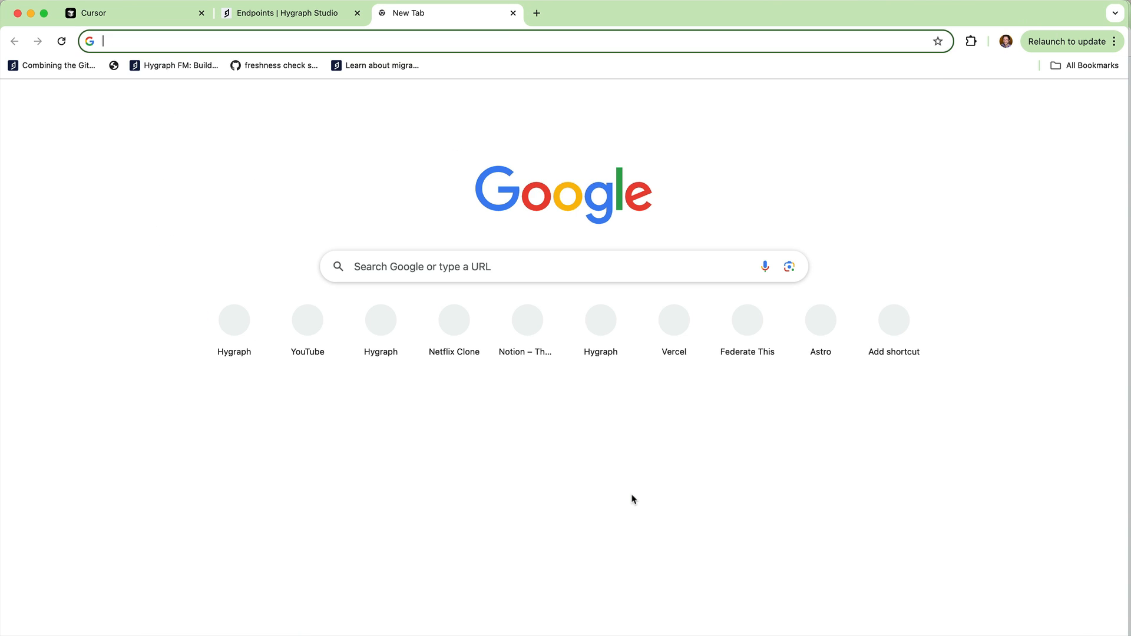
Load localhost:3001 in Chrome, showing the unconfigured graphassets image hostname error.
type("localhost:3001")
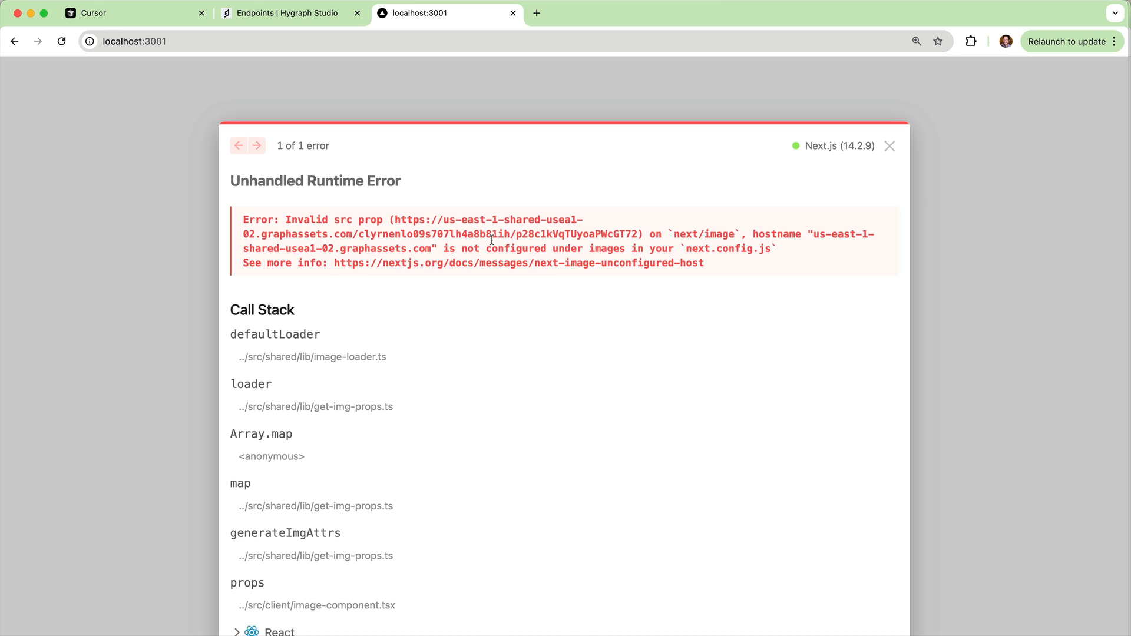
mouse_move(312, 256)
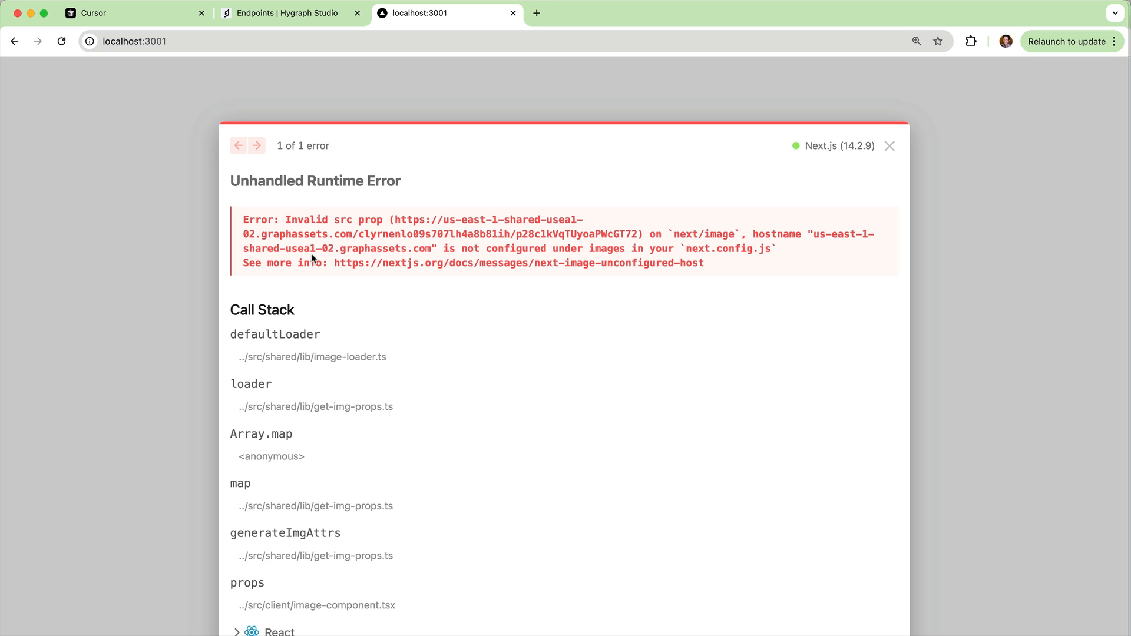
mouse_move(517, 262)
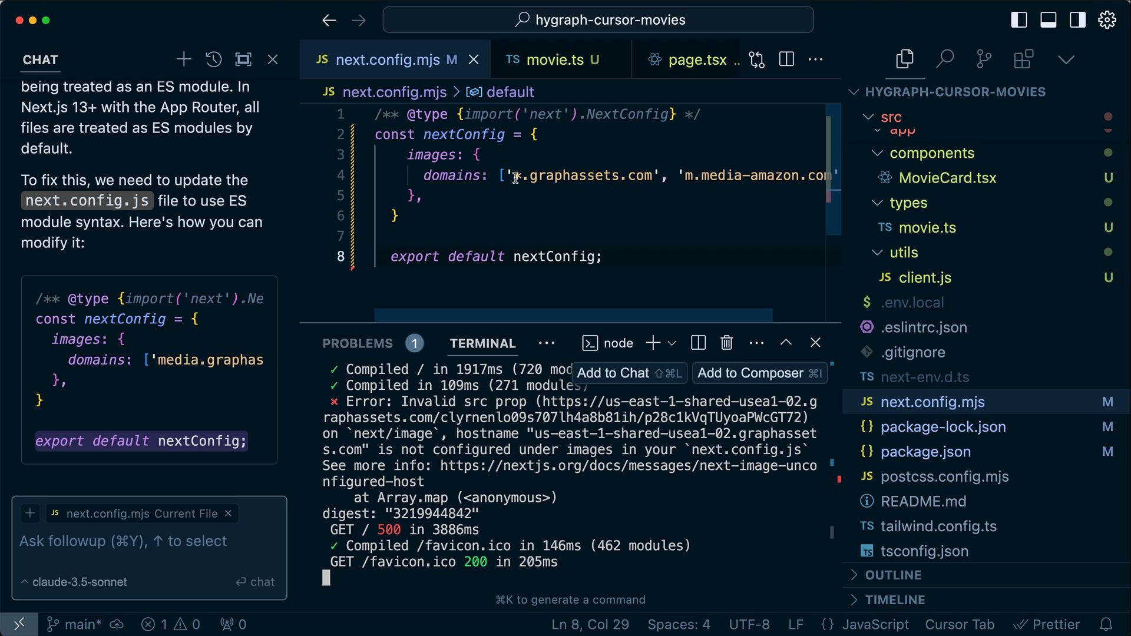
mouse_move(562, 158)
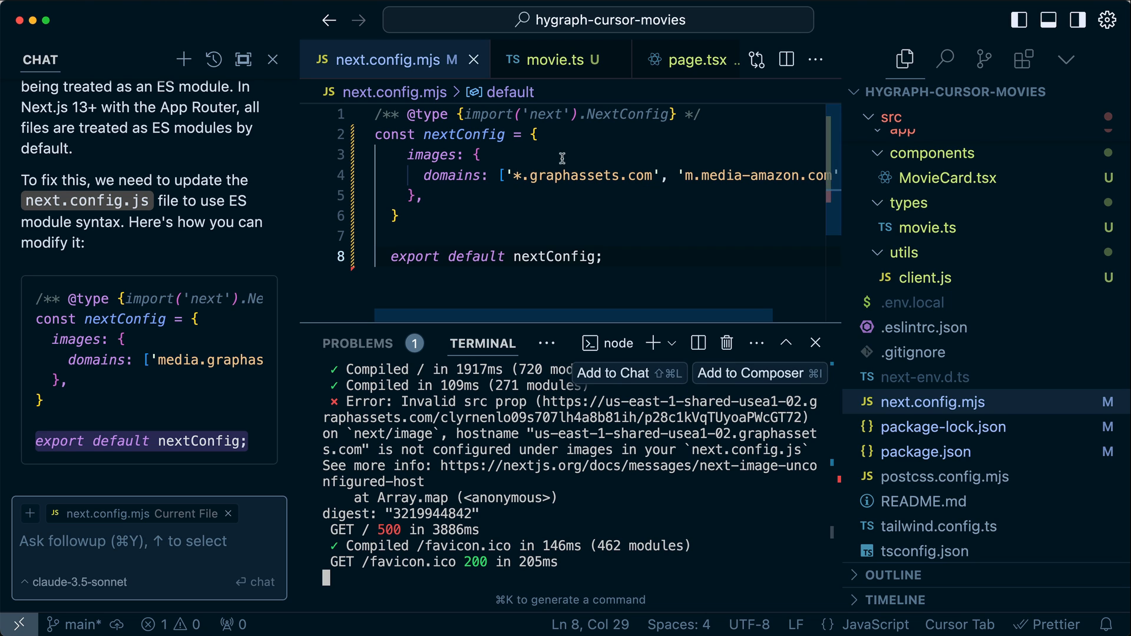
mouse_move(530, 198)
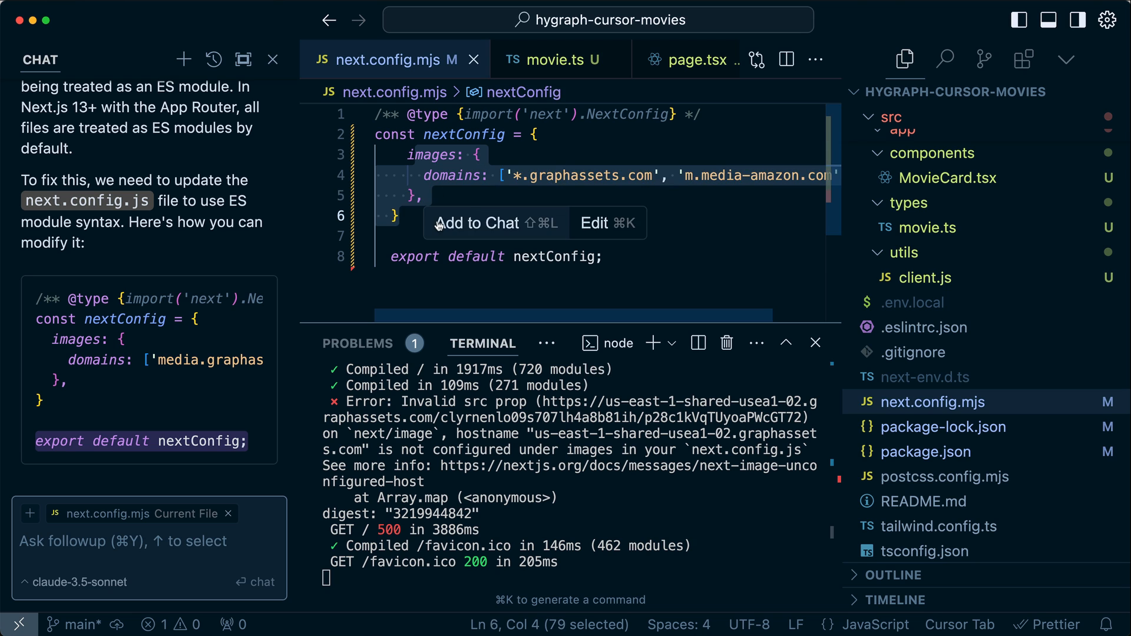
Ask the chat to set up images in next config and apply its remotePatterns suggestion.
left_click(510, 175)
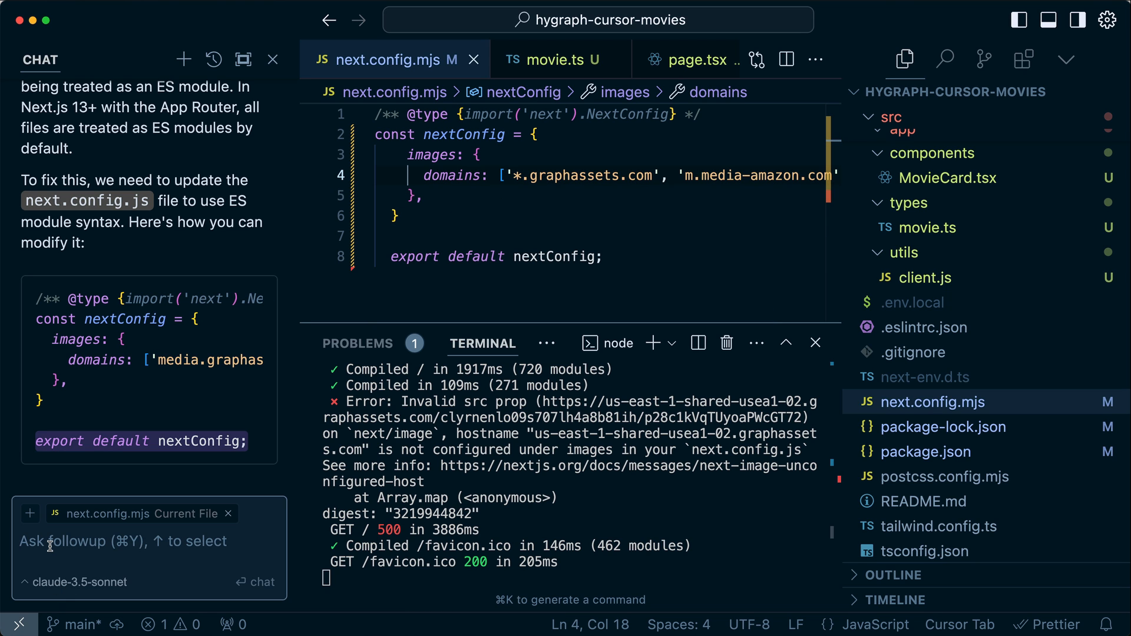
type("set up the image")
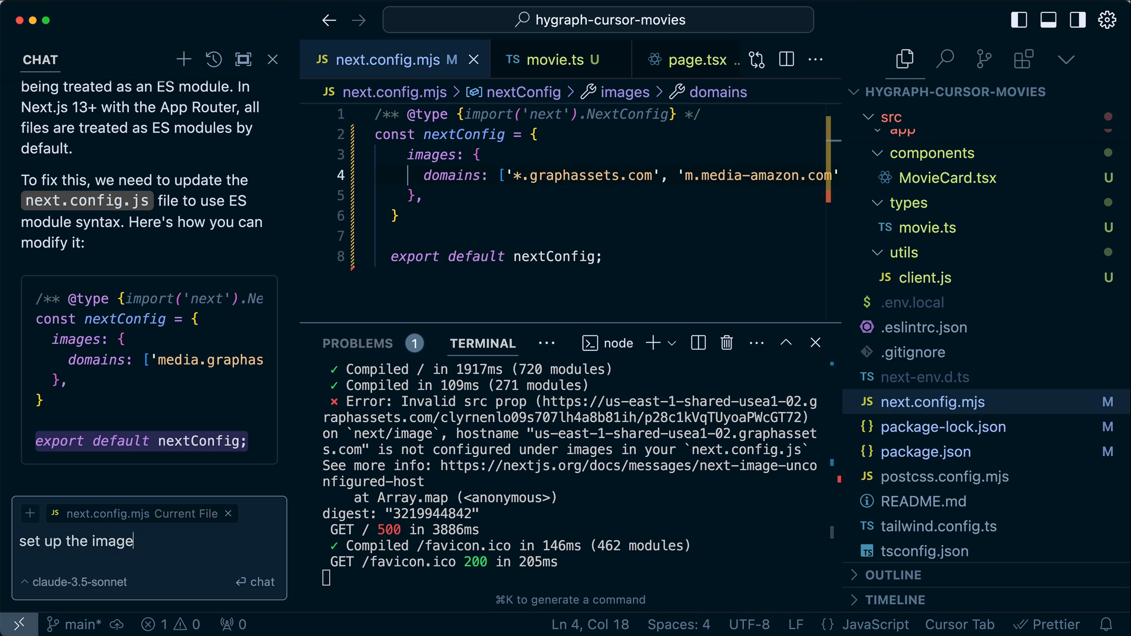
type("s in next conf")
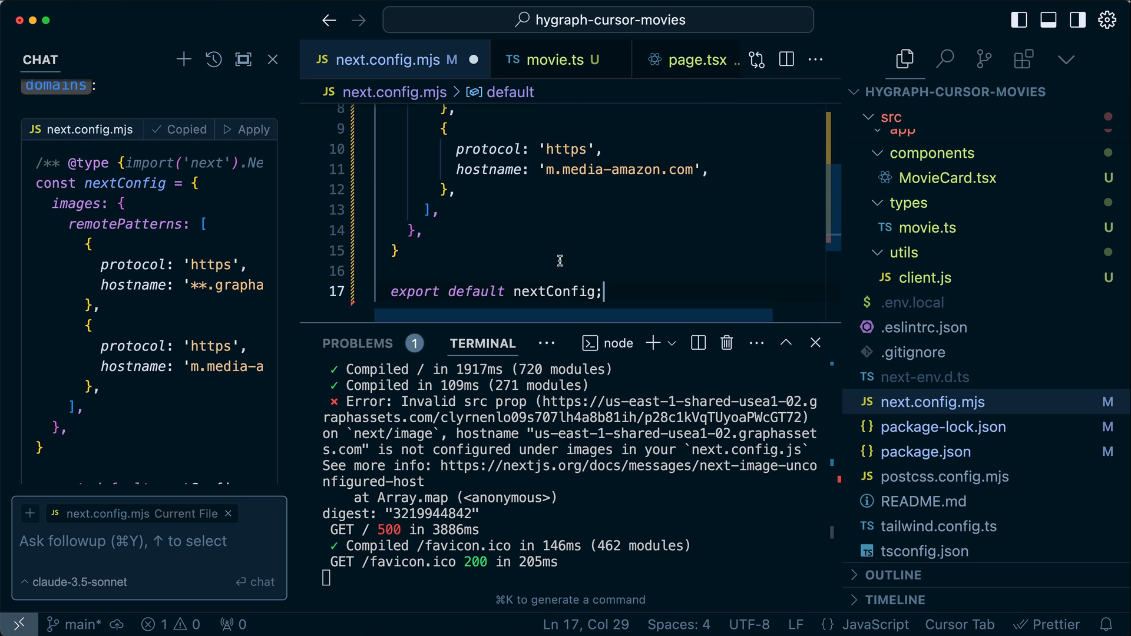
scroll("up", 3)
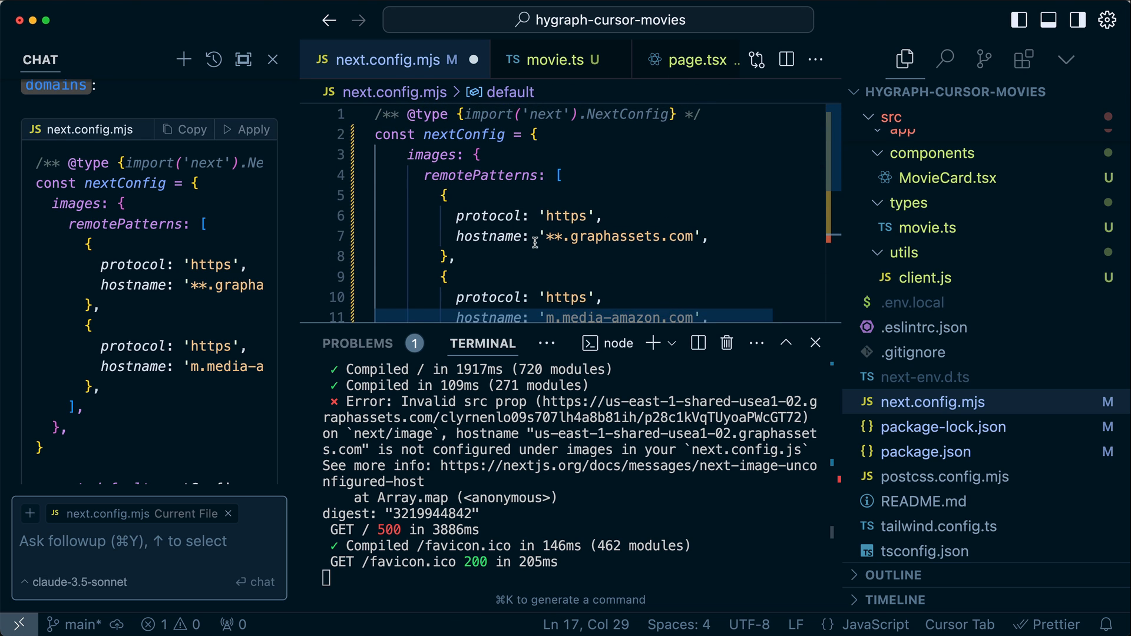
double_click(565, 216)
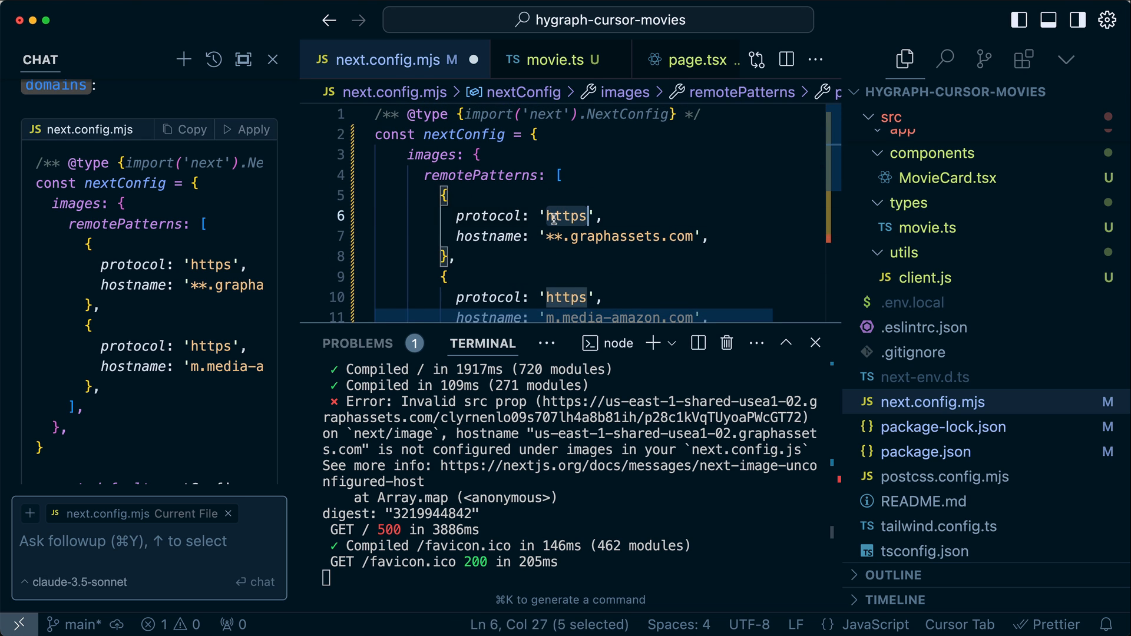
scroll("down", 3)
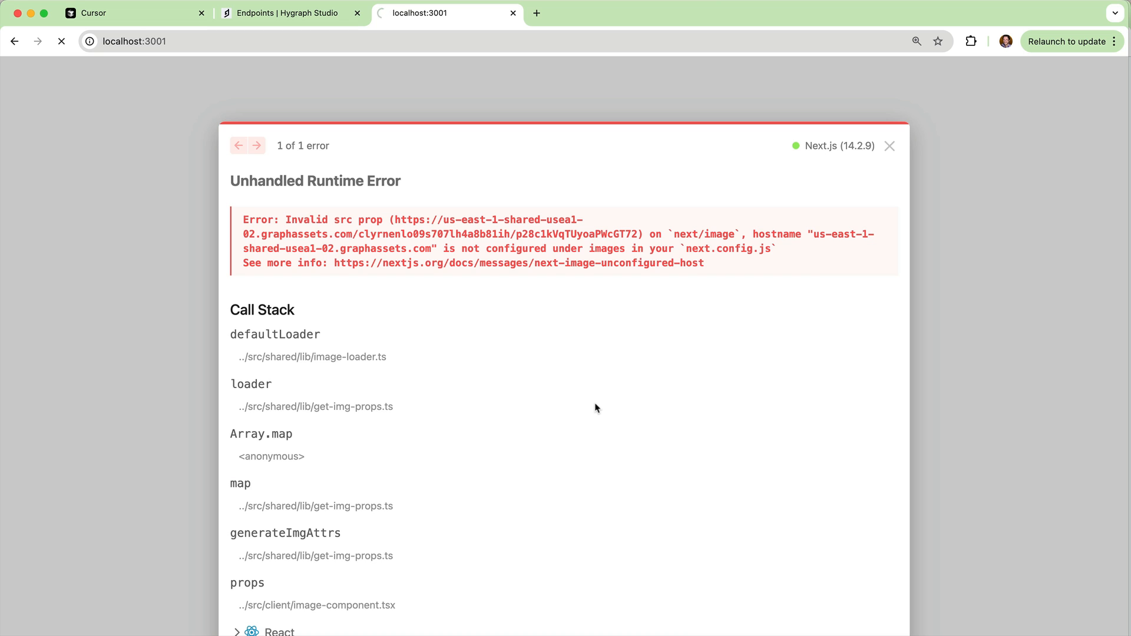
Reload localhost:3001, browse the poster grid, and open the Jaws detail page.
left_click(890, 145)
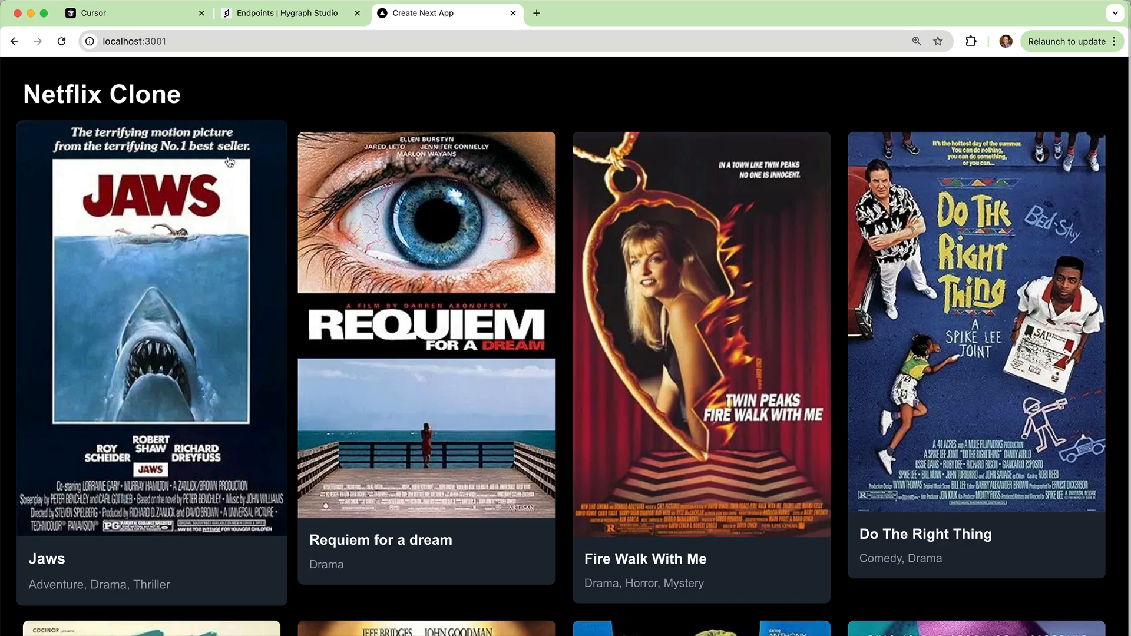
mouse_move(361, 92)
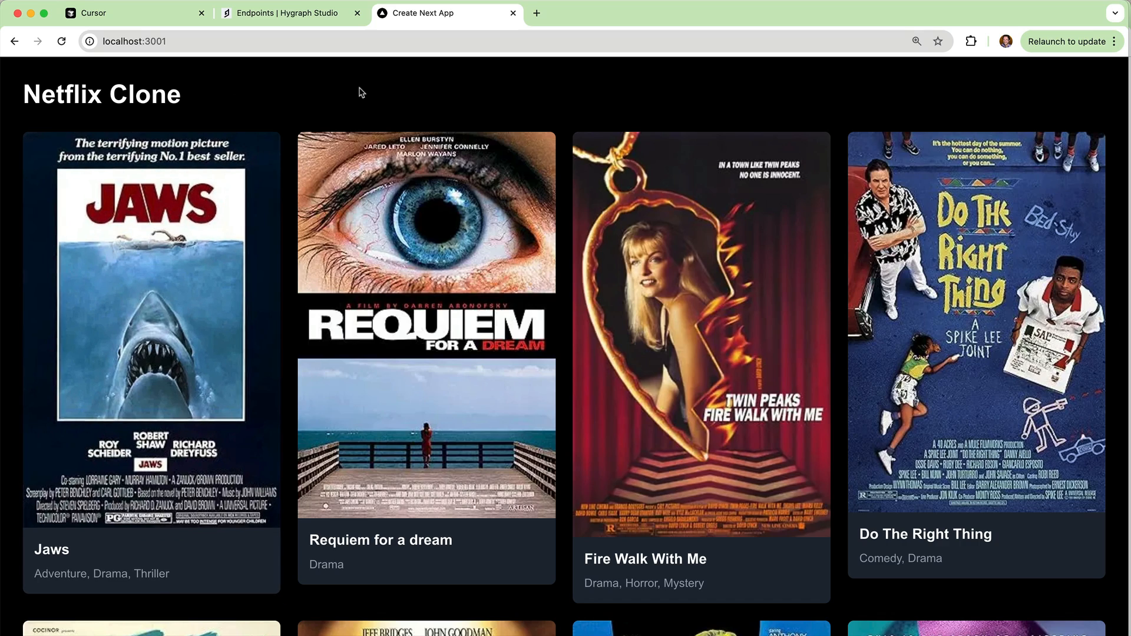
scroll("down", 3)
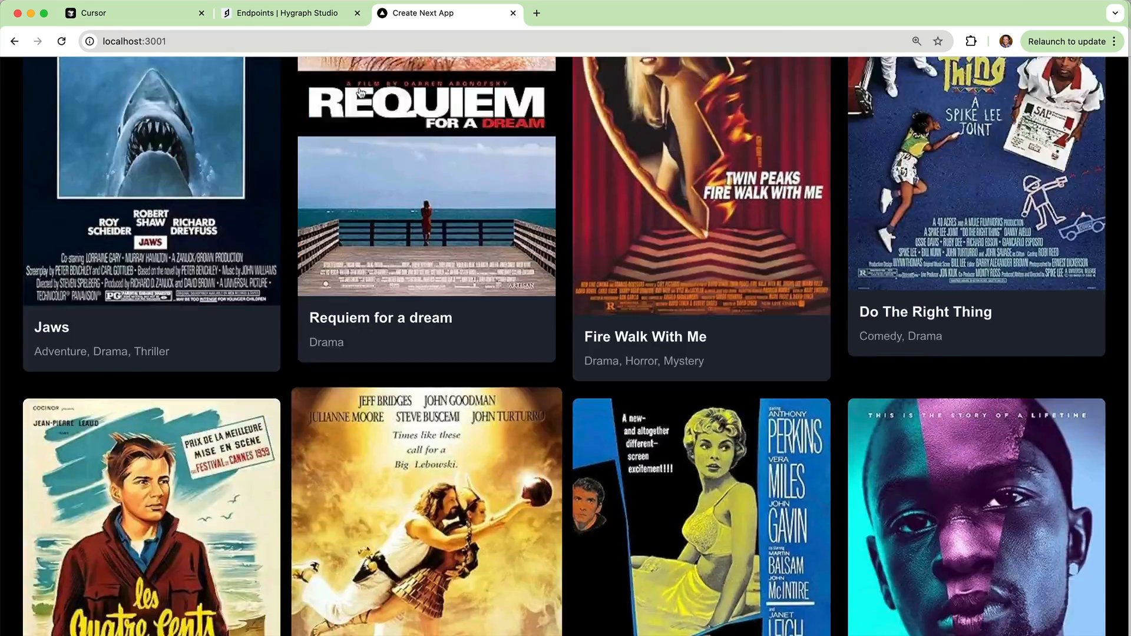
scroll("up", 3)
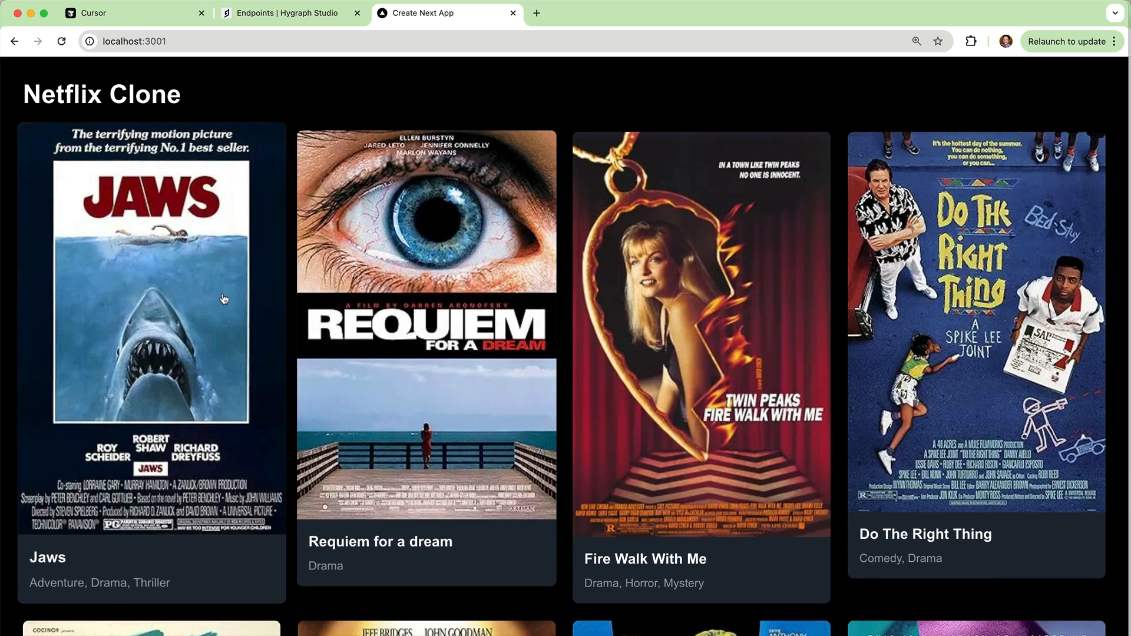
left_click(151, 296)
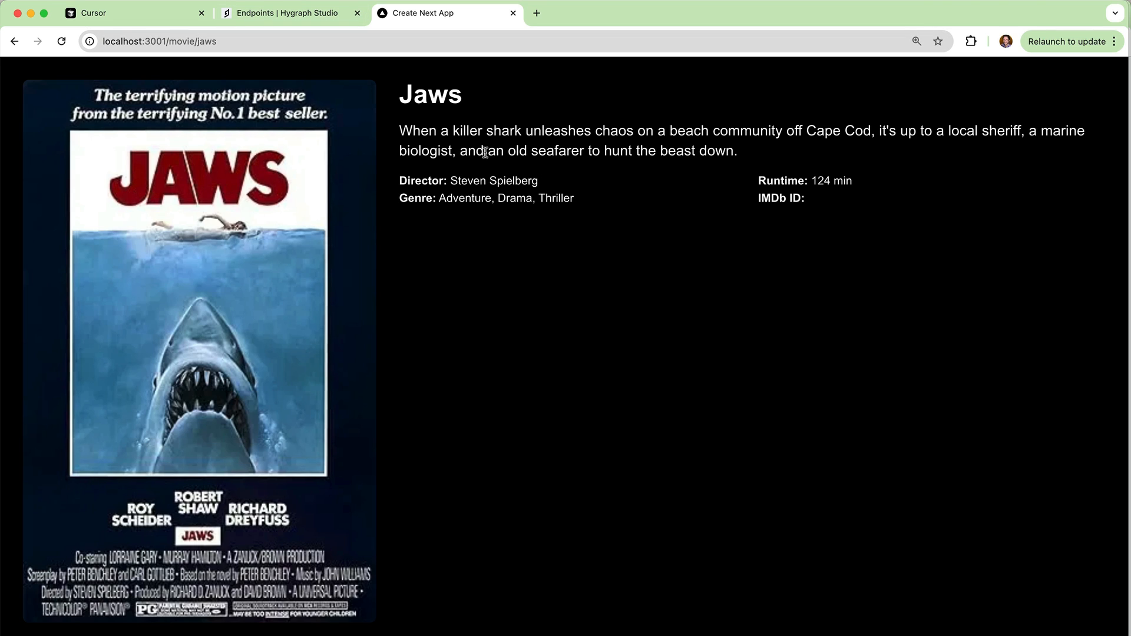
mouse_move(543, 190)
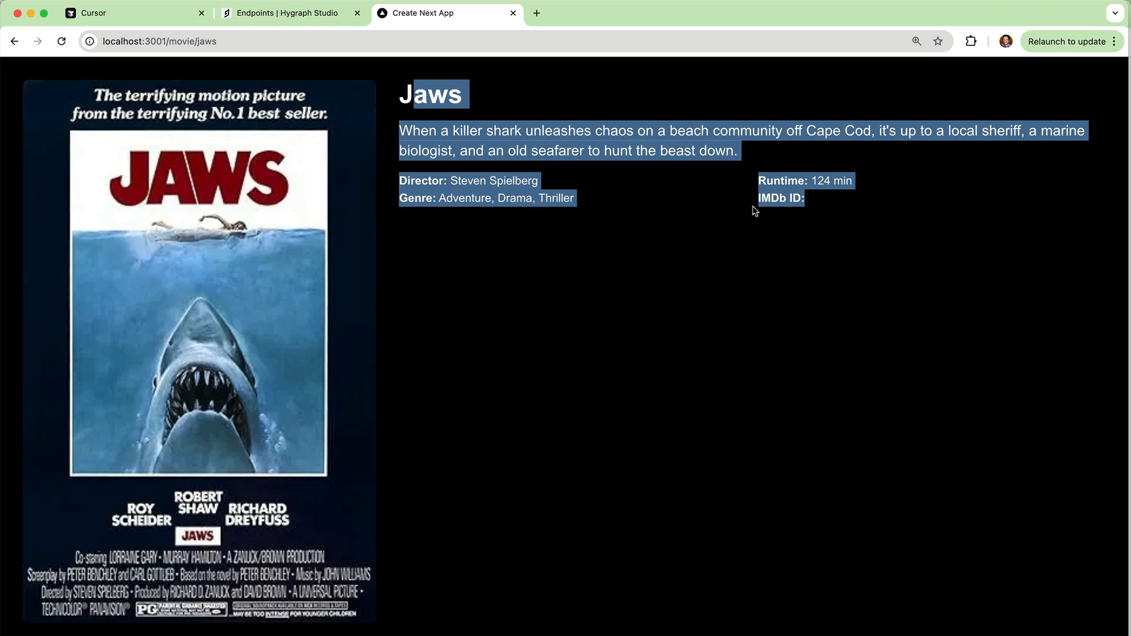
mouse_move(681, 238)
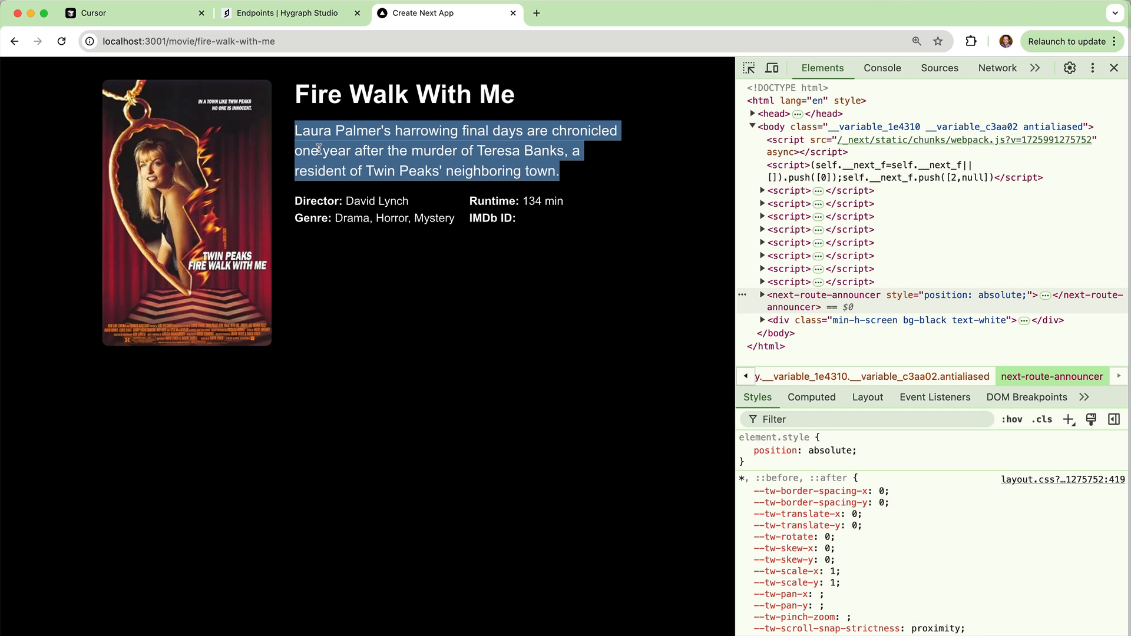
mouse_move(133, 209)
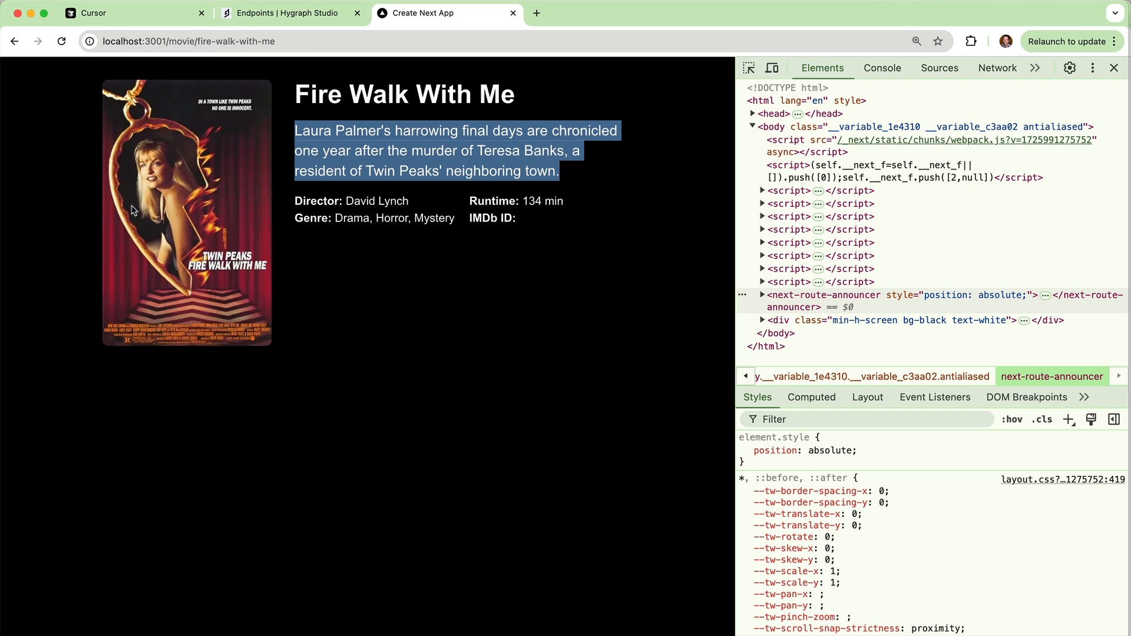
mouse_move(420, 307)
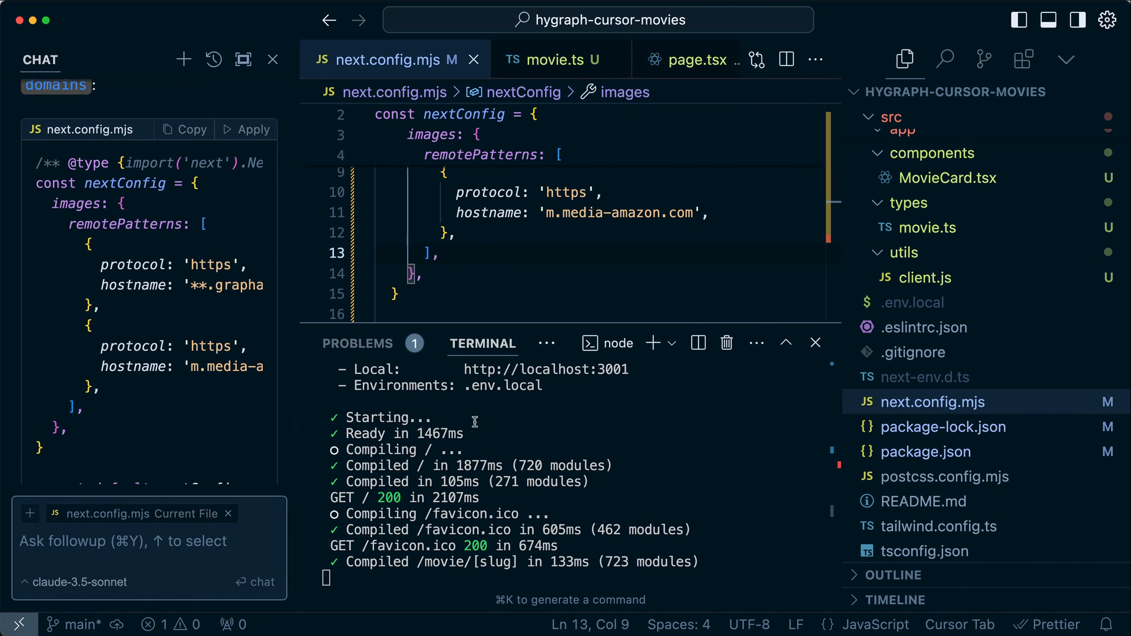
mouse_move(586, 458)
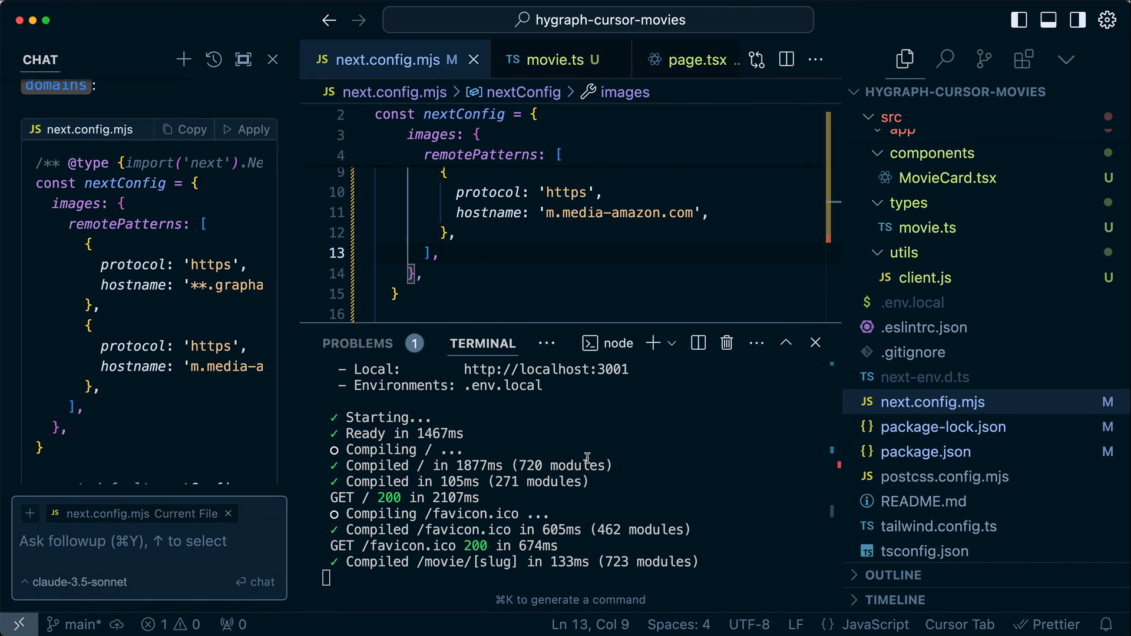